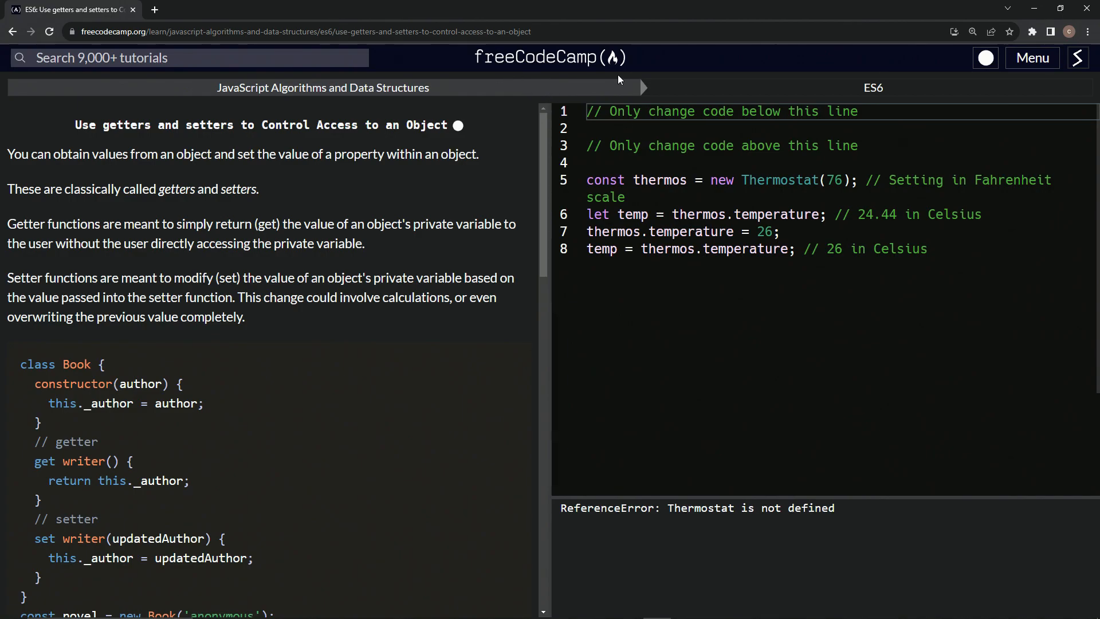
{"action": "mouse_move", "coordinate": [335, 100]}
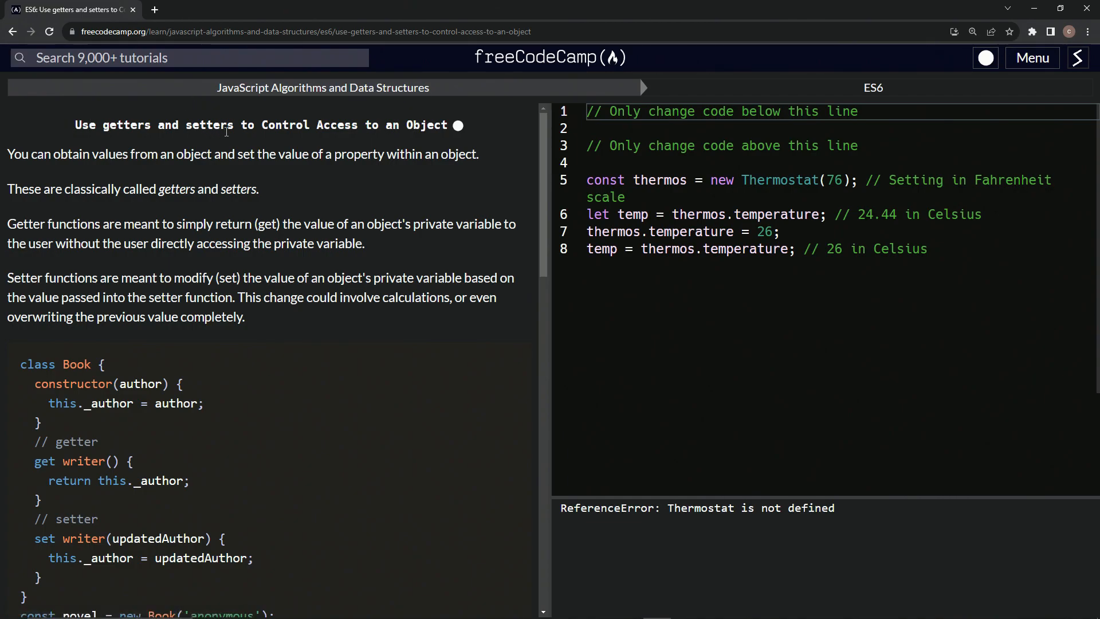
{"action": "mouse_move", "coordinate": [416, 142]}
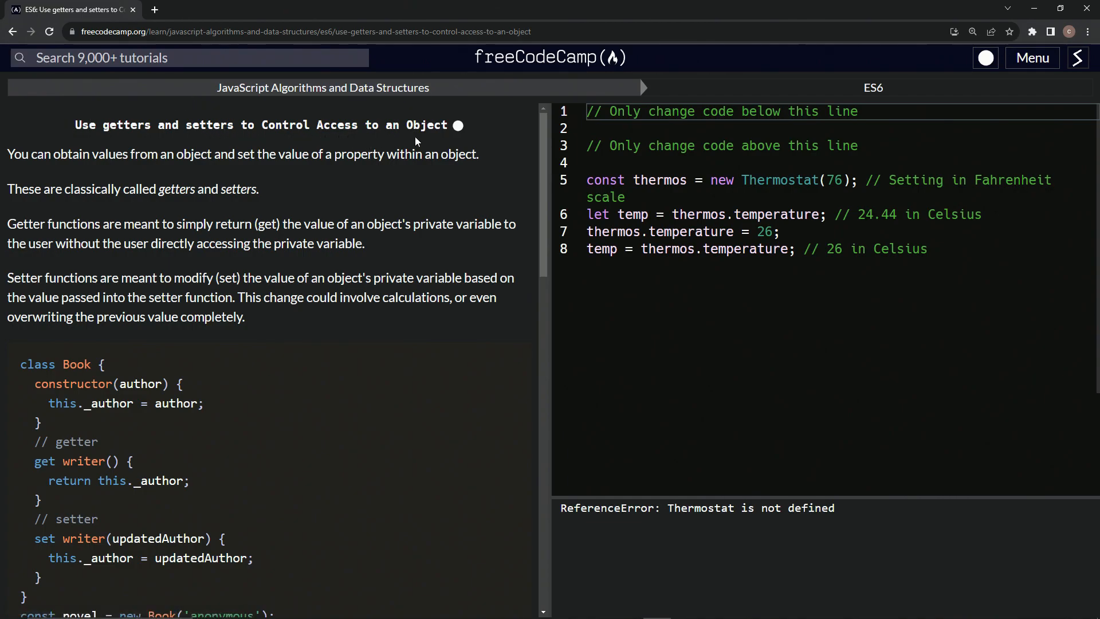
{"action": "mouse_move", "coordinate": [52, 132]}
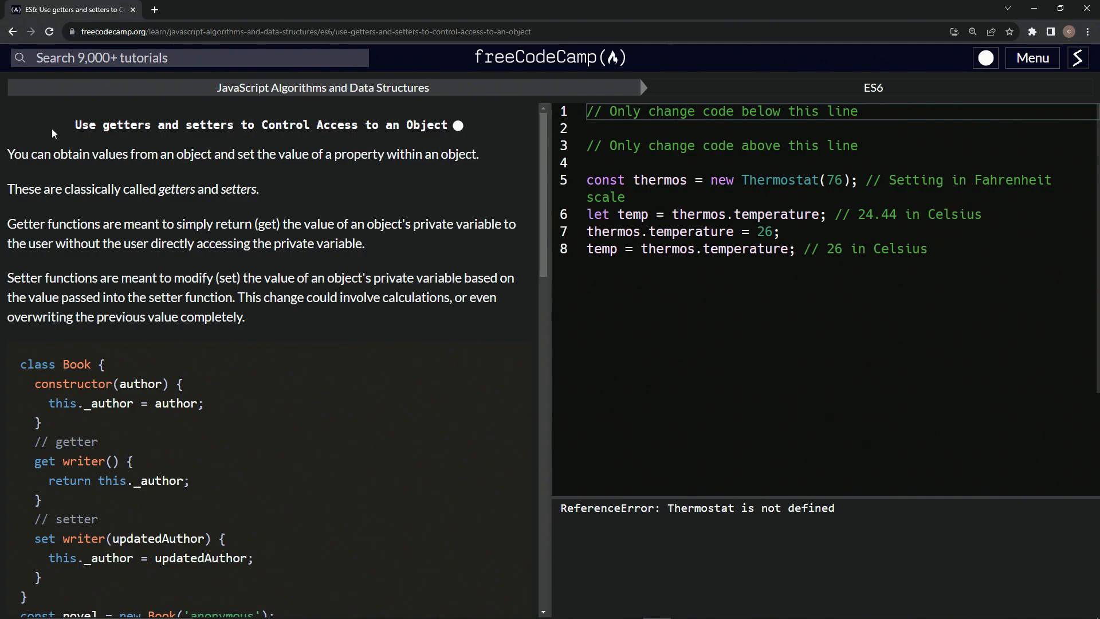
{"action": "mouse_move", "coordinate": [122, 170]}
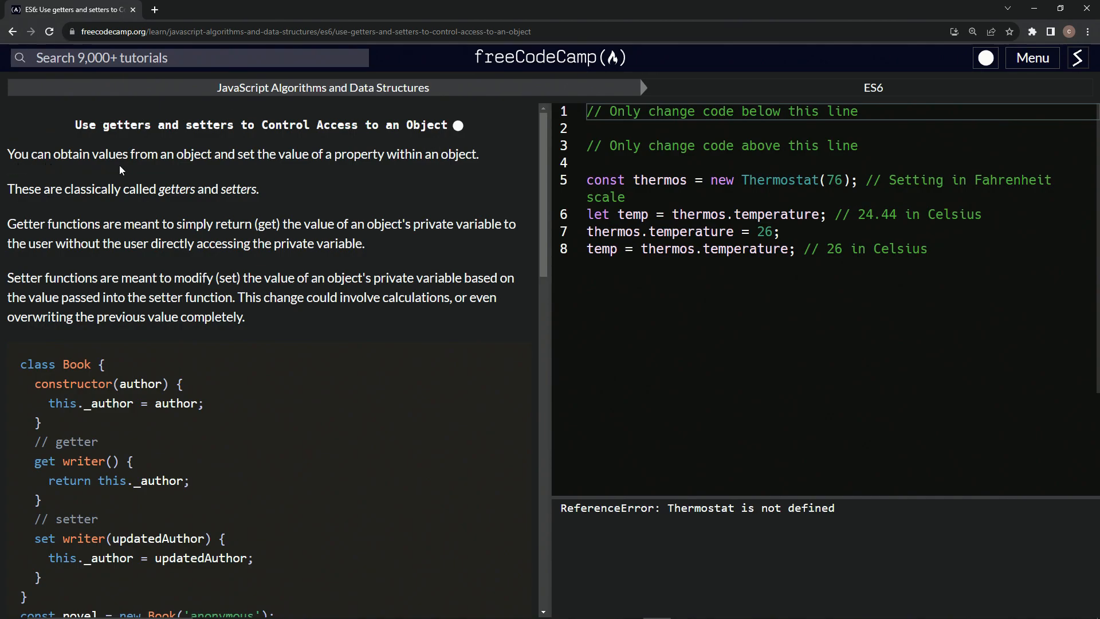
{"action": "mouse_move", "coordinate": [318, 168]}
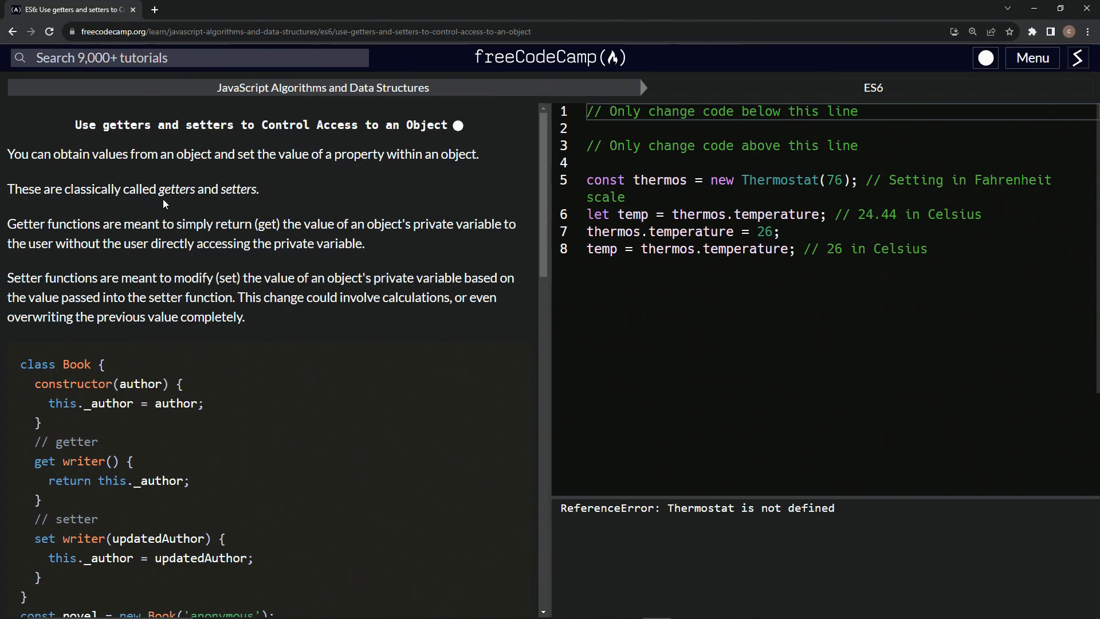
- Search Google for 'private variables javascript' in a new tab and open MDN's Private class features result
{"action": "scroll", "scroll_direction": "down", "scroll_amount": 3}
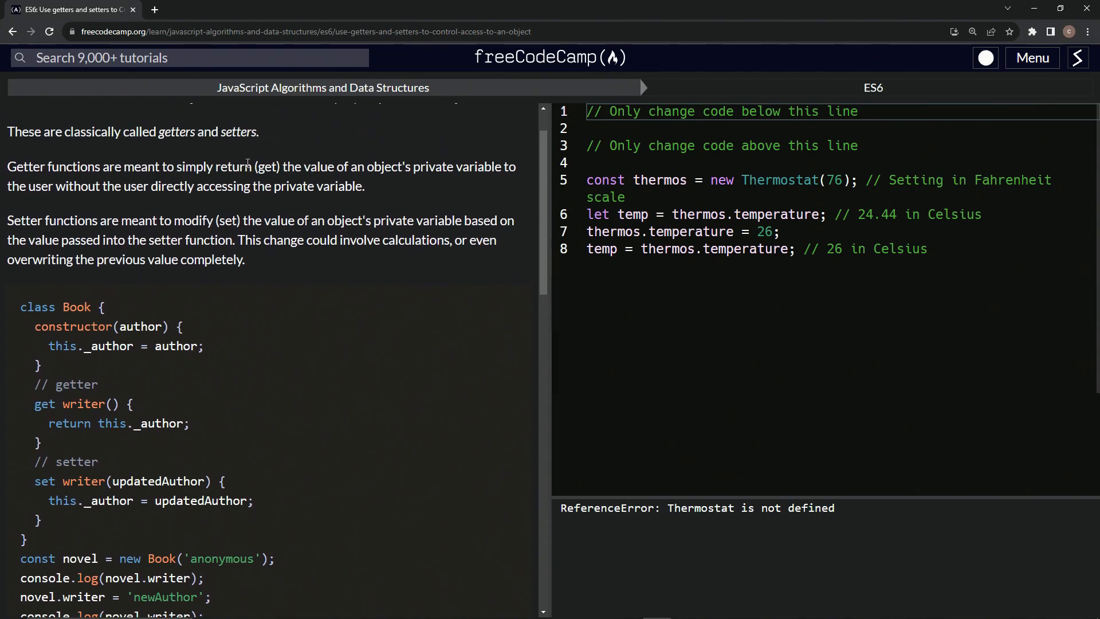
{"action": "double_click", "coordinate": [266, 168]}
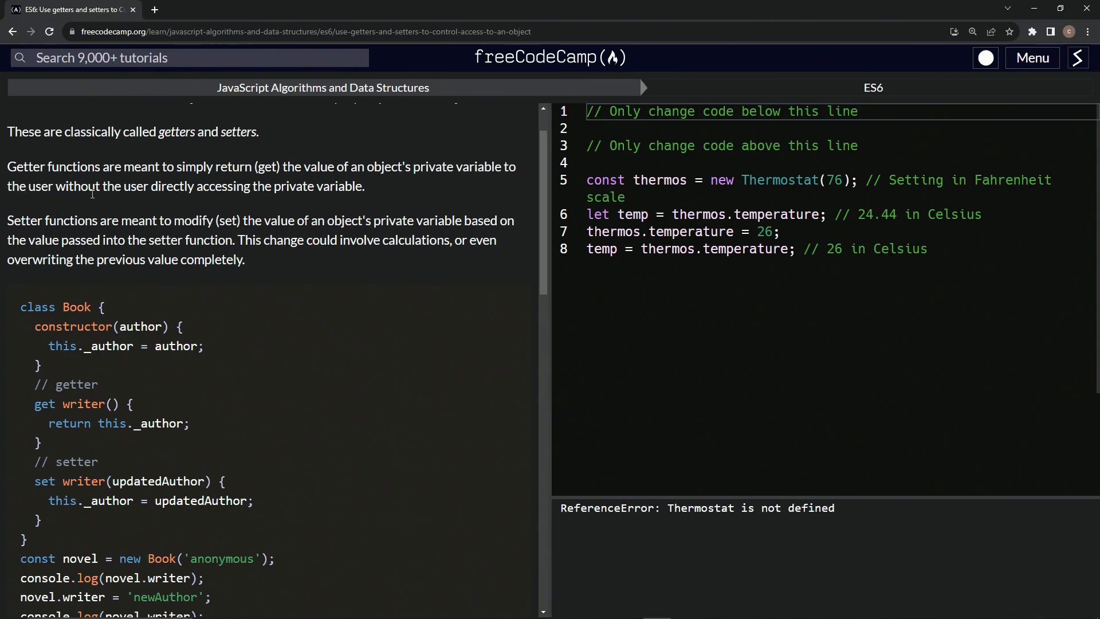
{"action": "mouse_move", "coordinate": [270, 200]}
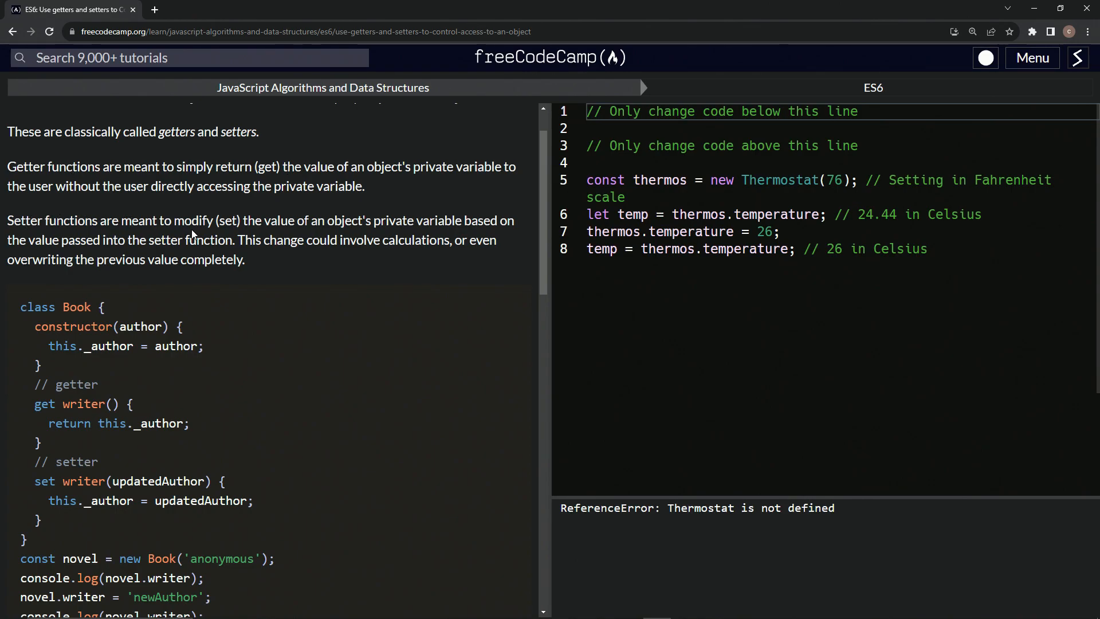
{"action": "mouse_move", "coordinate": [254, 222]}
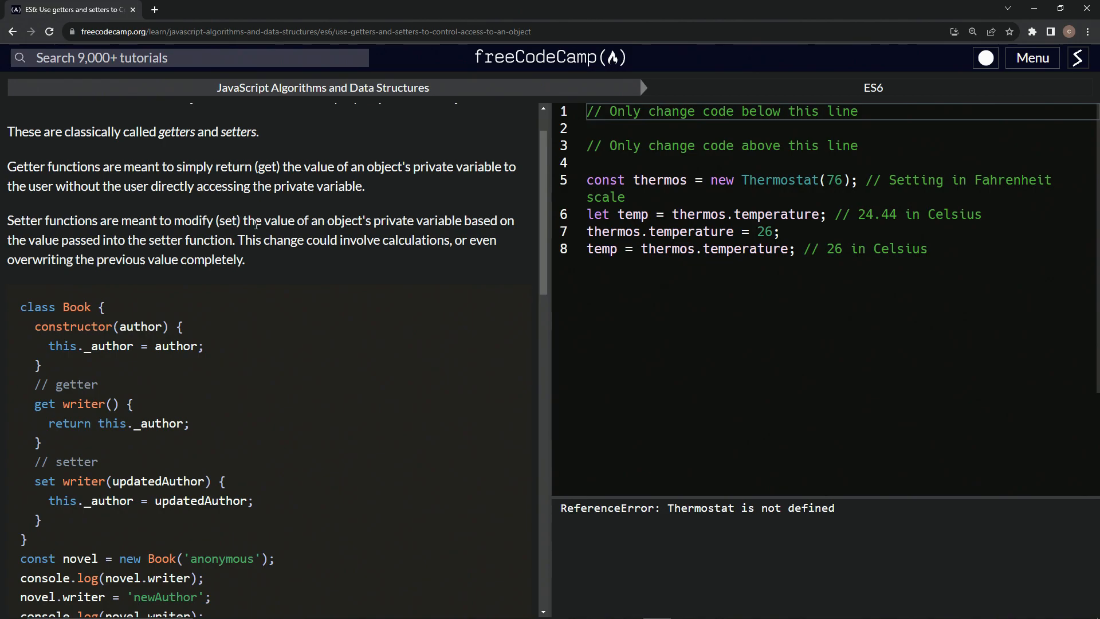
{"action": "mouse_move", "coordinate": [482, 226]}
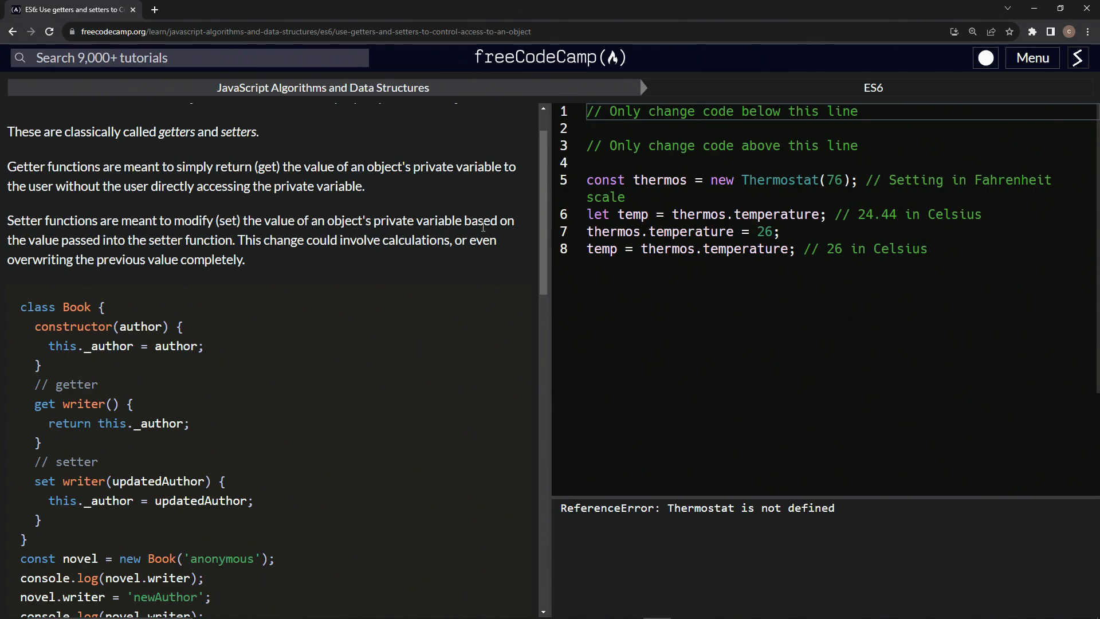
{"action": "mouse_move", "coordinate": [226, 243]}
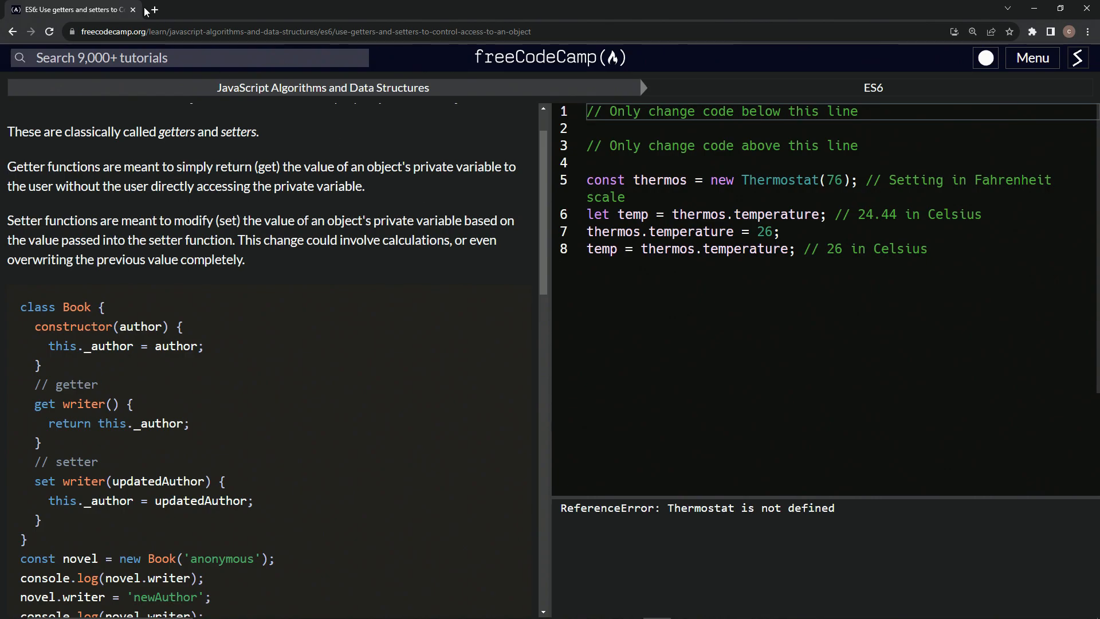
{"action": "left_click", "coordinate": [159, 11]}
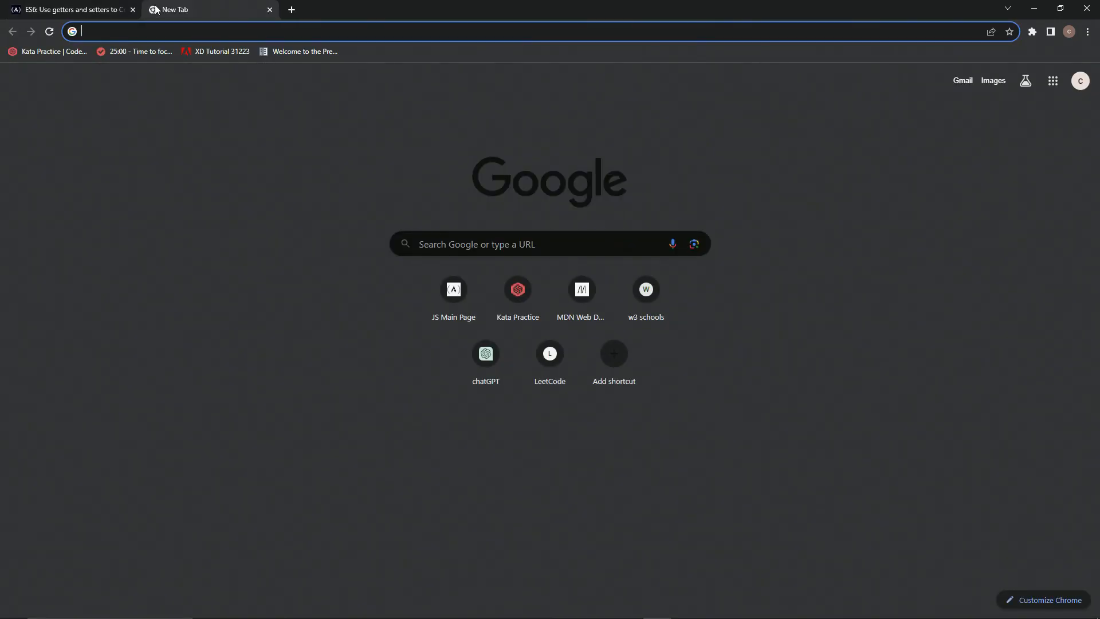
{"action": "type", "text": "private var"}
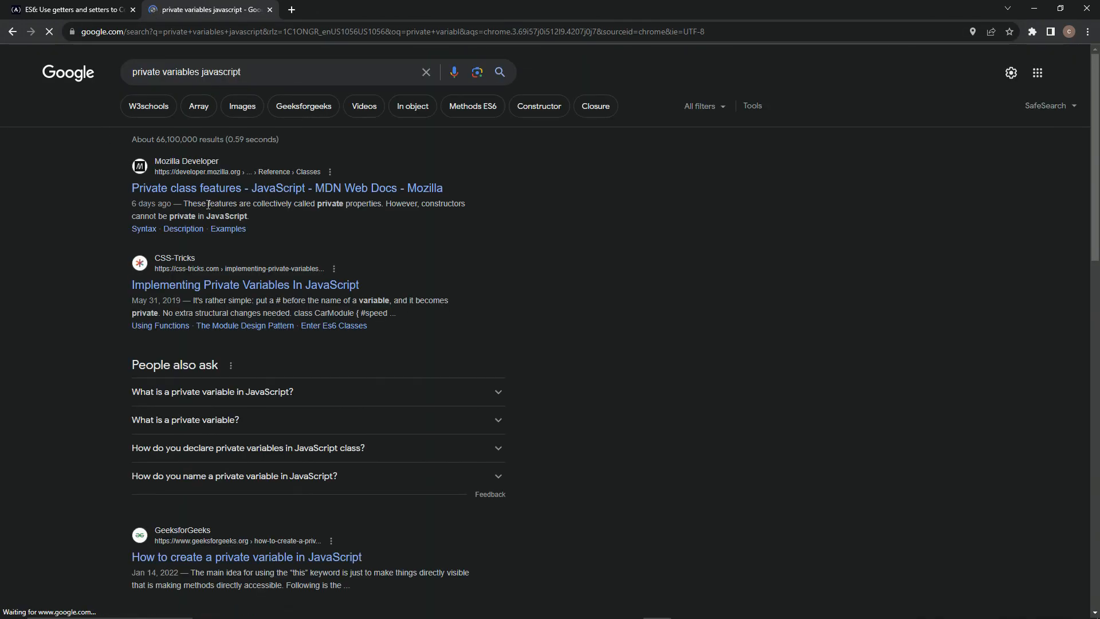
{"action": "left_click", "coordinate": [286, 188]}
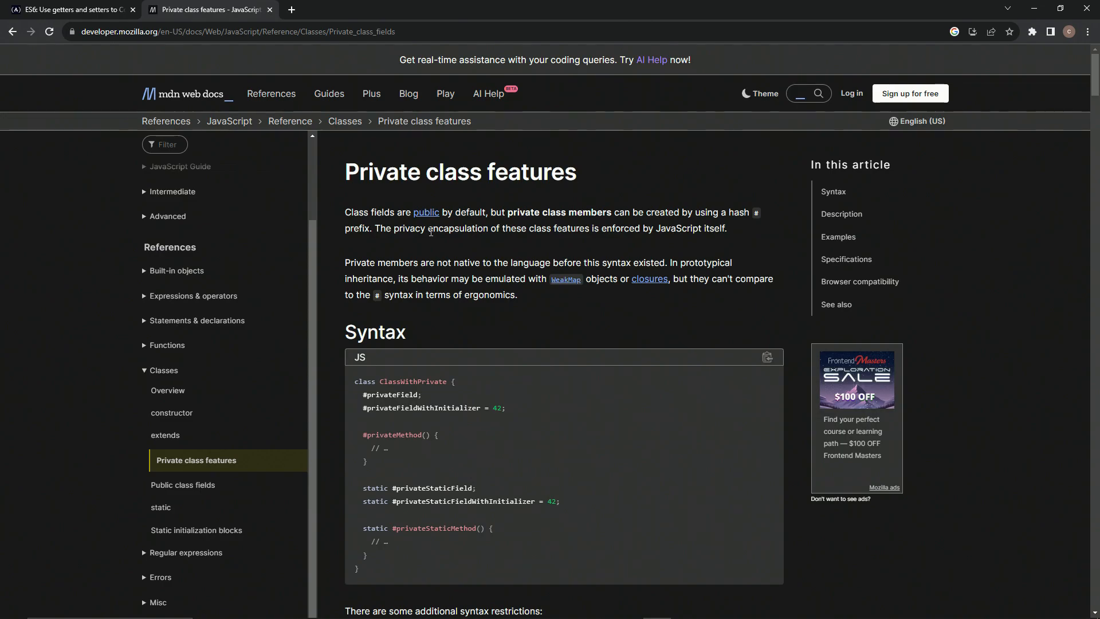
{"action": "left_click", "coordinate": [68, 9]}
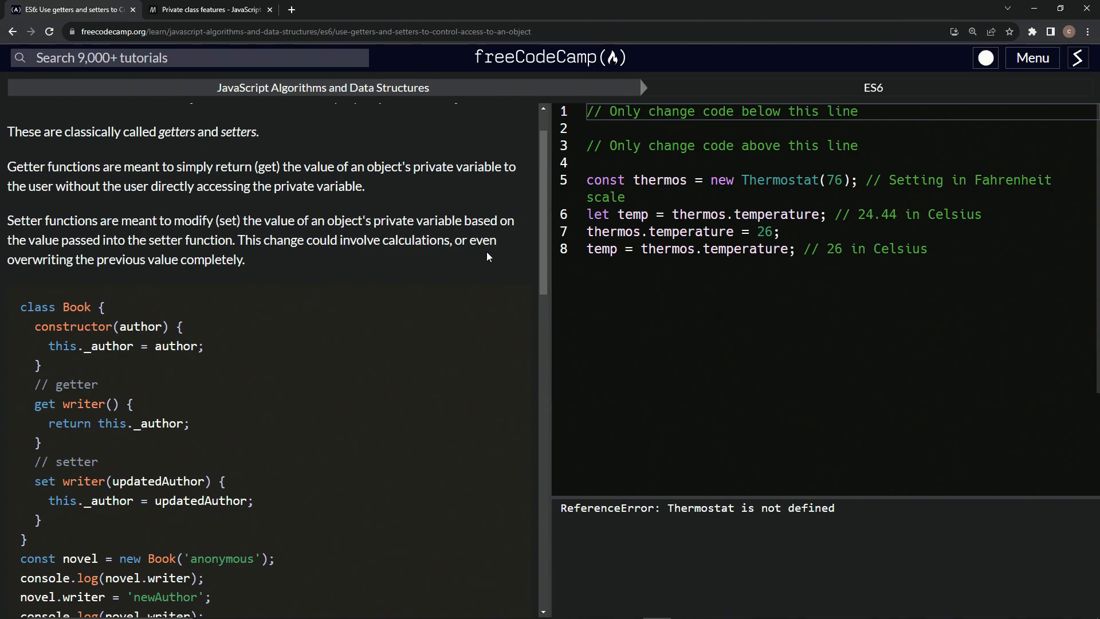
{"action": "mouse_move", "coordinate": [174, 275]}
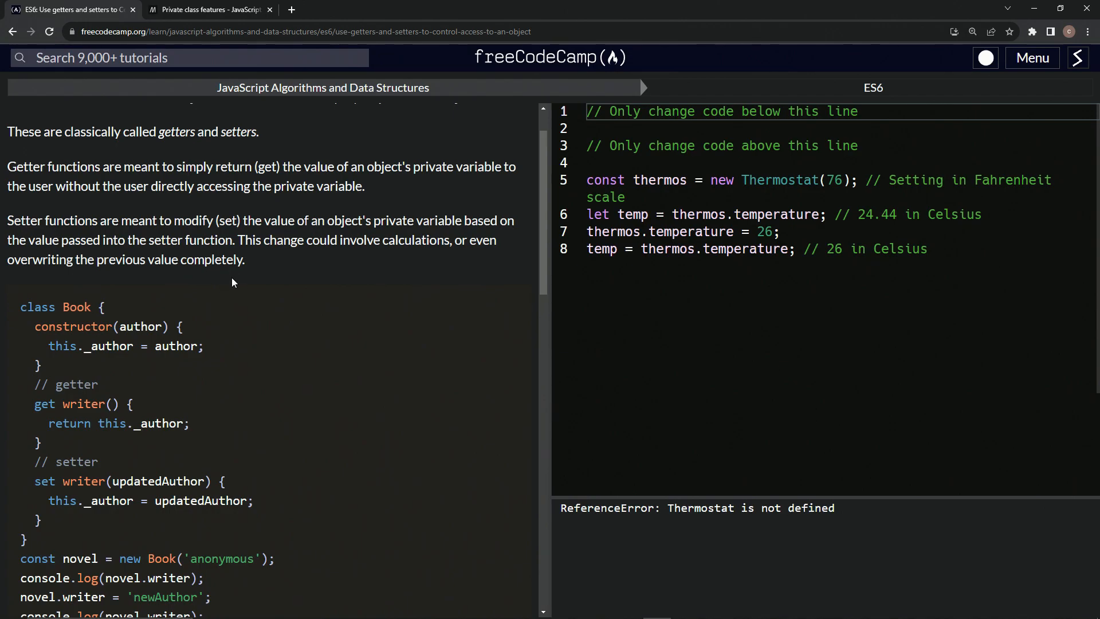
{"action": "mouse_move", "coordinate": [55, 284]}
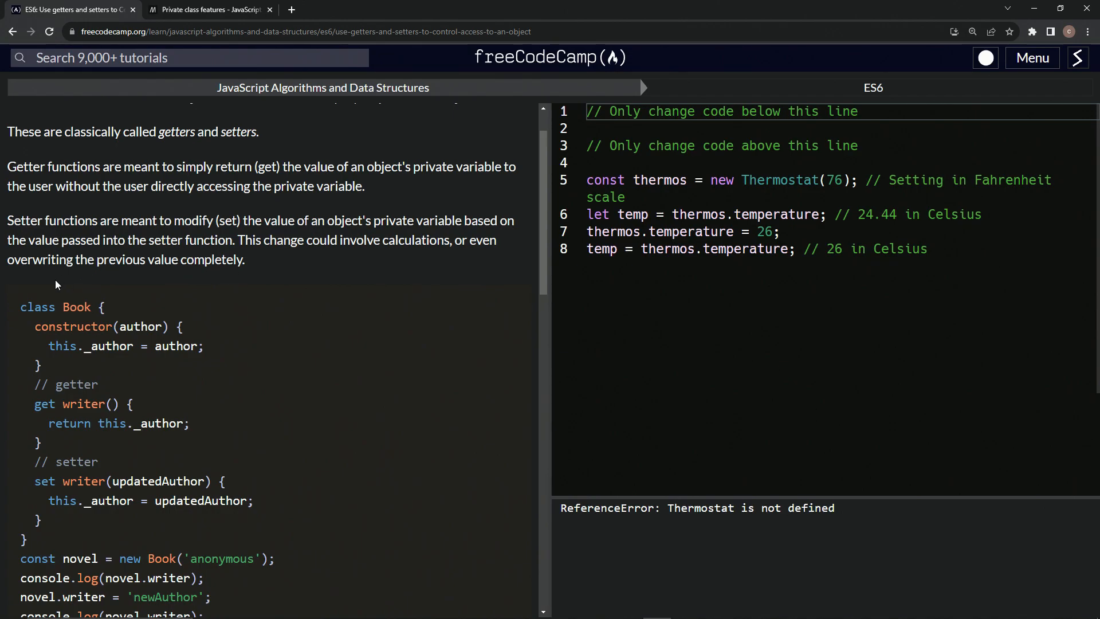
{"action": "scroll", "scroll_direction": "down", "scroll_amount": 3}
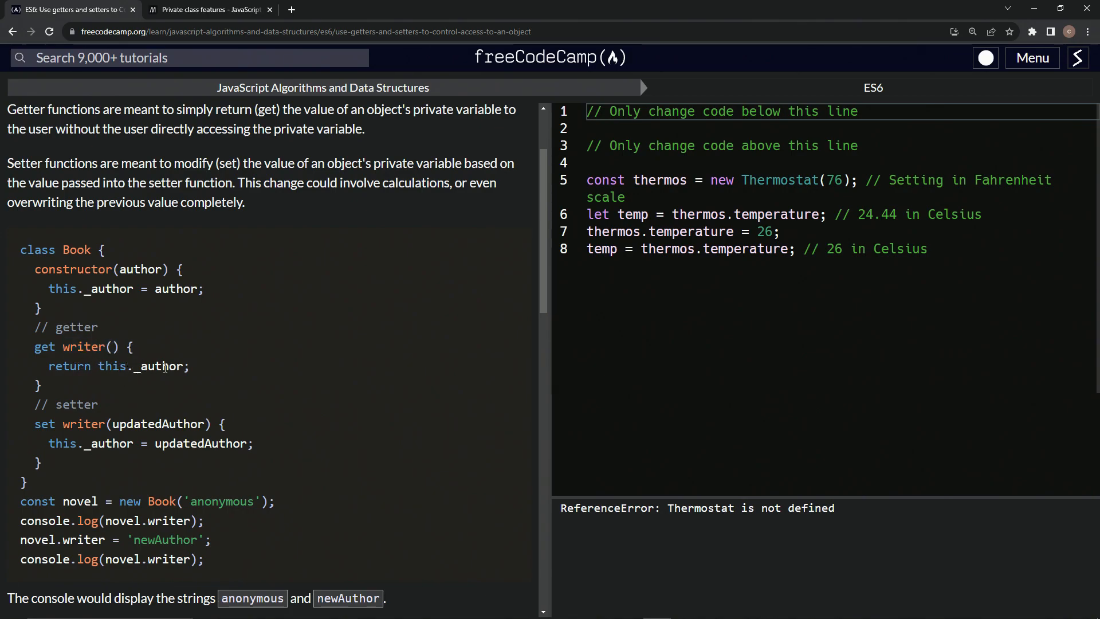
{"action": "scroll", "scroll_direction": "down", "scroll_amount": 3}
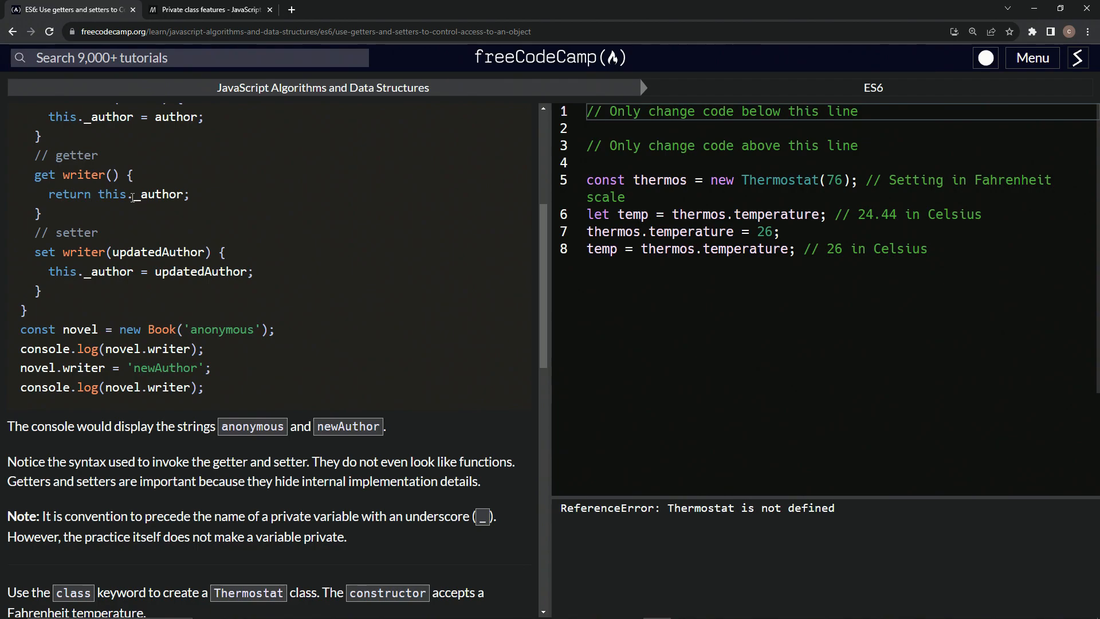
{"action": "double_click", "coordinate": [66, 232]}
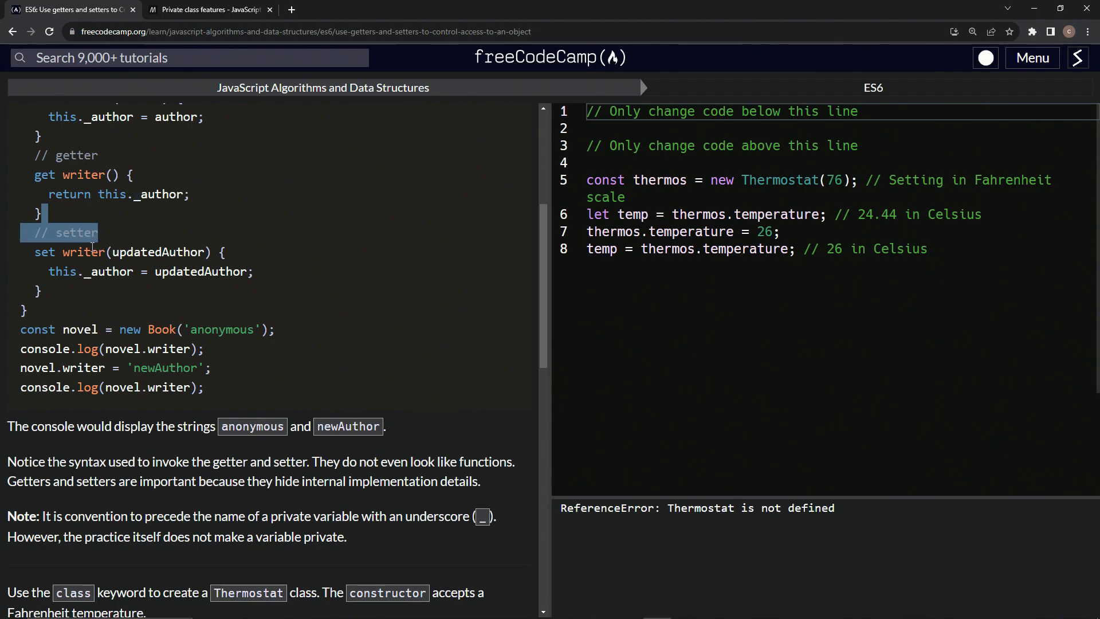
{"action": "left_click", "coordinate": [92, 250]}
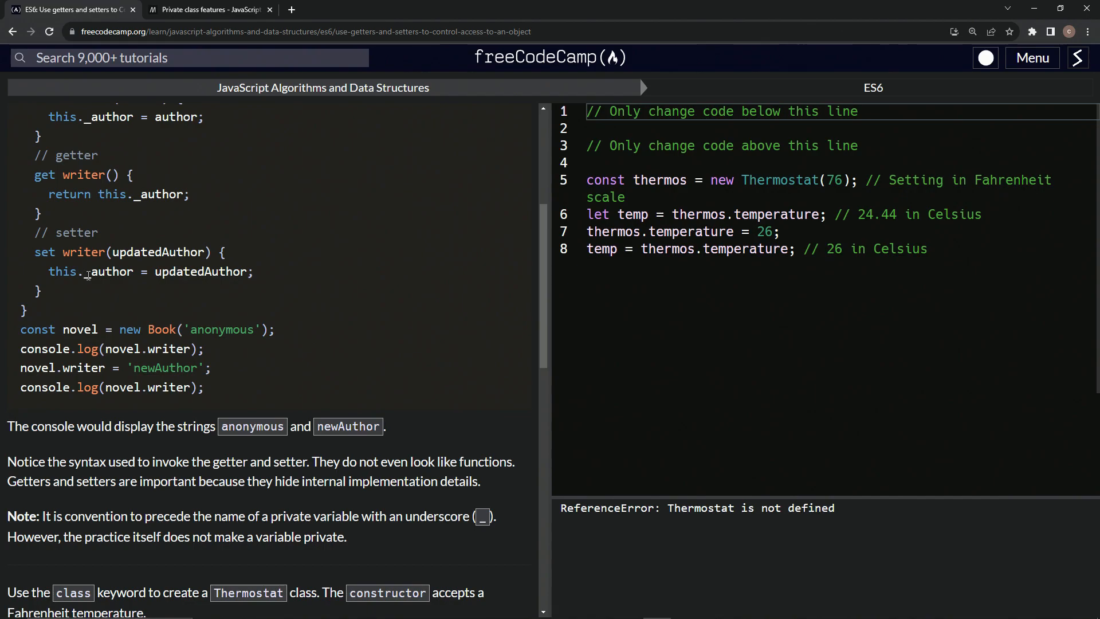
{"action": "mouse_move", "coordinate": [213, 272]}
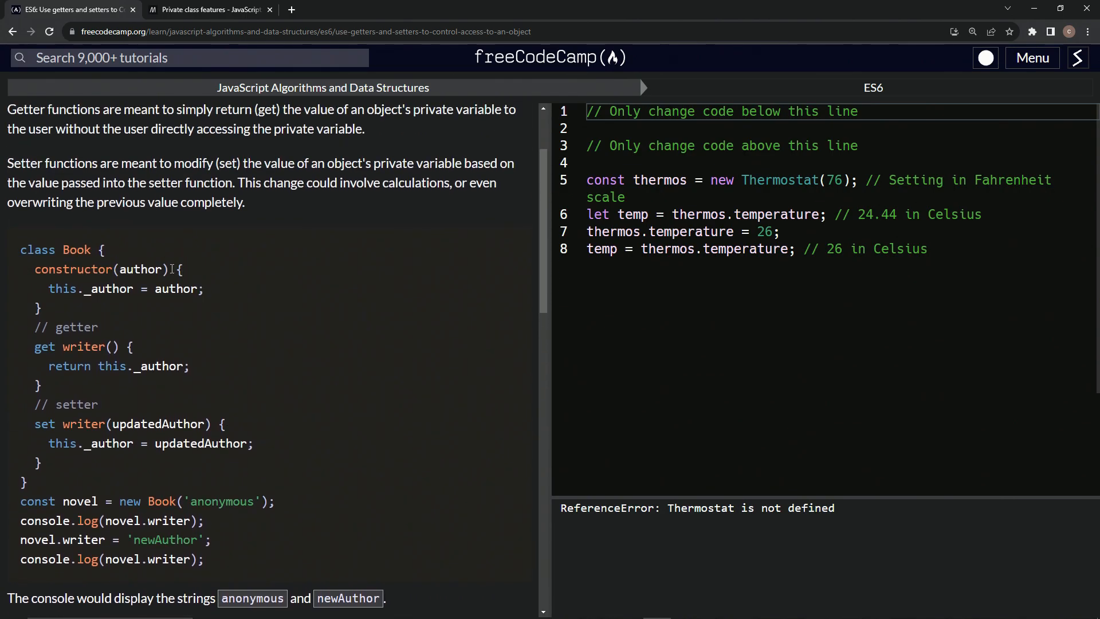
{"action": "mouse_move", "coordinate": [140, 520]}
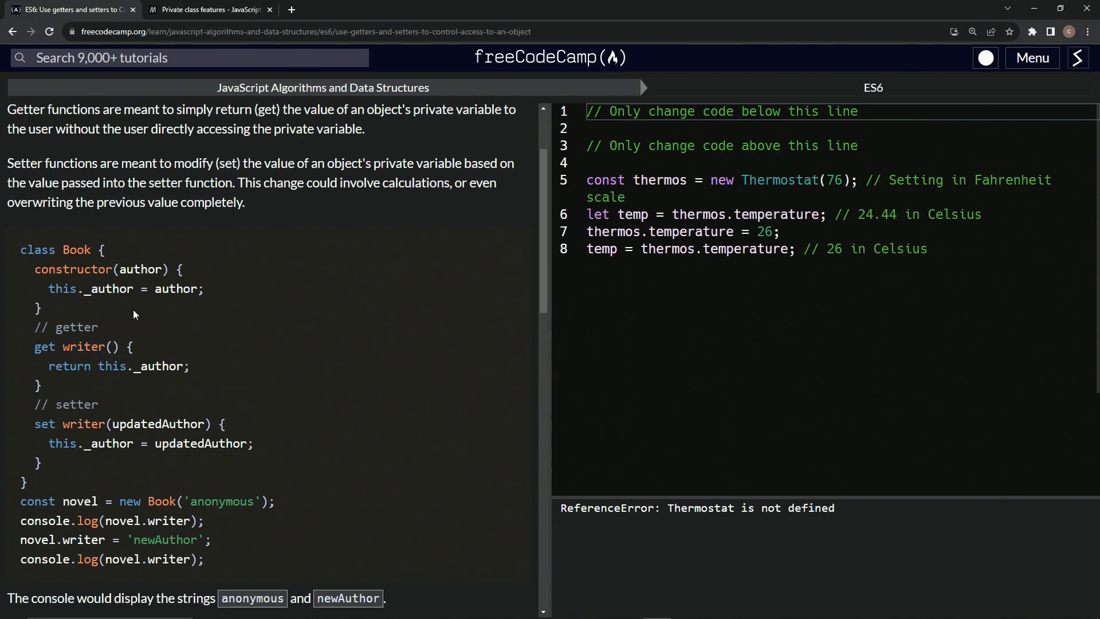
{"action": "scroll", "scroll_direction": "down", "scroll_amount": 3}
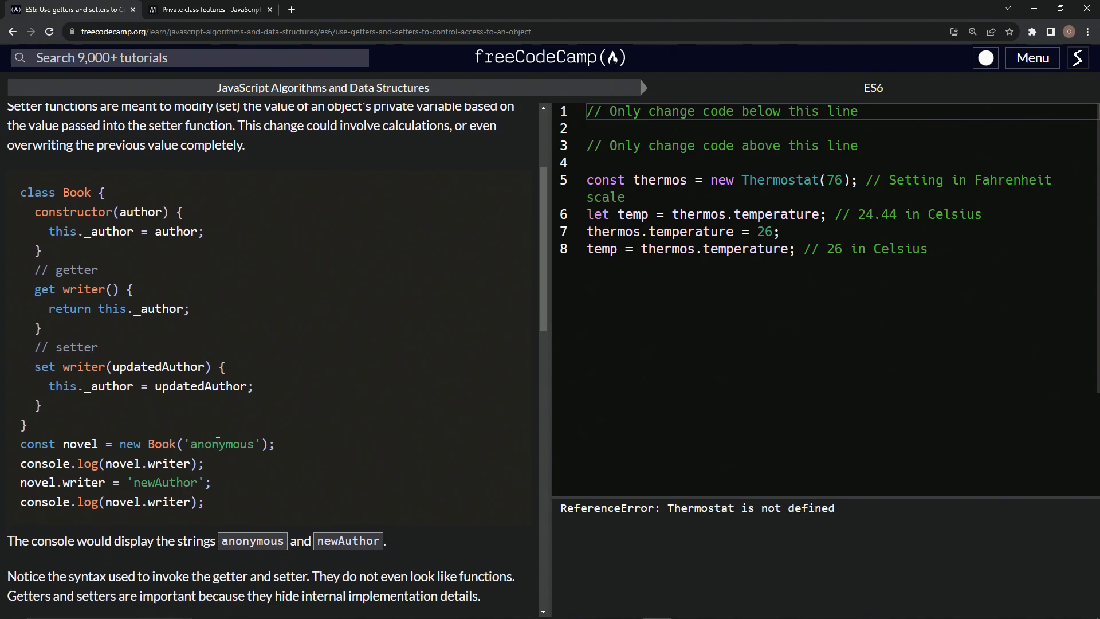
{"action": "mouse_move", "coordinate": [32, 435]}
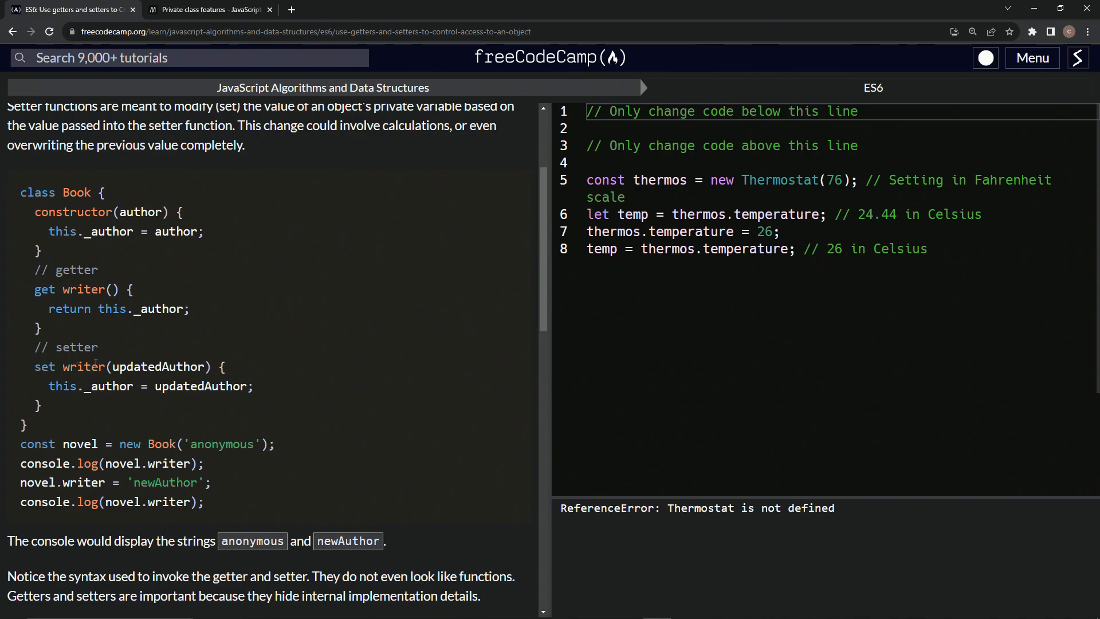
{"action": "mouse_move", "coordinate": [87, 386]}
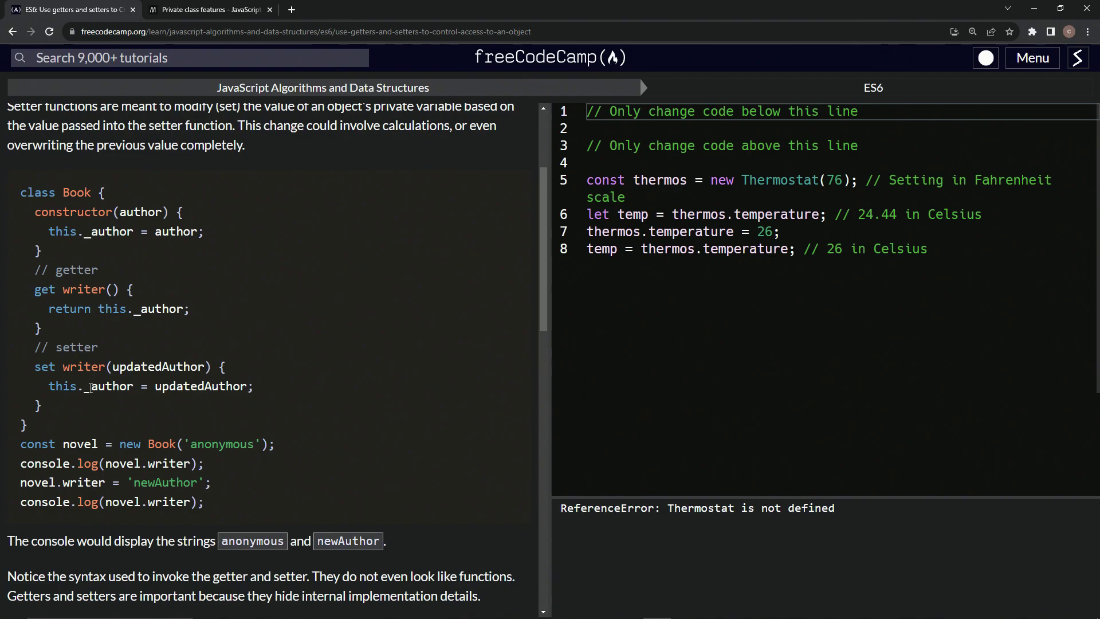
{"action": "mouse_move", "coordinate": [116, 398]}
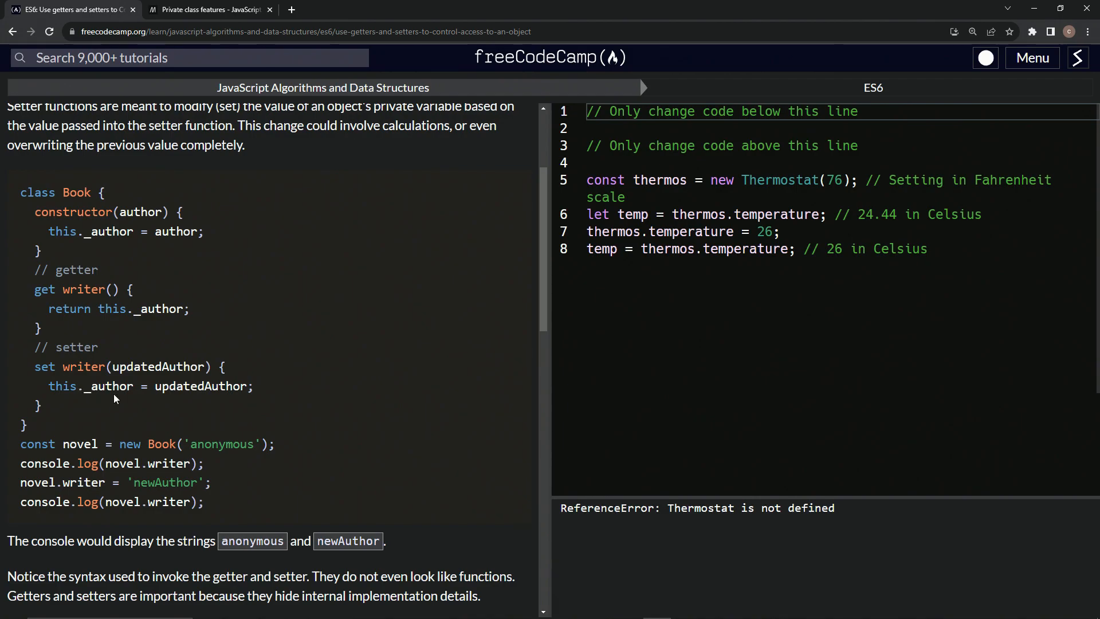
{"action": "mouse_move", "coordinate": [101, 386]}
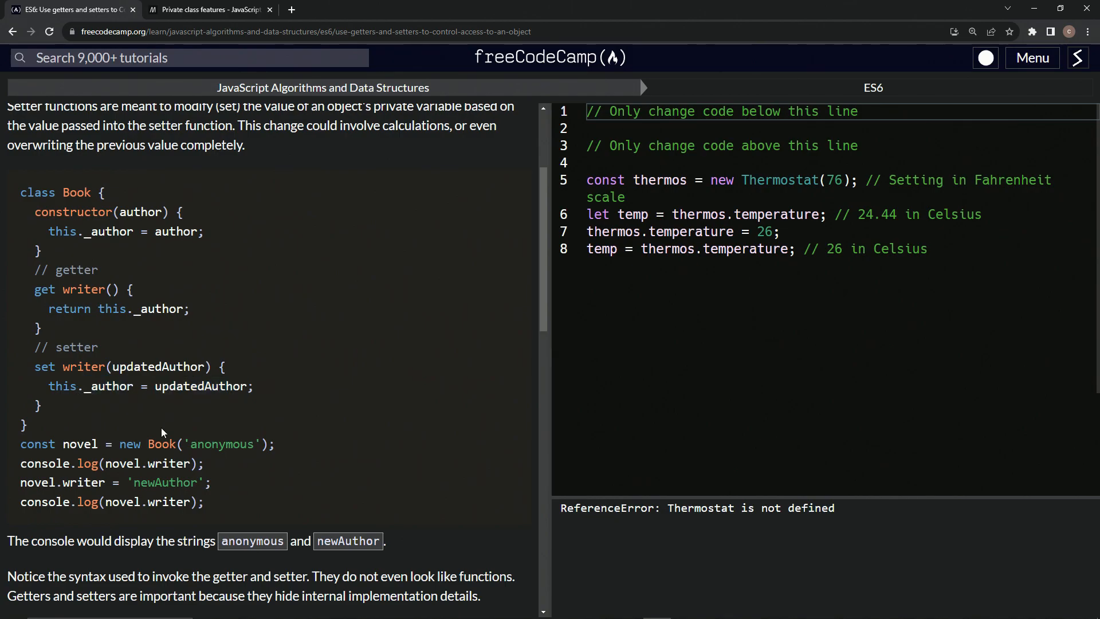
{"action": "double_click", "coordinate": [165, 482]}
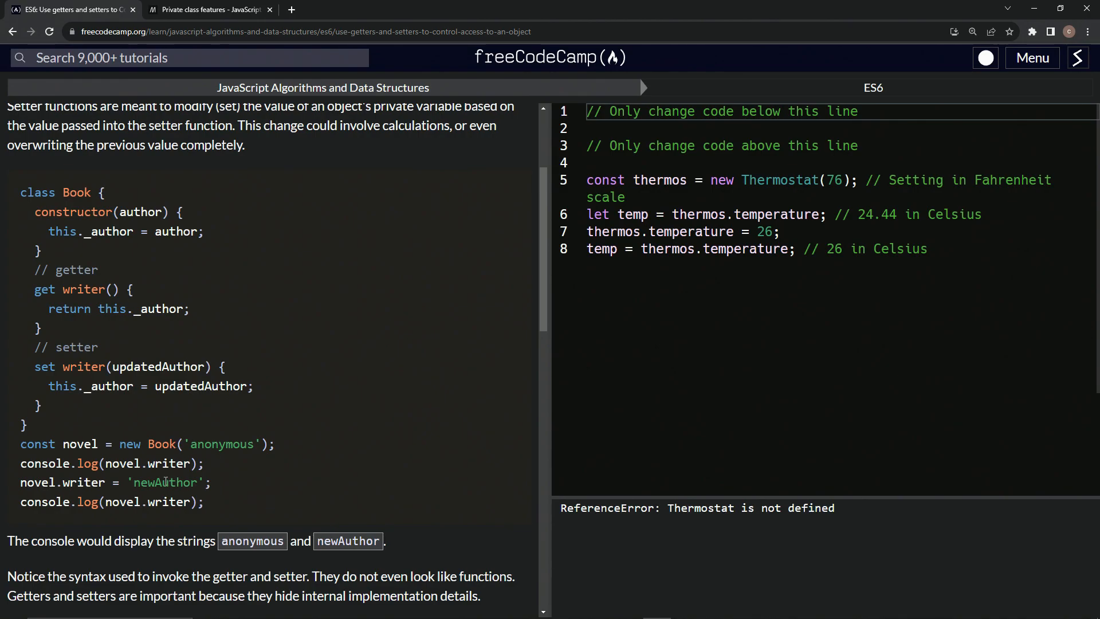
{"action": "mouse_move", "coordinate": [311, 437]}
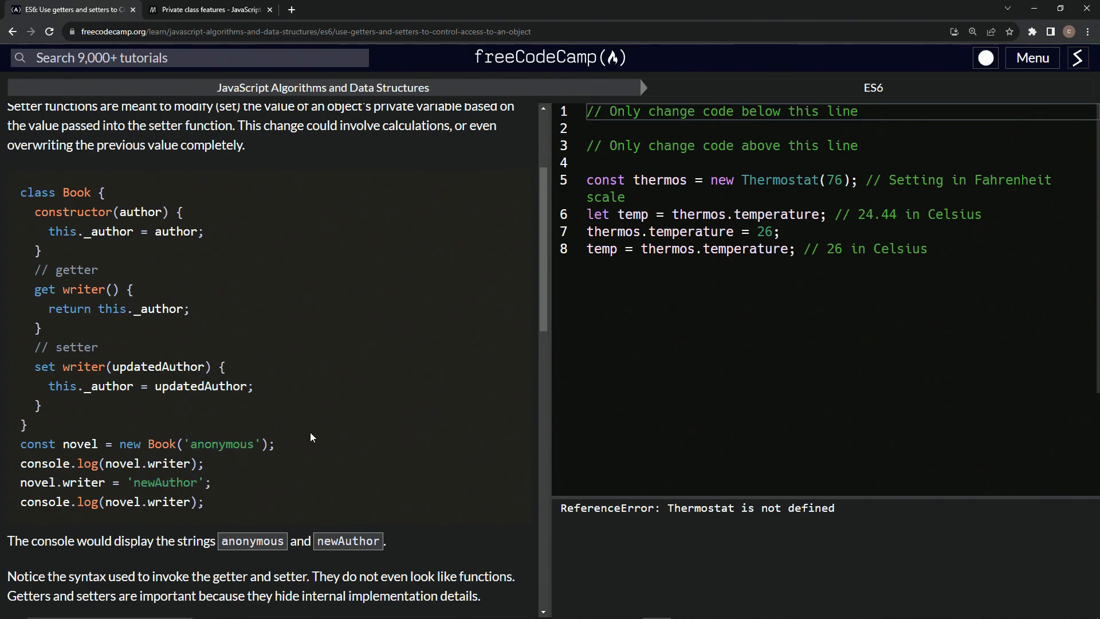
{"action": "scroll", "scroll_direction": "down", "scroll_amount": 3}
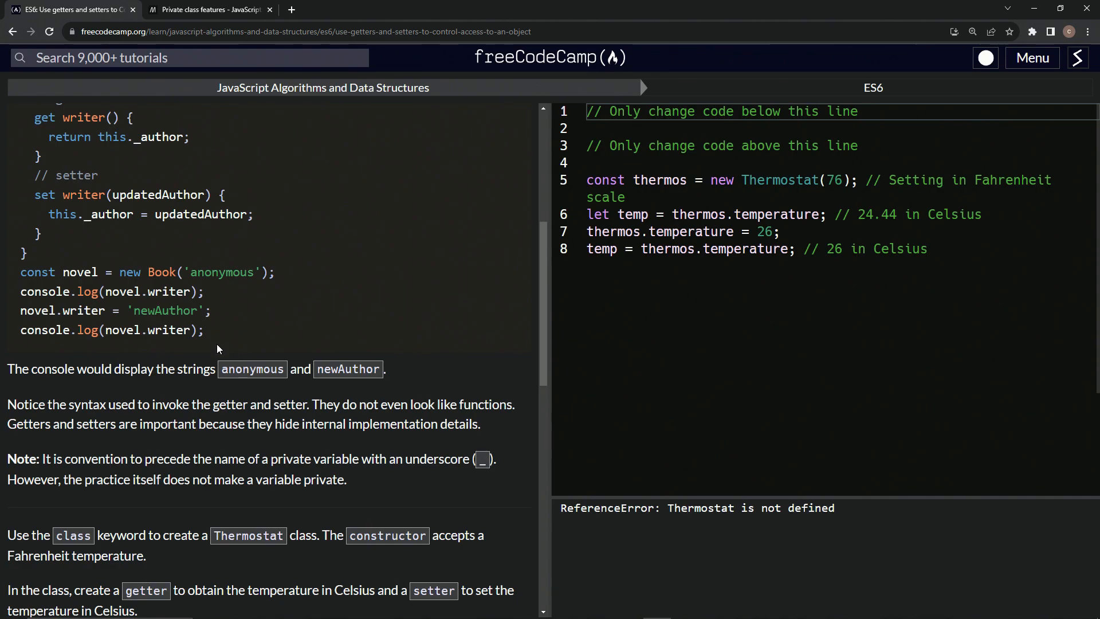
{"action": "scroll", "scroll_direction": "down", "scroll_amount": 3}
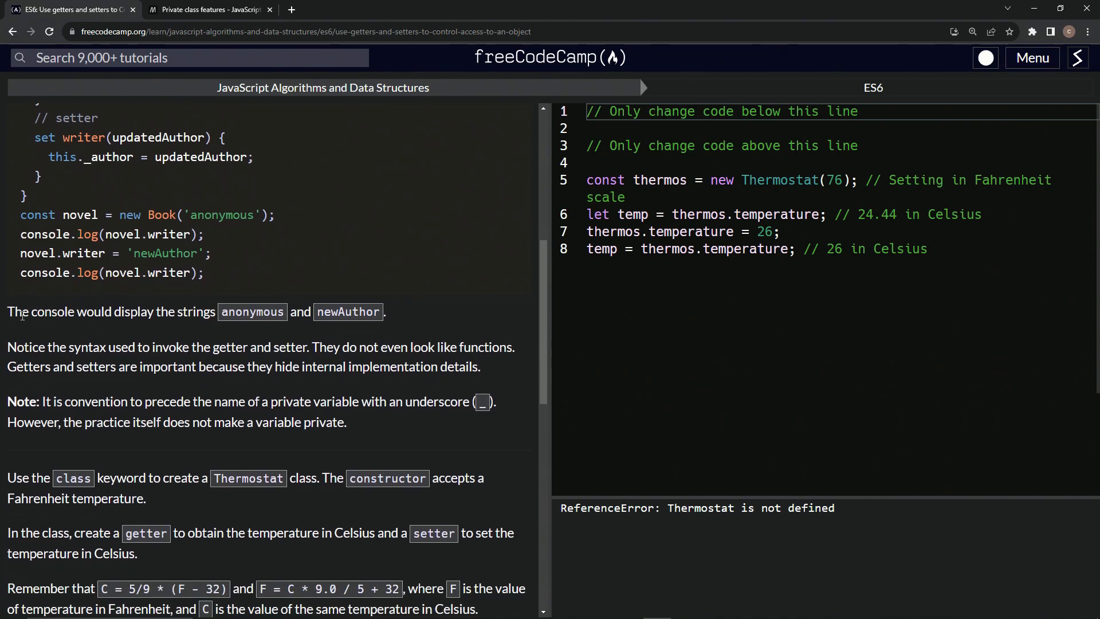
{"action": "mouse_move", "coordinate": [204, 319]}
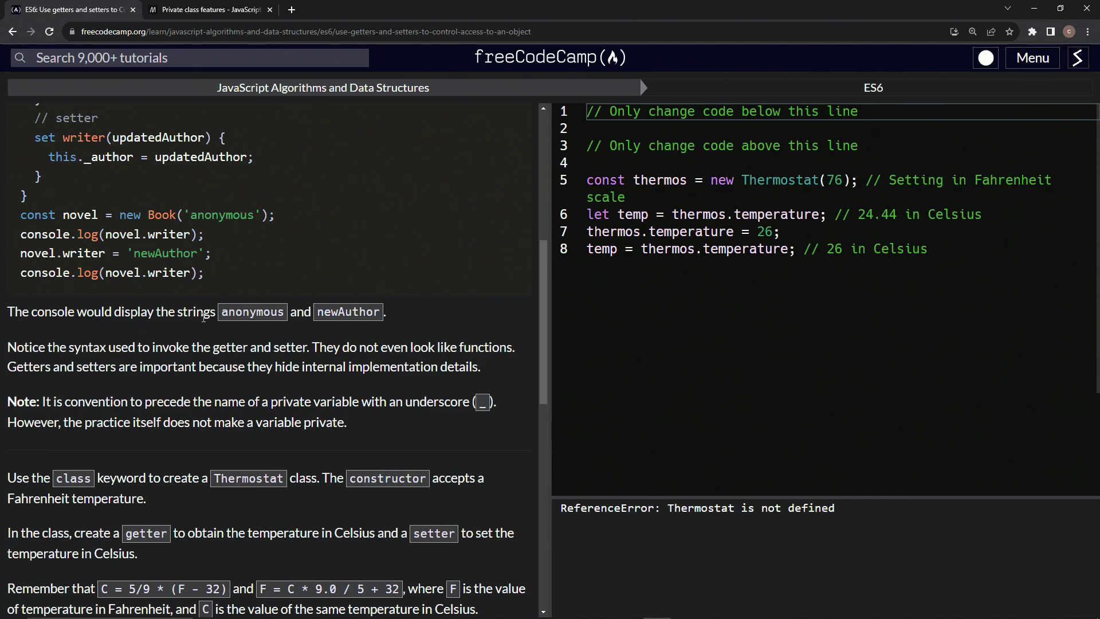
{"action": "double_click", "coordinate": [222, 215]}
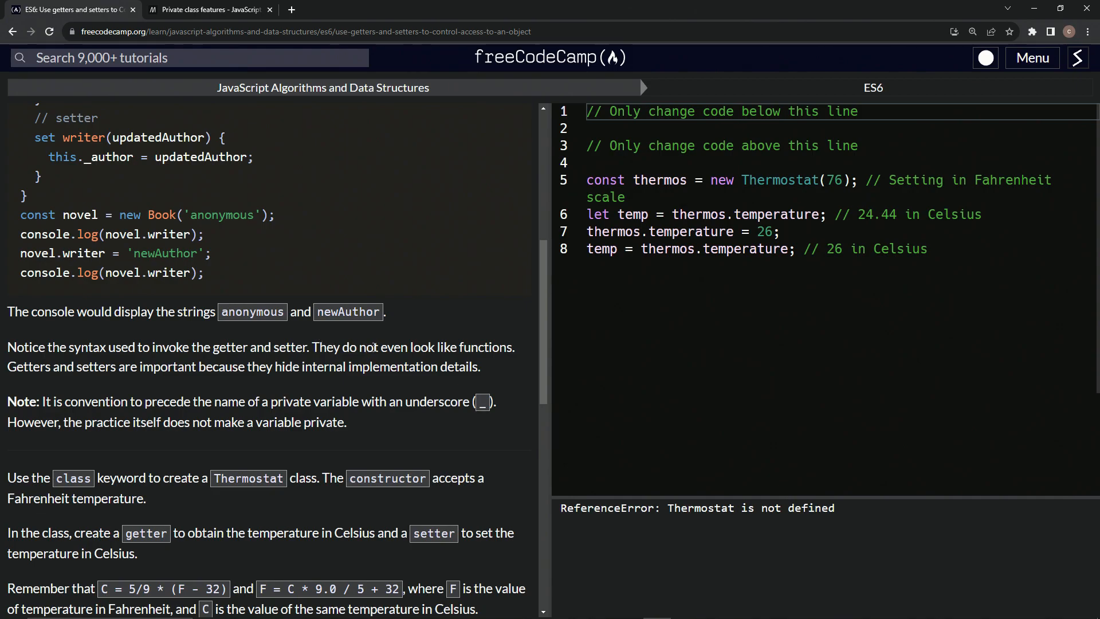
{"action": "scroll", "scroll_direction": "up", "scroll_amount": 3}
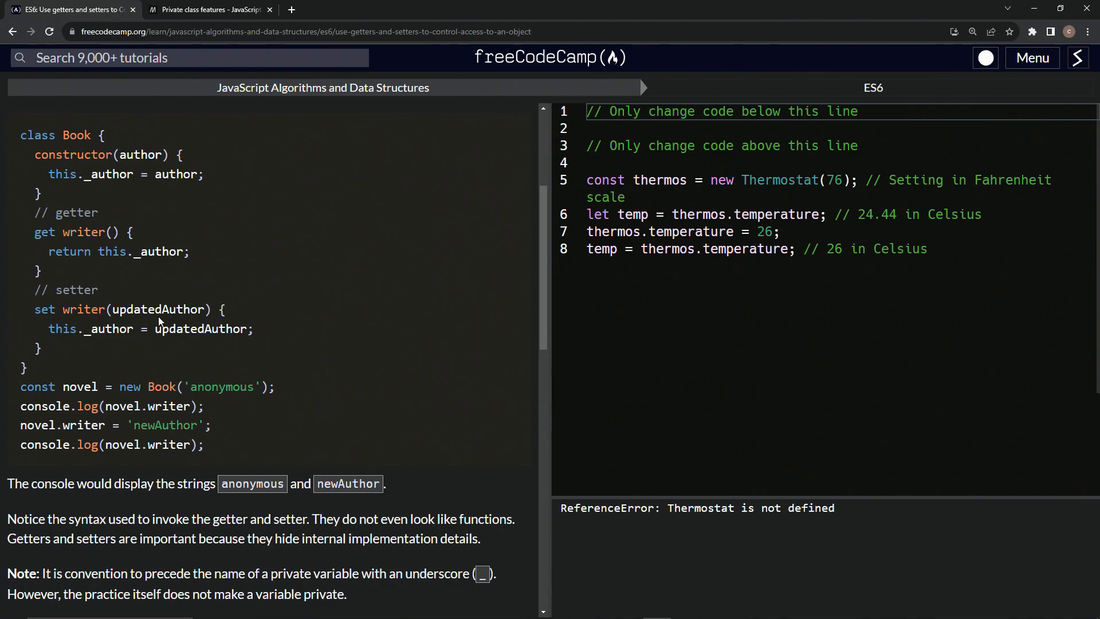
{"action": "scroll", "scroll_direction": "down", "scroll_amount": 3}
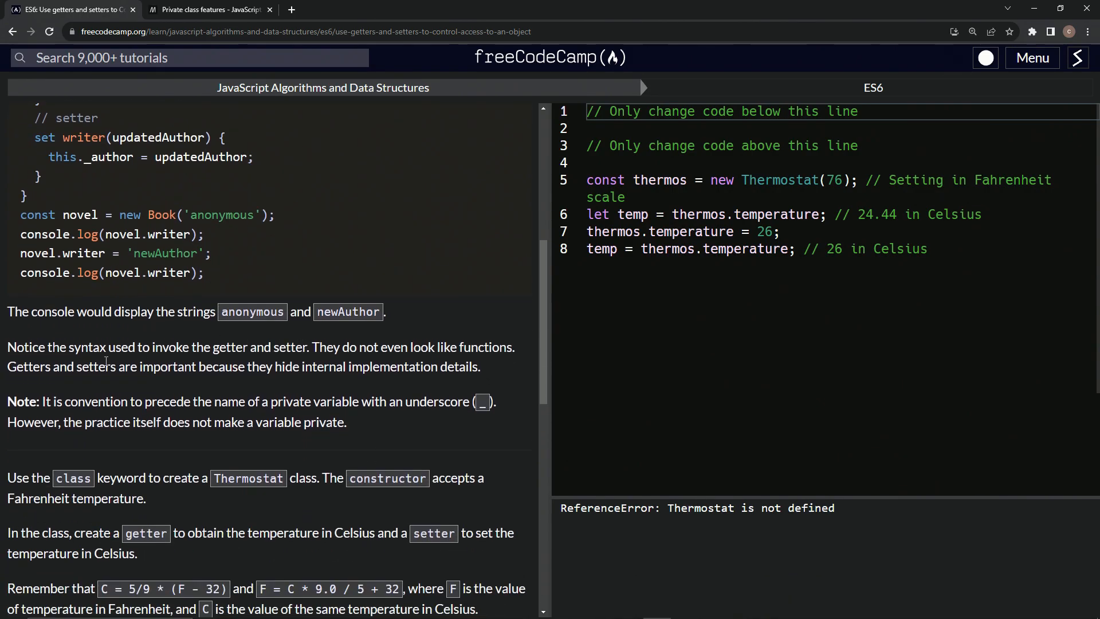
{"action": "mouse_move", "coordinate": [69, 371]}
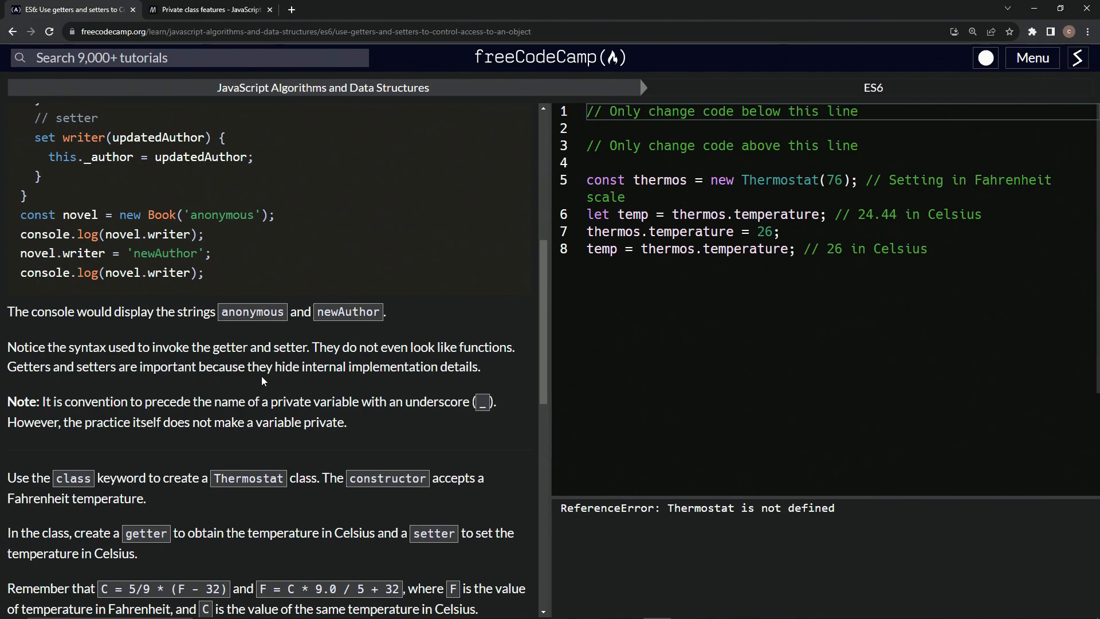
{"action": "mouse_move", "coordinate": [481, 383]}
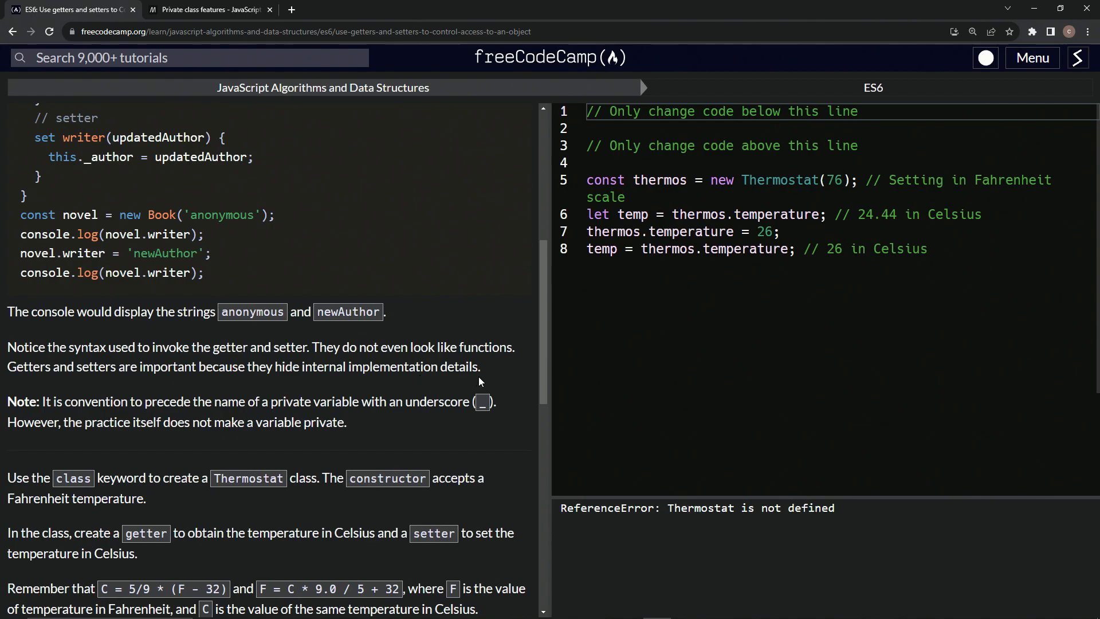
{"action": "mouse_move", "coordinate": [162, 342]}
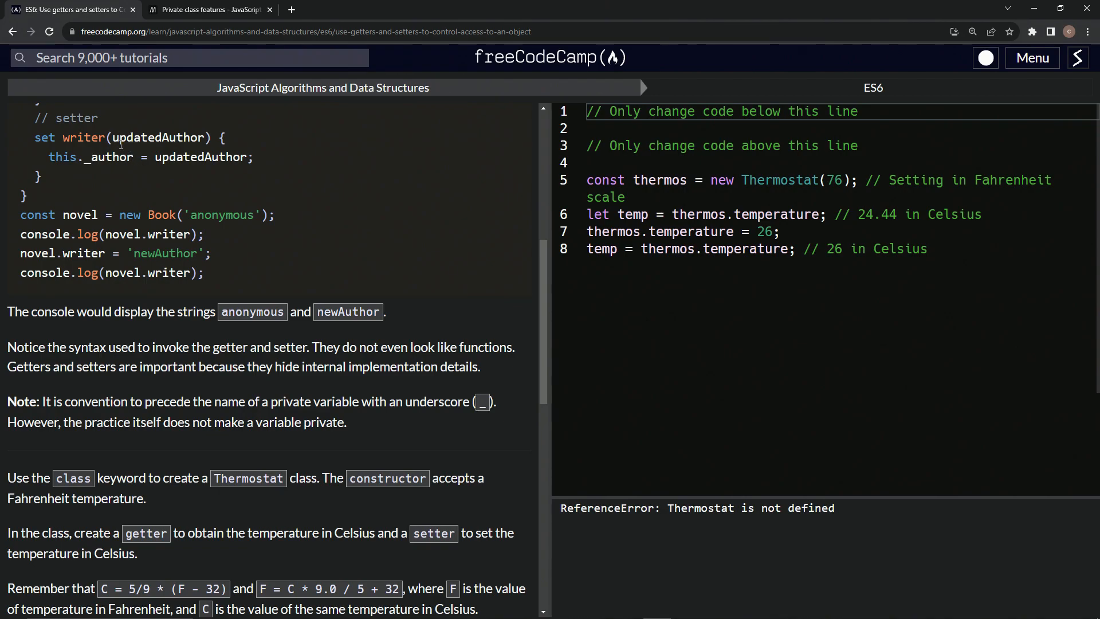
{"action": "double_click", "coordinate": [62, 253]}
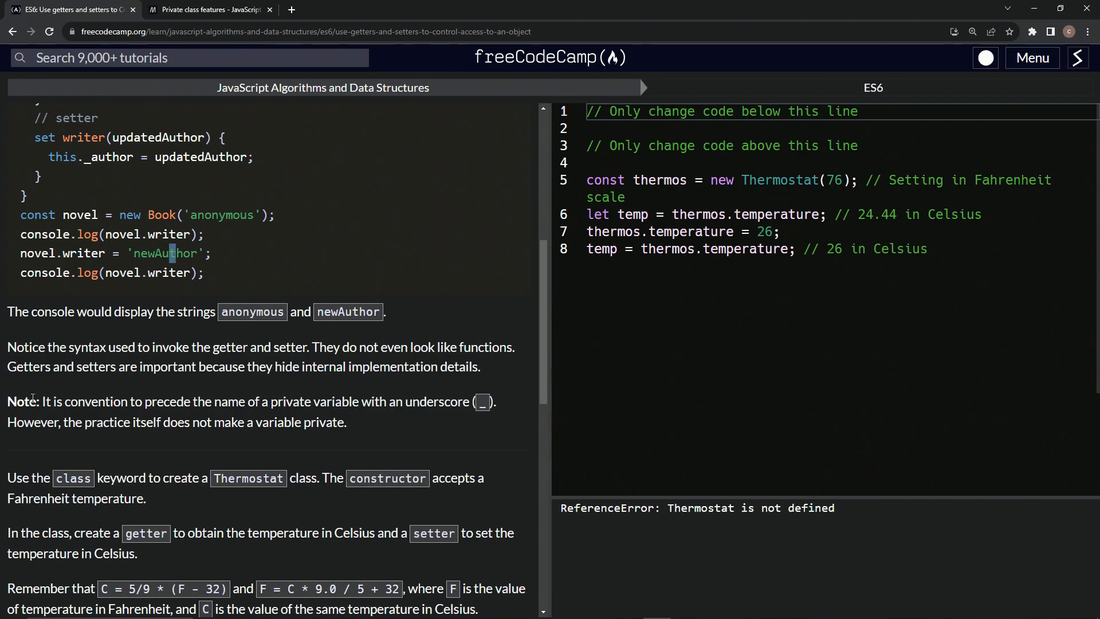
{"action": "mouse_move", "coordinate": [142, 396]}
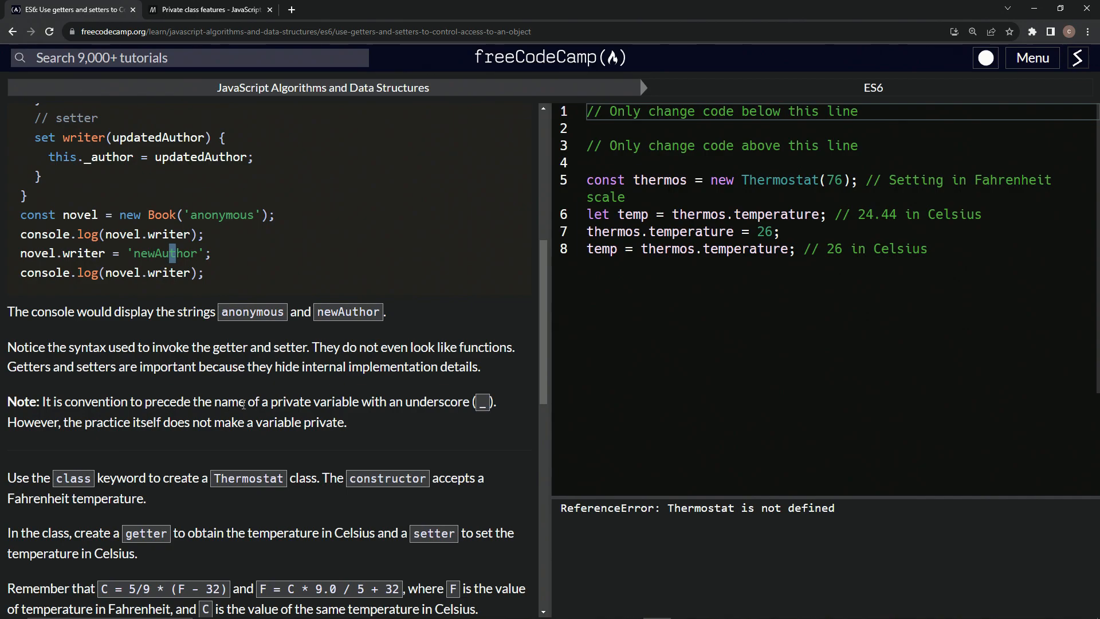
{"action": "mouse_move", "coordinate": [492, 402]}
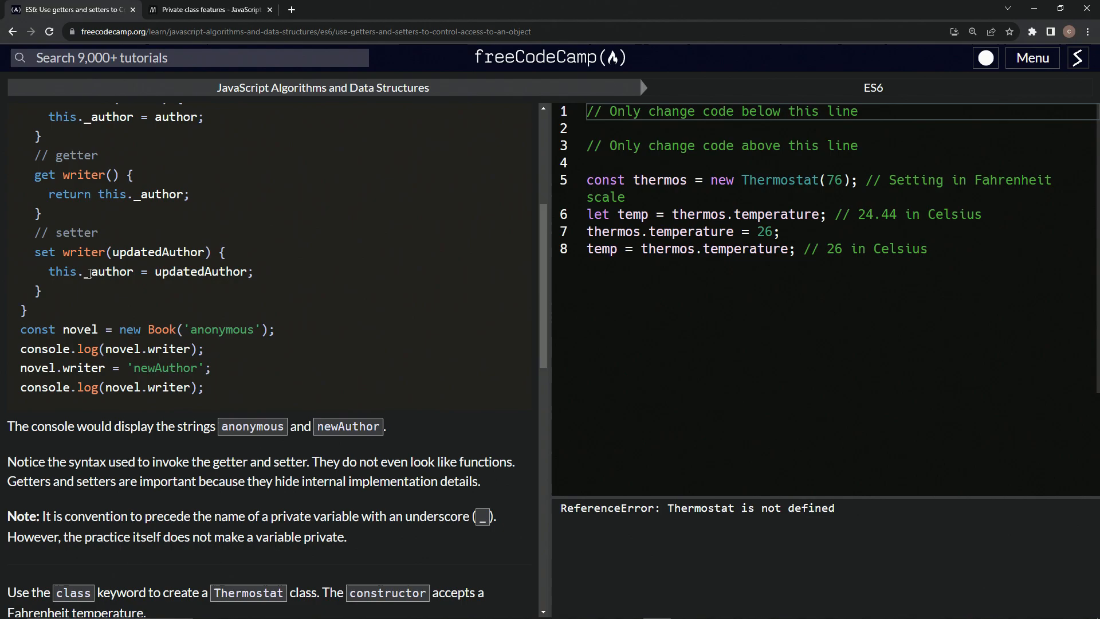
{"action": "mouse_move", "coordinate": [331, 242]}
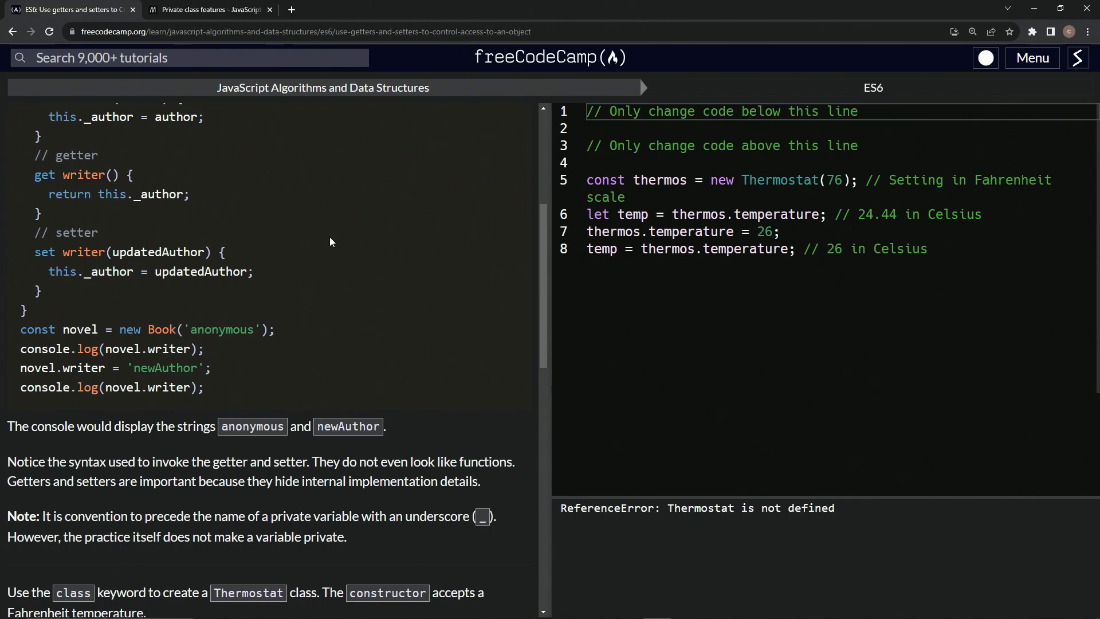
{"action": "scroll", "scroll_direction": "down", "scroll_amount": 3}
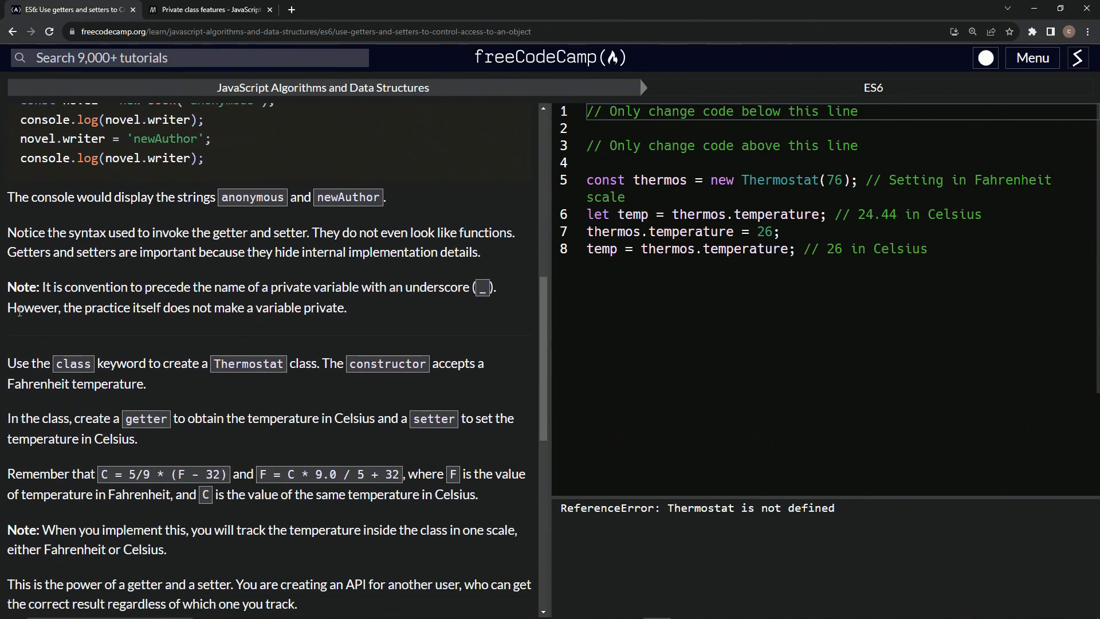
{"action": "mouse_move", "coordinate": [225, 314]}
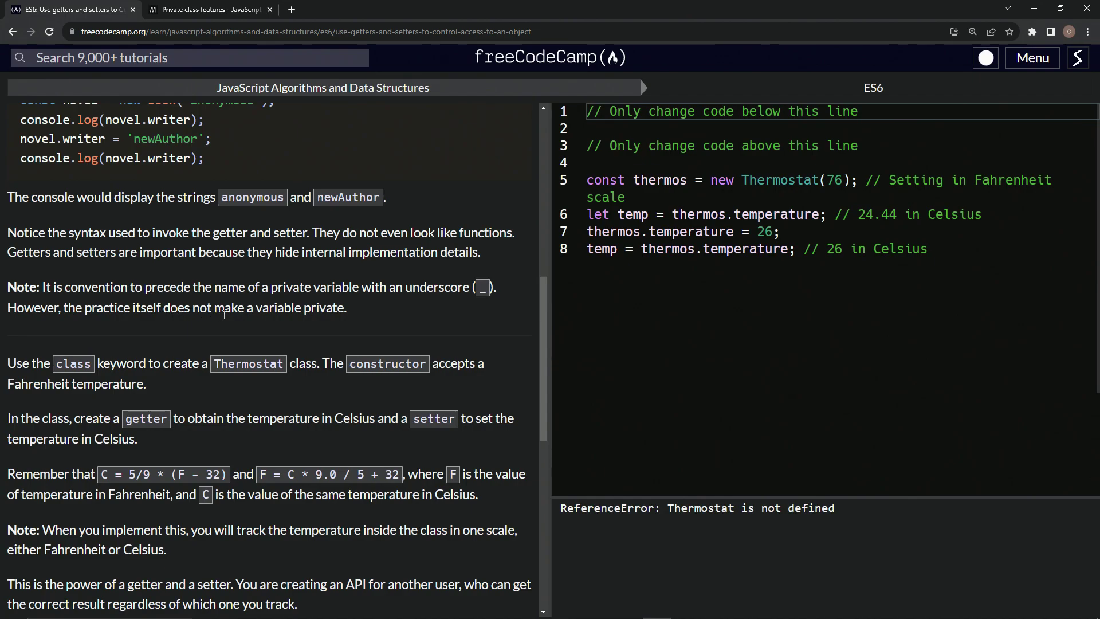
{"action": "scroll", "scroll_direction": "down", "scroll_amount": 3}
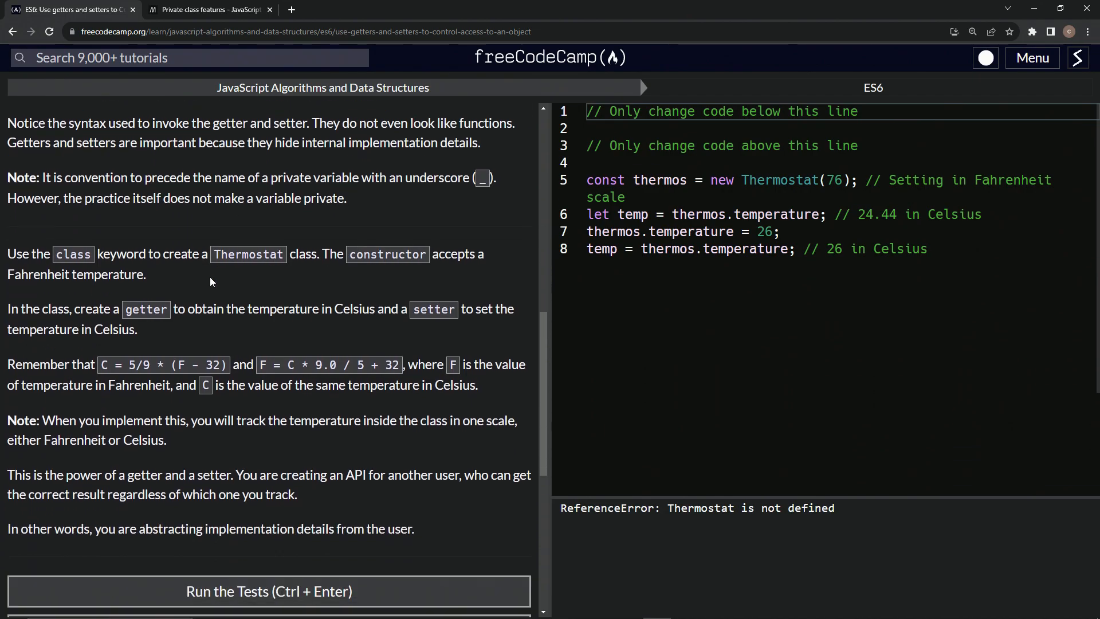
{"action": "scroll", "scroll_direction": "down", "scroll_amount": 3}
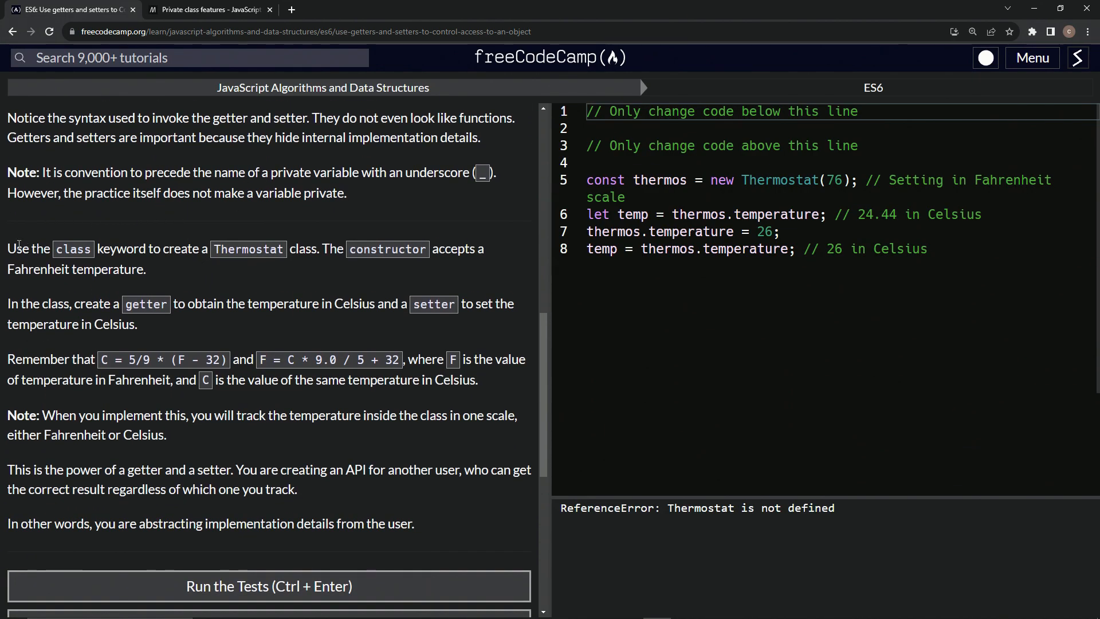
{"action": "mouse_move", "coordinate": [279, 225]}
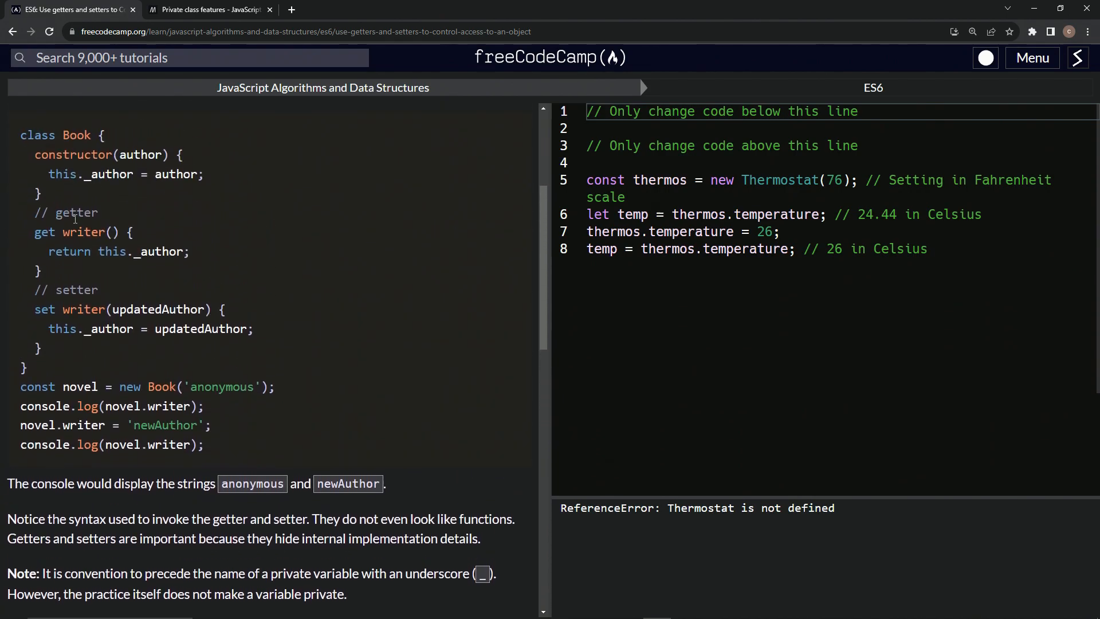
{"action": "scroll", "scroll_direction": "down", "scroll_amount": 3}
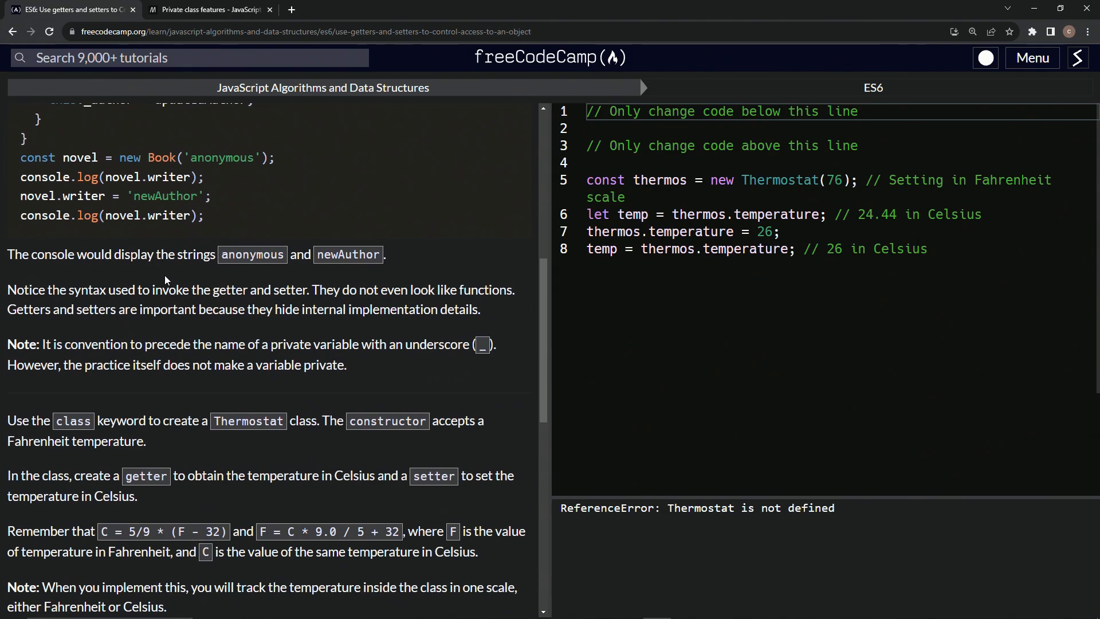
{"action": "scroll", "scroll_direction": "down", "scroll_amount": 3}
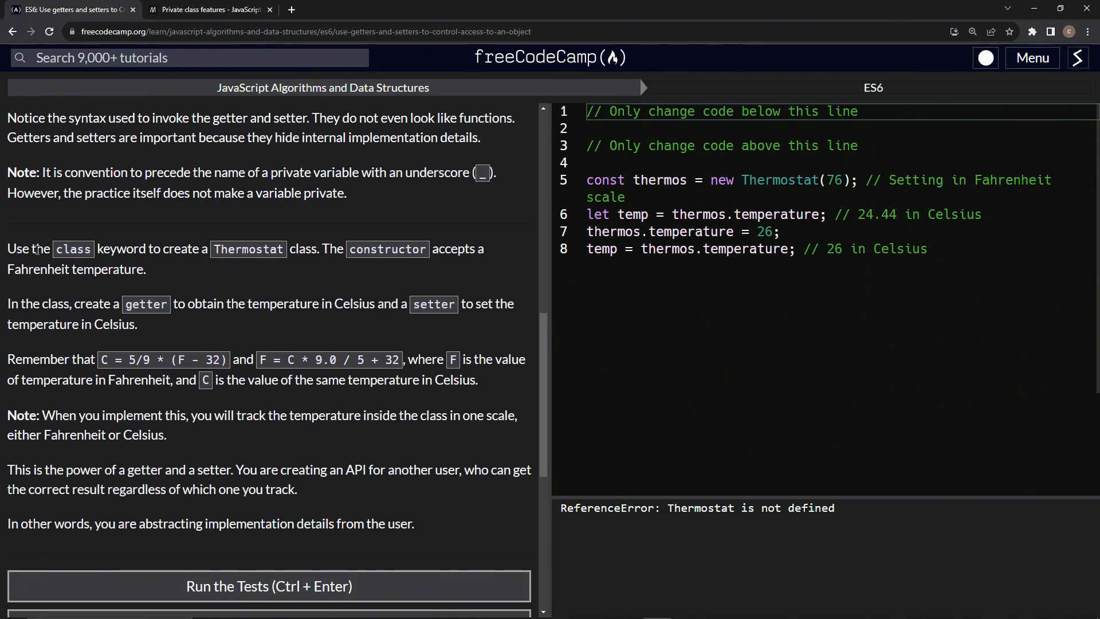
{"action": "mouse_move", "coordinate": [195, 265]}
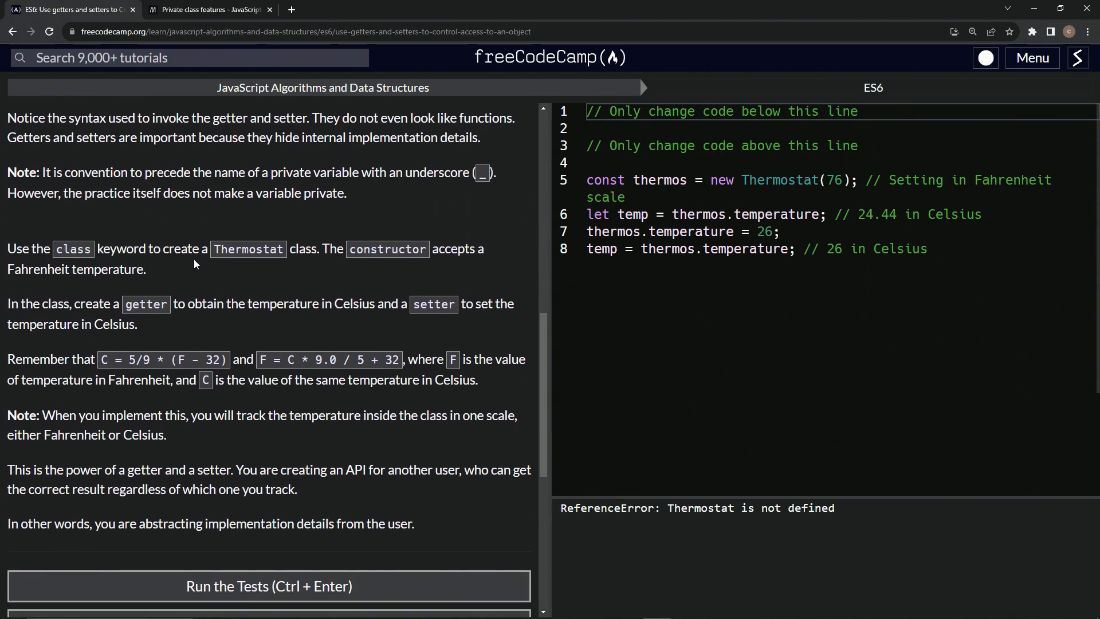
{"action": "mouse_move", "coordinate": [763, 171]}
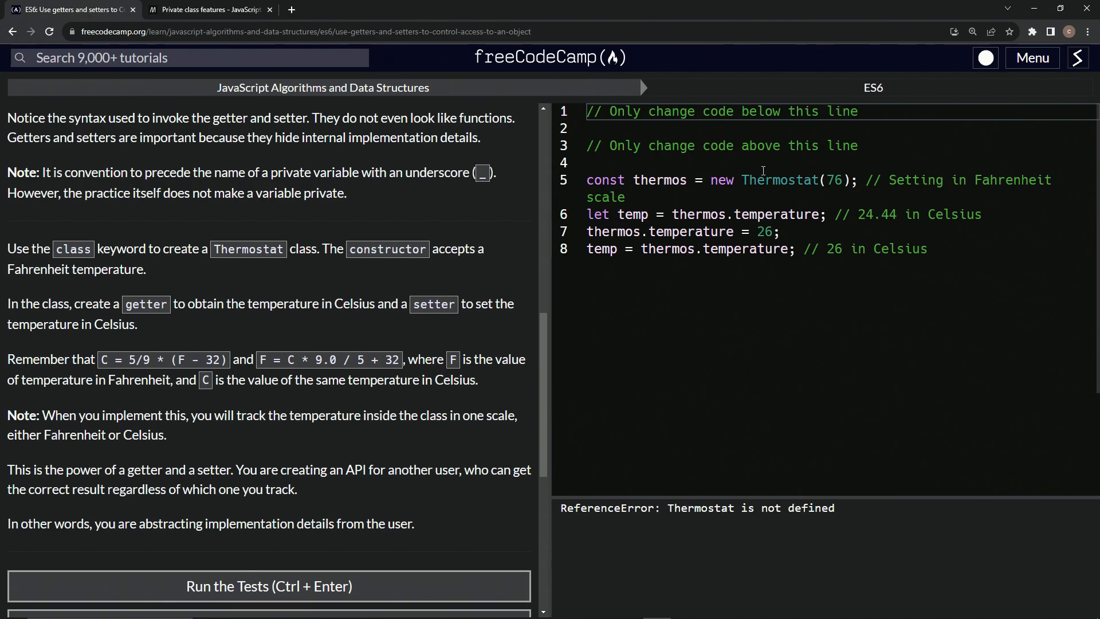
{"action": "mouse_move", "coordinate": [397, 265]}
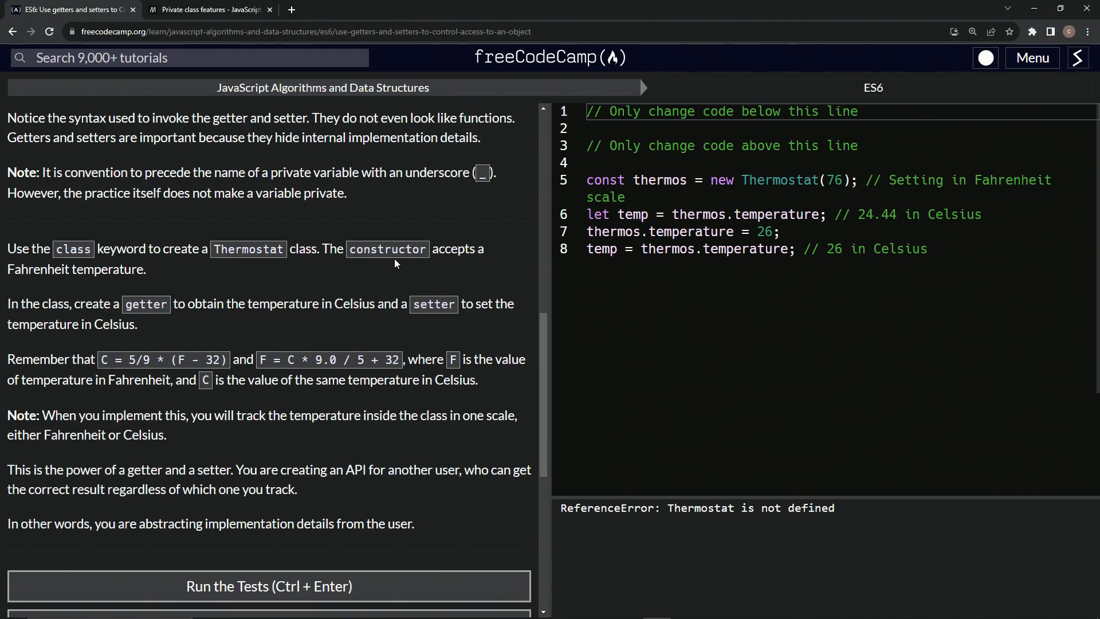
{"action": "mouse_move", "coordinate": [101, 275]}
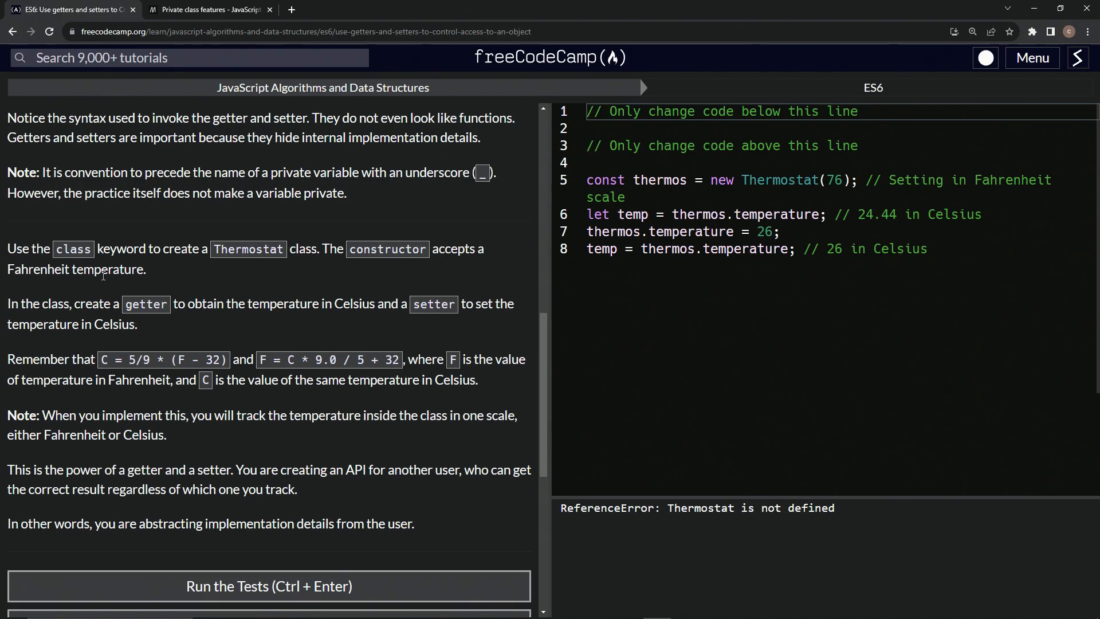
{"action": "mouse_move", "coordinate": [41, 304]}
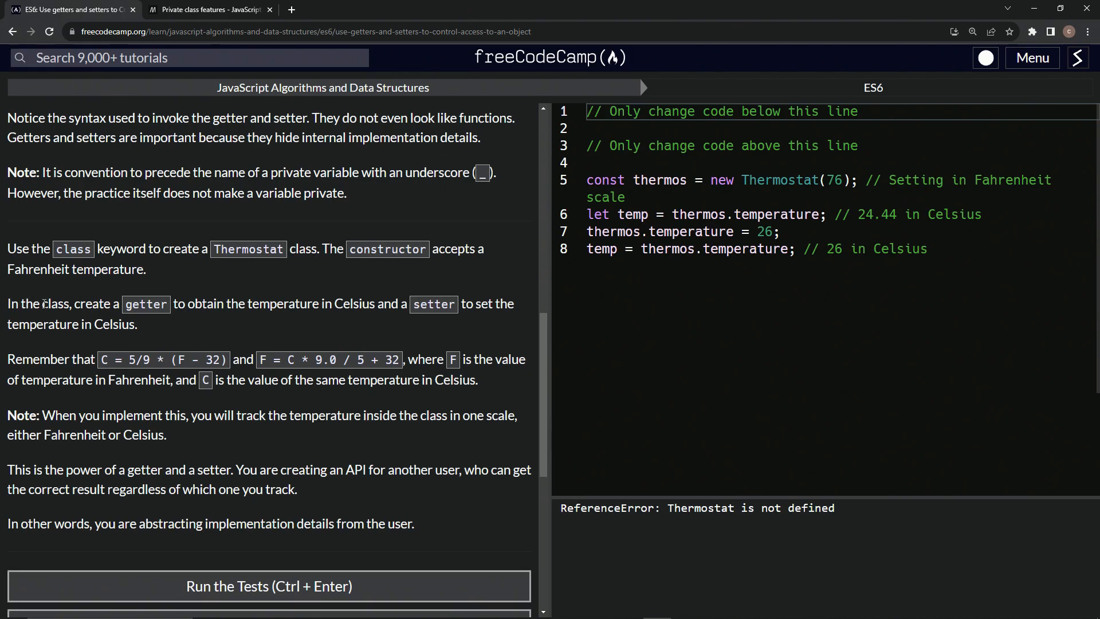
{"action": "mouse_move", "coordinate": [252, 319]}
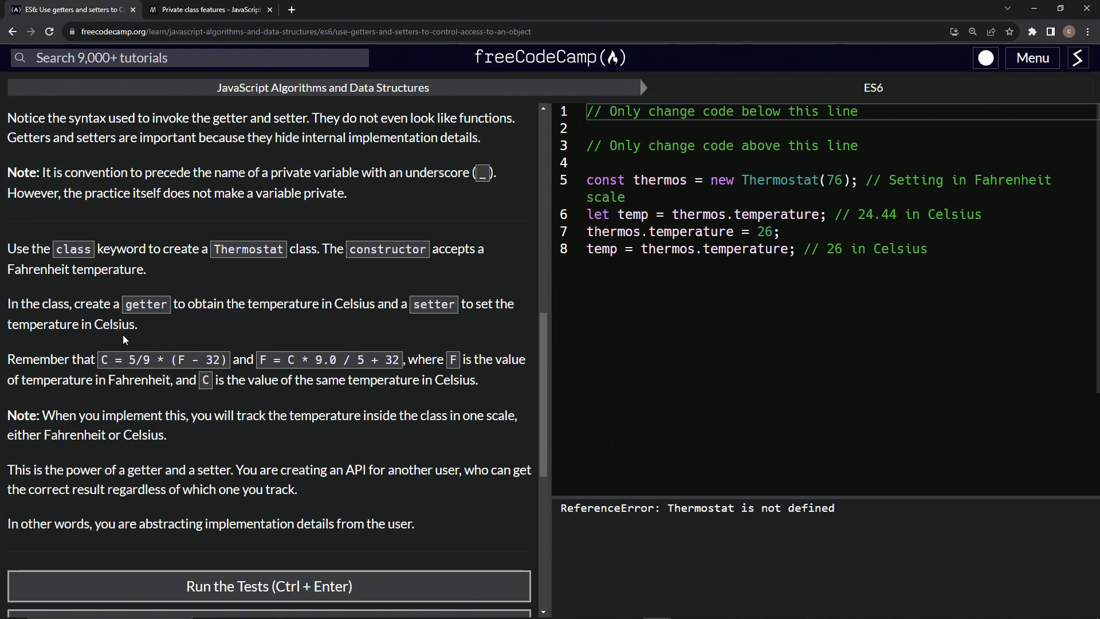
{"action": "mouse_move", "coordinate": [71, 364]}
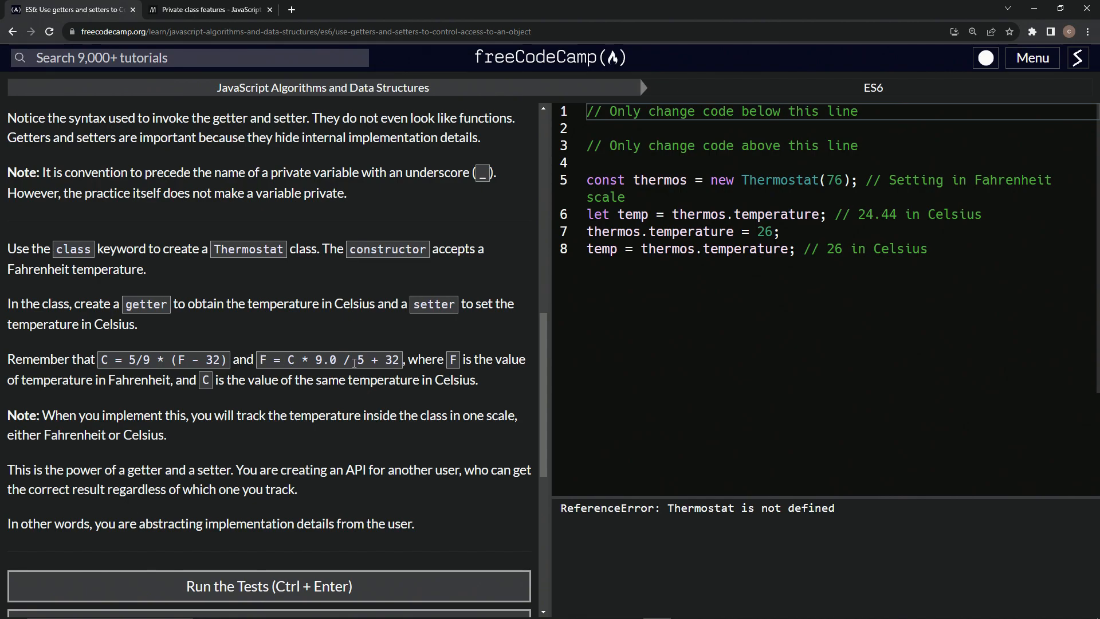
{"action": "mouse_move", "coordinate": [410, 367]}
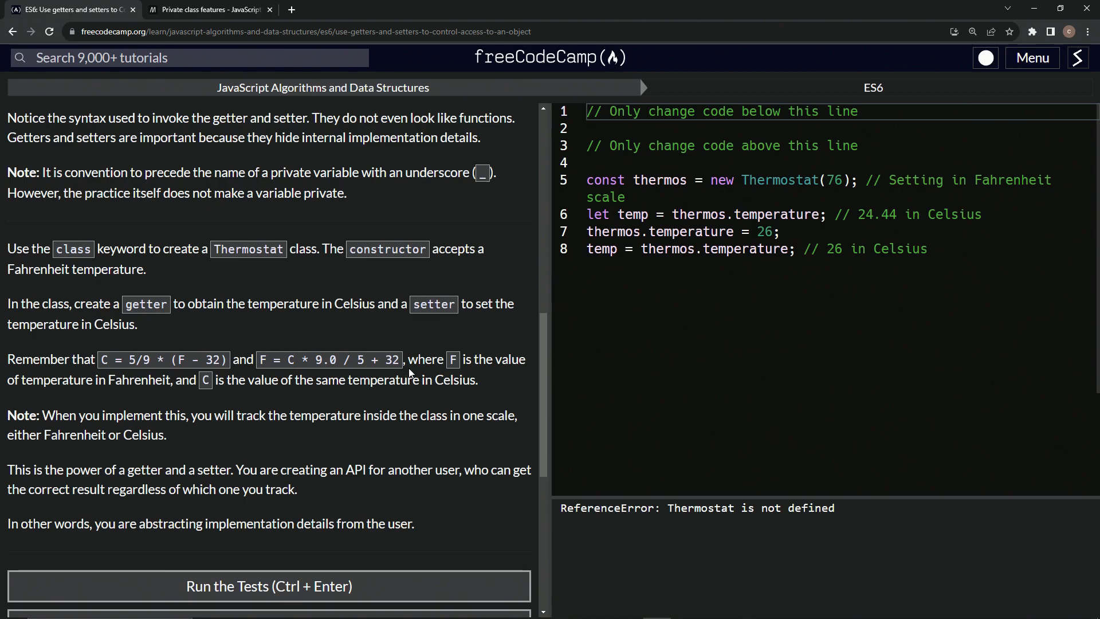
{"action": "mouse_move", "coordinate": [486, 358]}
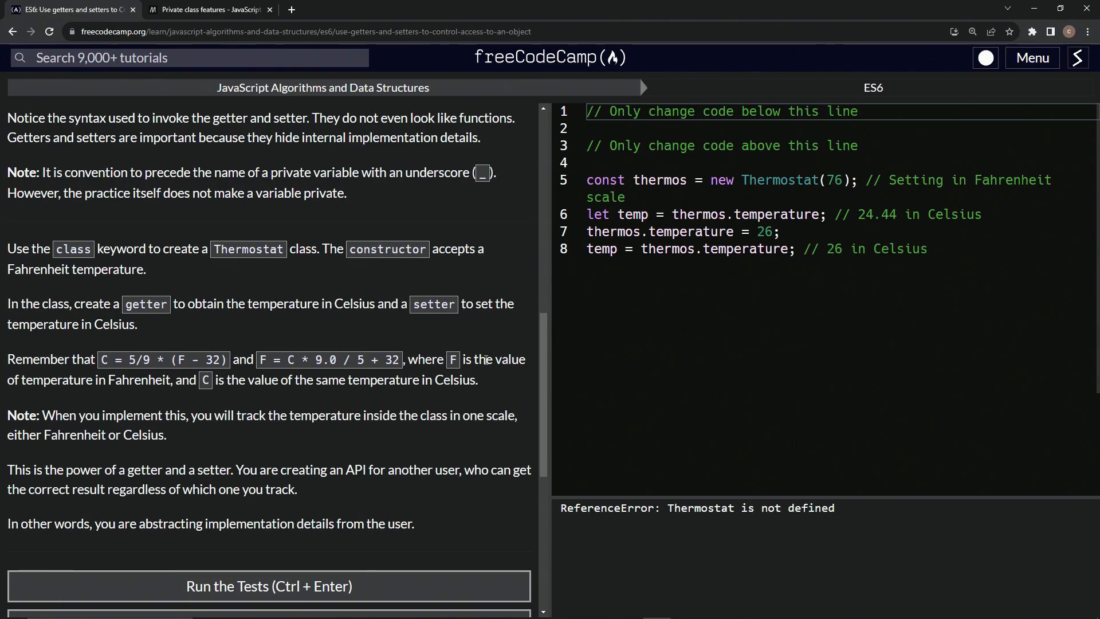
{"action": "scroll", "scroll_direction": "down", "scroll_amount": 3}
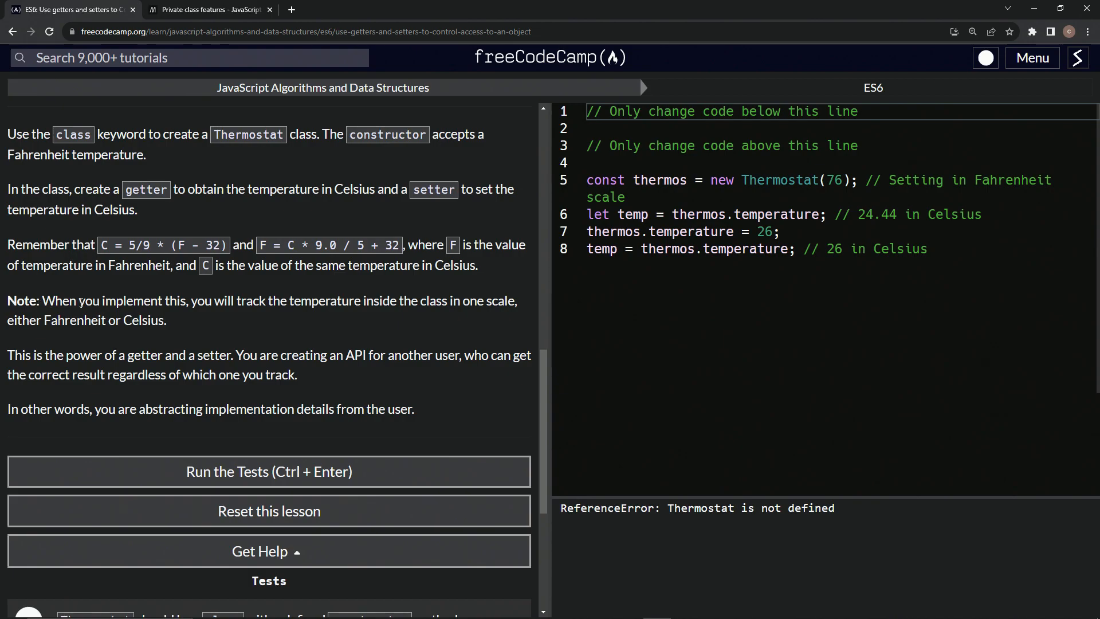
{"action": "mouse_move", "coordinate": [306, 317]}
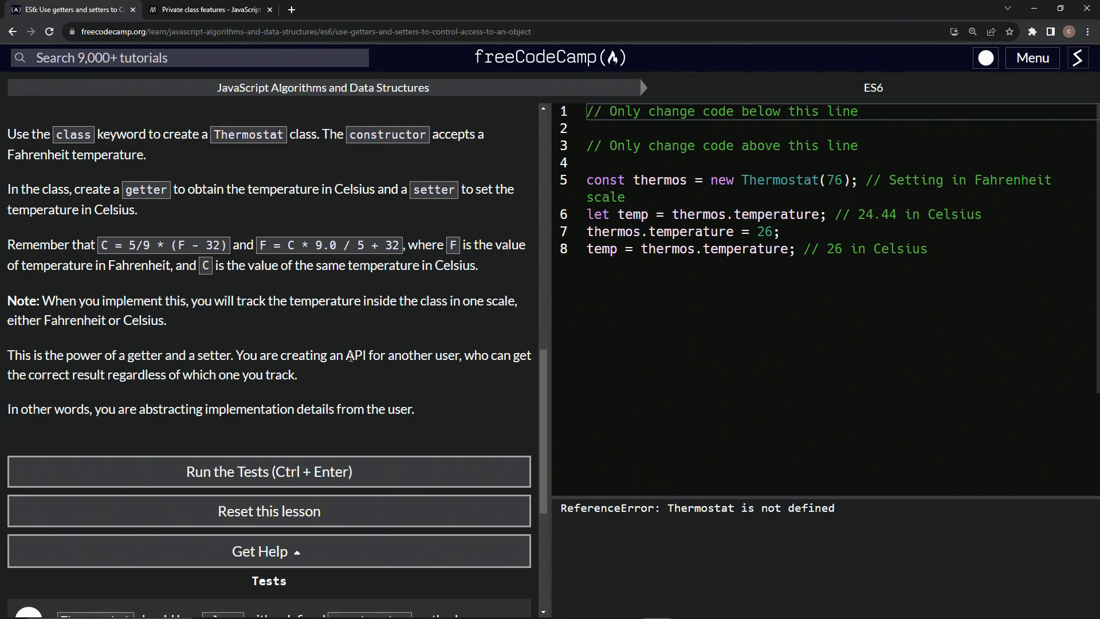
- Look up the word API from the instructions, opening MDN's Introduction to web APIs in a new tab
{"action": "double_click", "coordinate": [356, 355]}
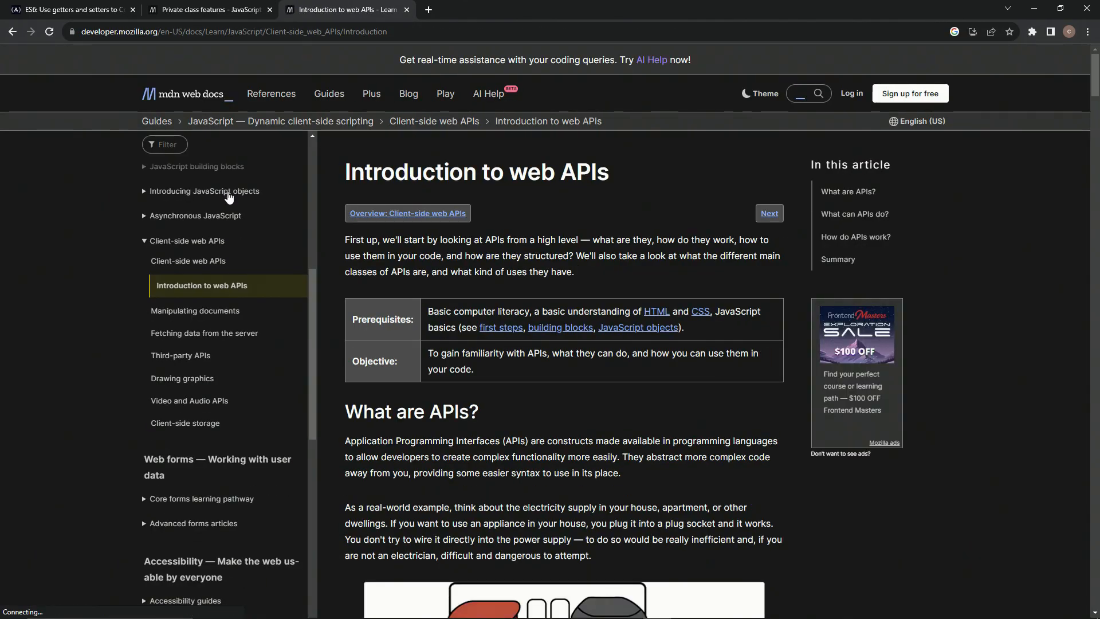
- Skim the MDN web APIs article and switch back to the freeCodeCamp lesson tab
{"action": "scroll", "scroll_direction": "down", "scroll_amount": 3}
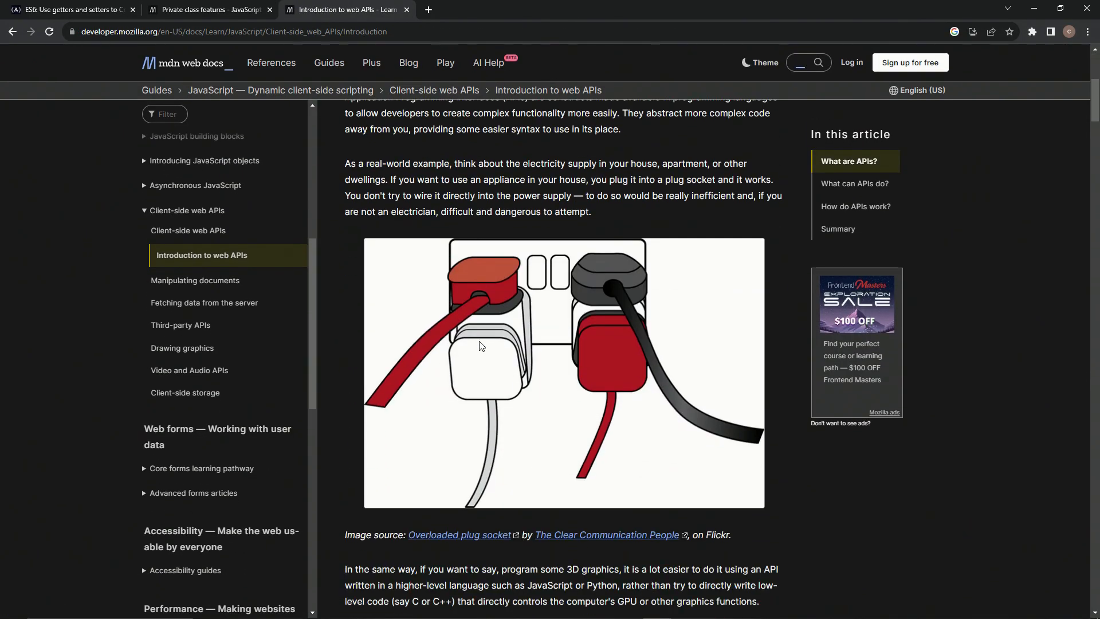
{"action": "scroll", "scroll_direction": "up", "scroll_amount": 3}
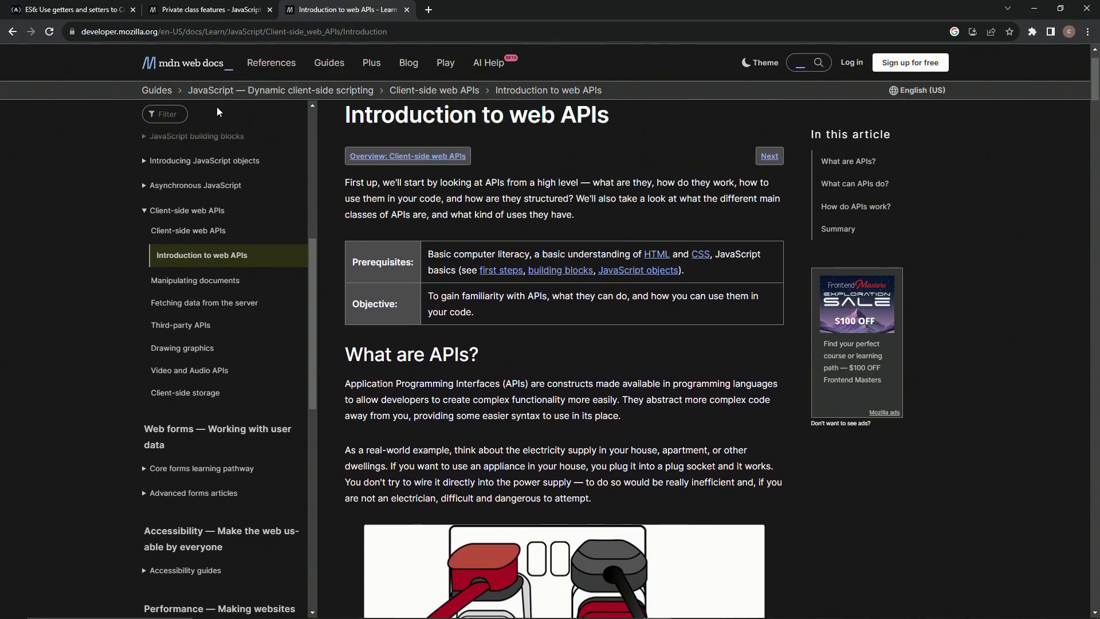
{"action": "mouse_move", "coordinate": [51, 7]}
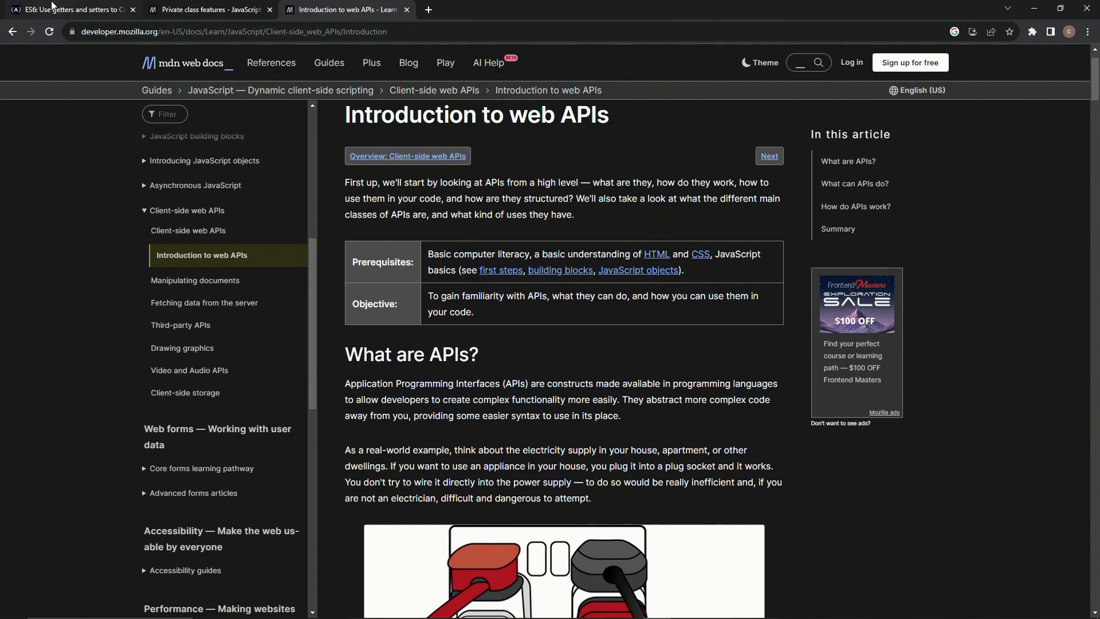
{"action": "left_click", "coordinate": [69, 11]}
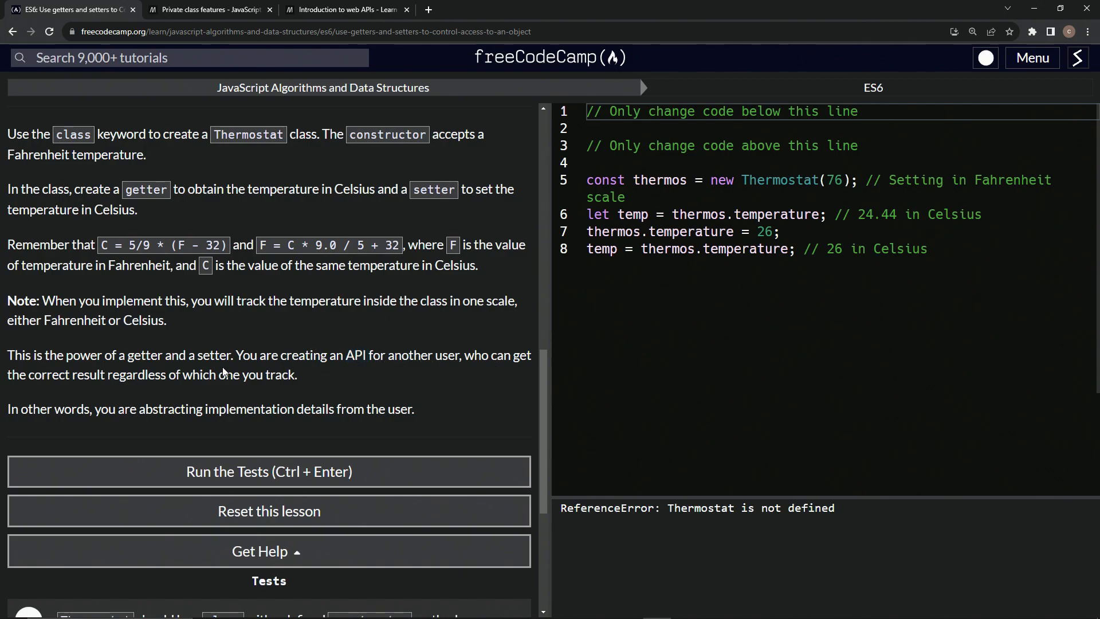
{"action": "mouse_move", "coordinate": [176, 387]}
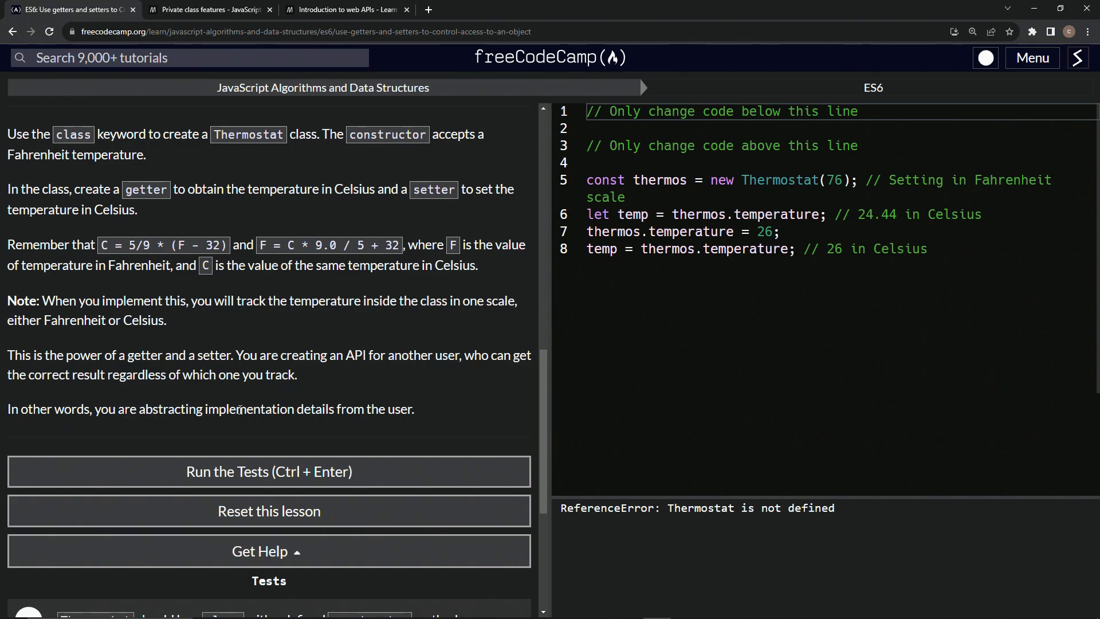
{"action": "mouse_move", "coordinate": [362, 416]}
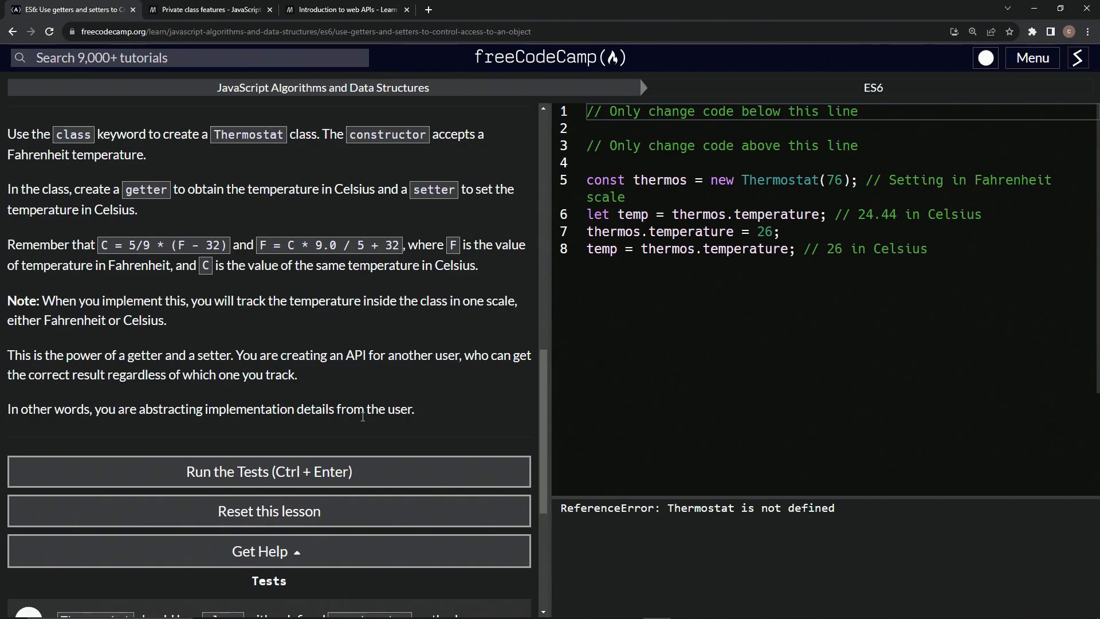
{"action": "mouse_move", "coordinate": [55, 409]}
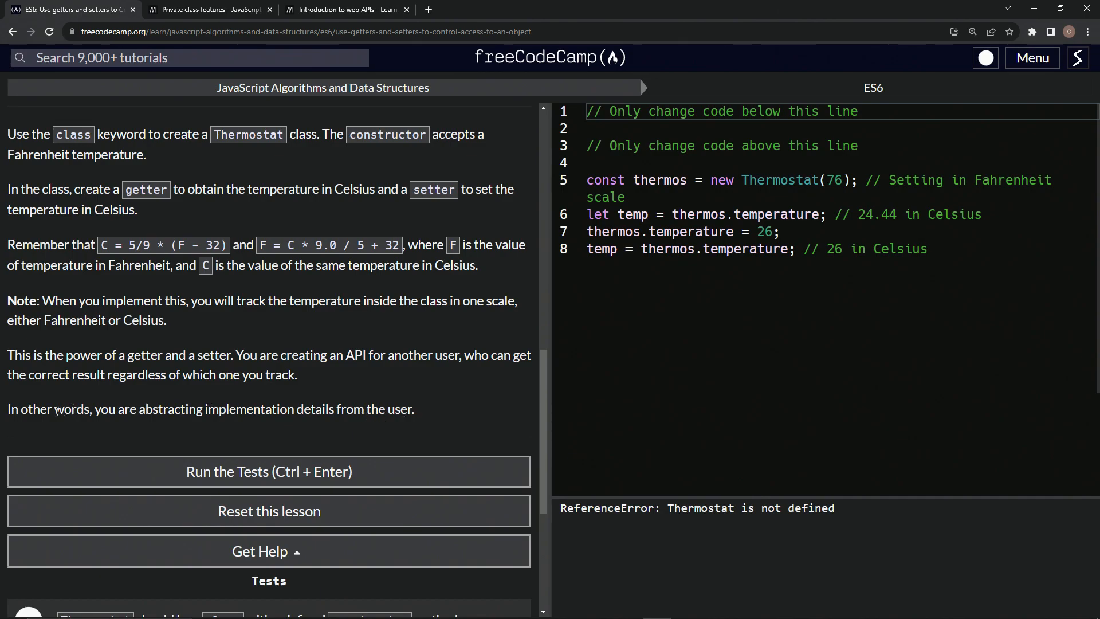
{"action": "left_click_drag", "start_coordinate": [10, 409], "coordinate": [89, 409]}
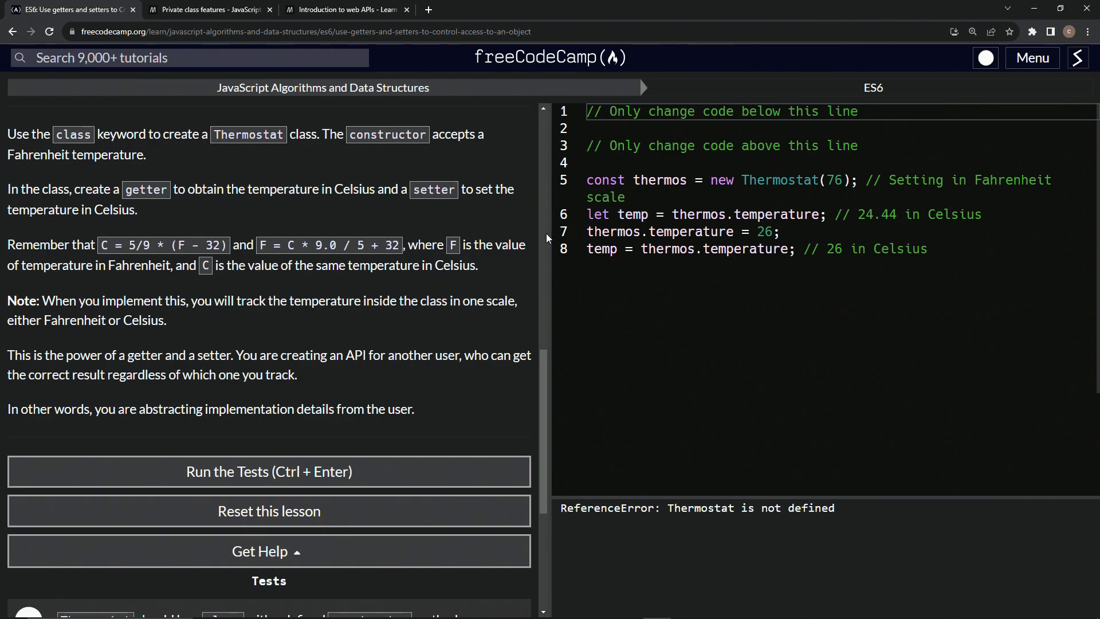
{"action": "mouse_move", "coordinate": [371, 259]}
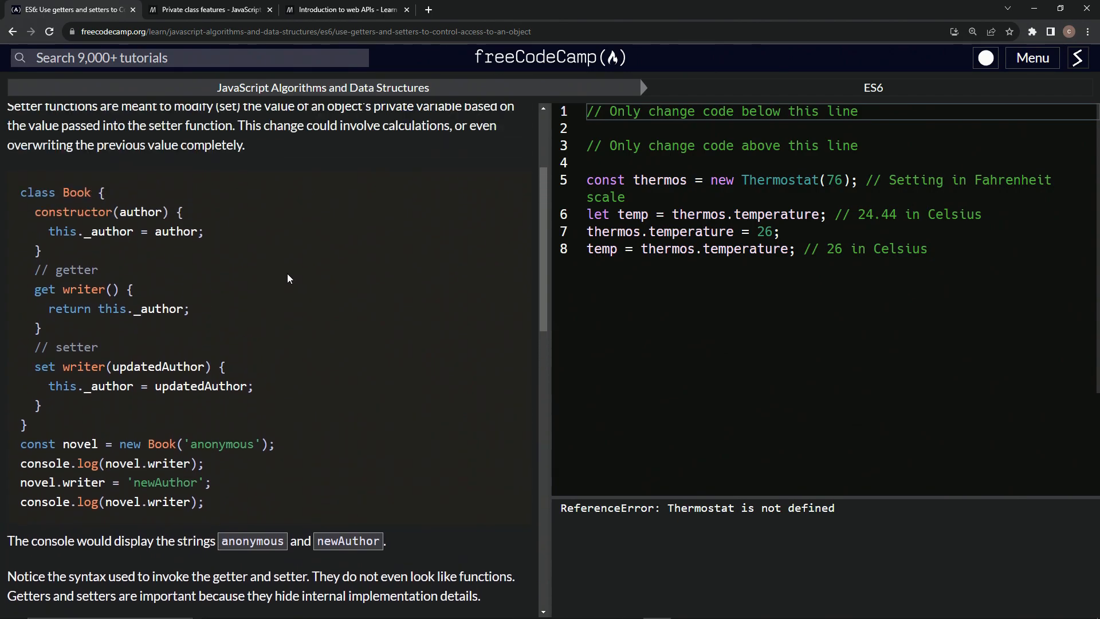
{"action": "scroll", "scroll_direction": "down", "scroll_amount": 3}
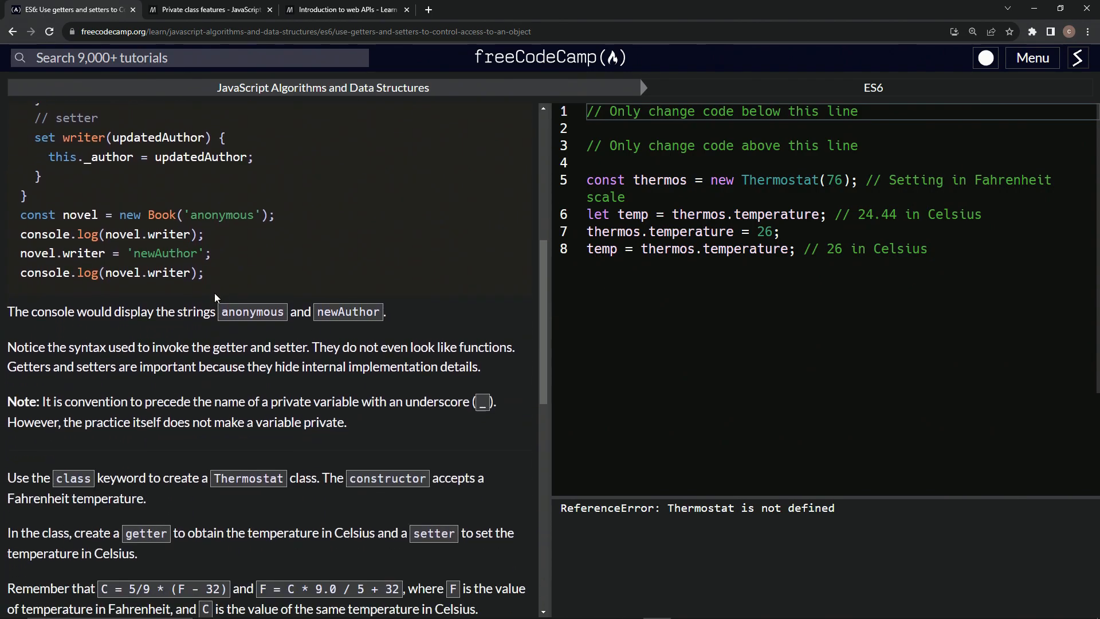
{"action": "mouse_move", "coordinate": [268, 226]}
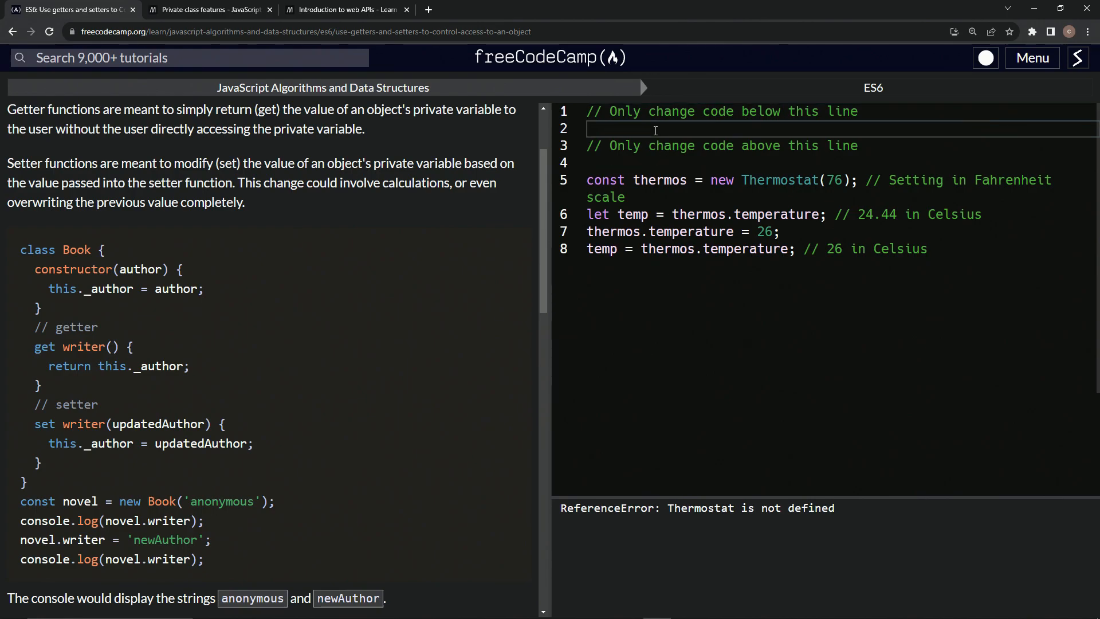
- Write class Thermostat with a constructor taking the Fahrenheit parameter f
{"action": "type", "text": "class Therm"}
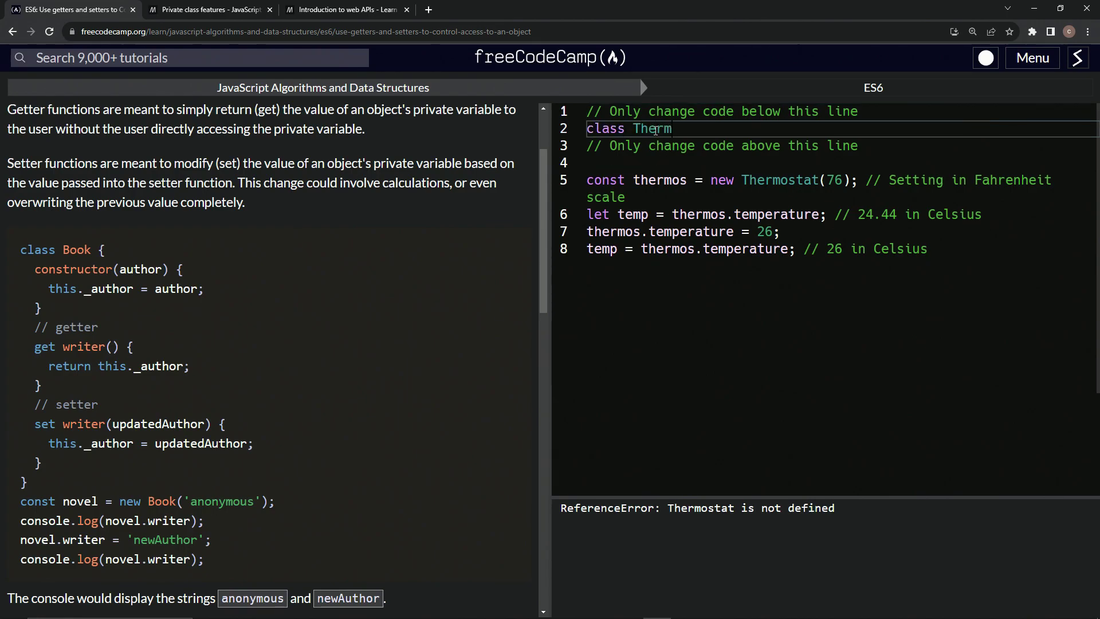
{"action": "type", "text": "ostat"}
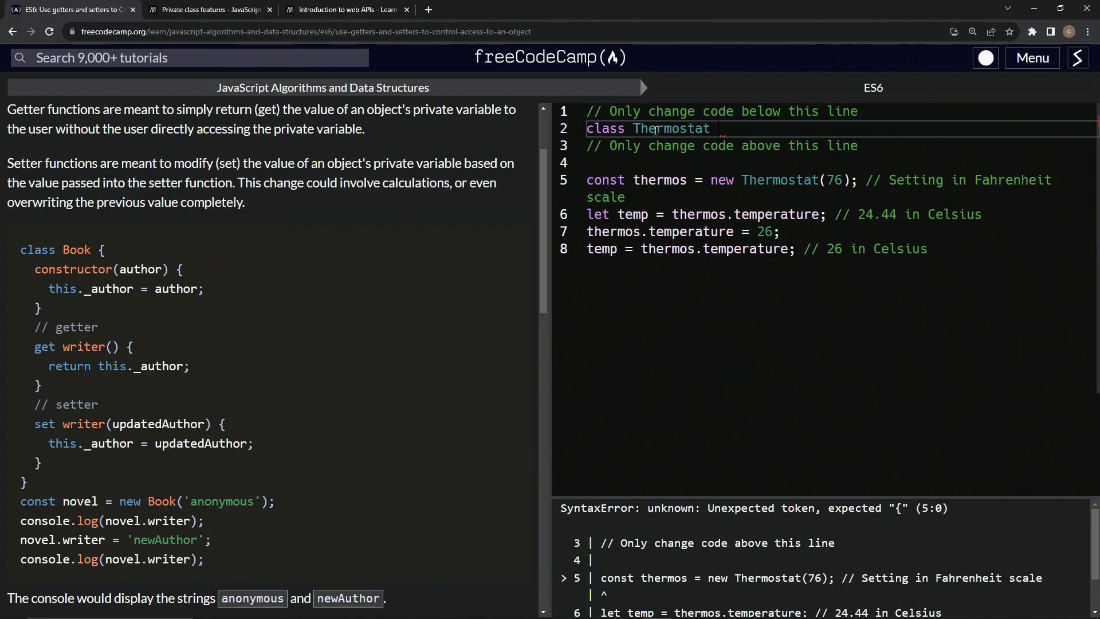
{"action": "type", "text": "{"}
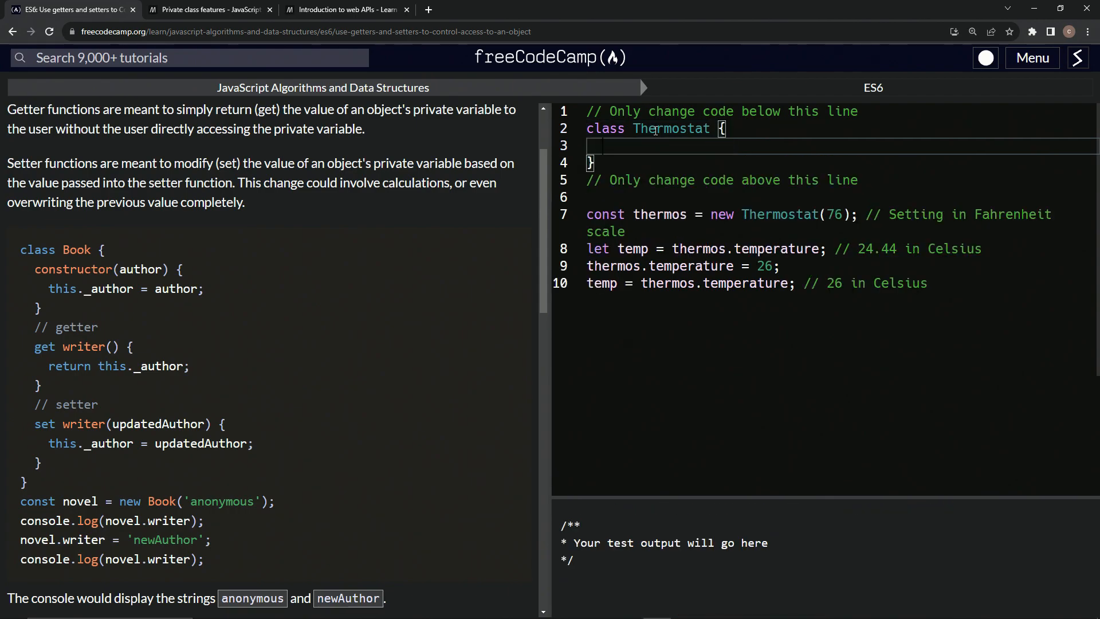
{"action": "type", "text": "constructor"}
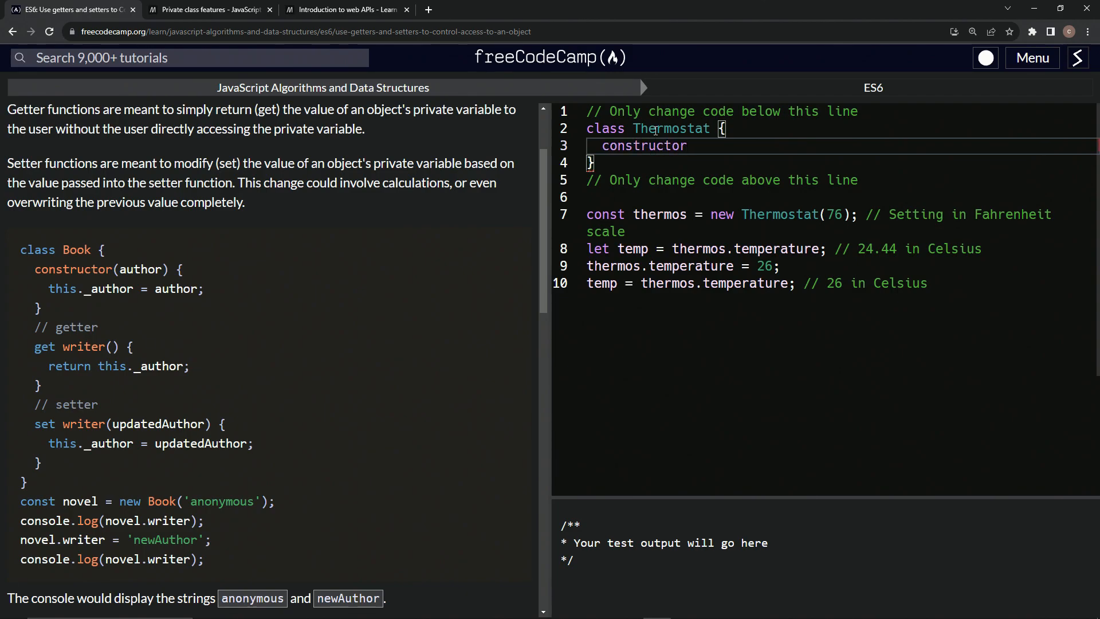
{"action": "type", "text": "()"}
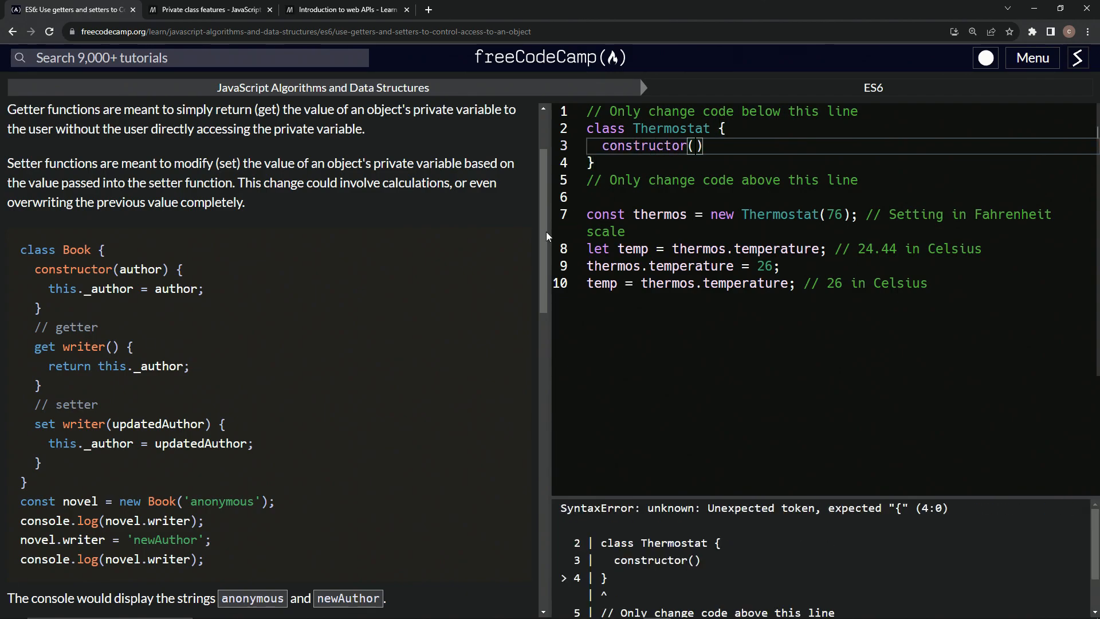
{"action": "scroll", "scroll_direction": "down", "scroll_amount": 3}
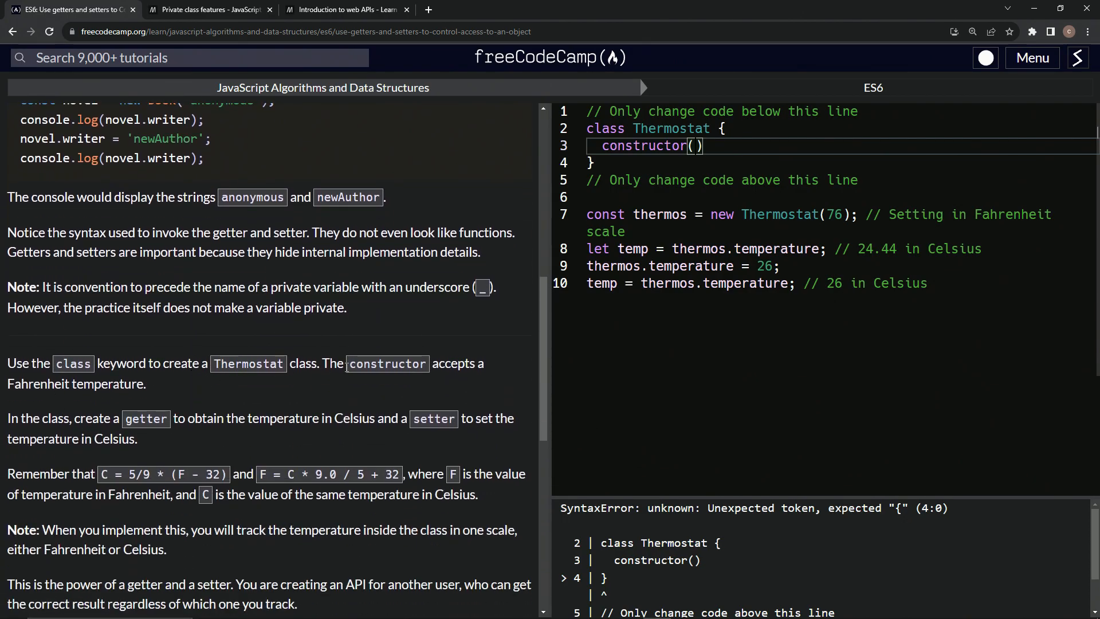
{"action": "mouse_move", "coordinate": [412, 425]}
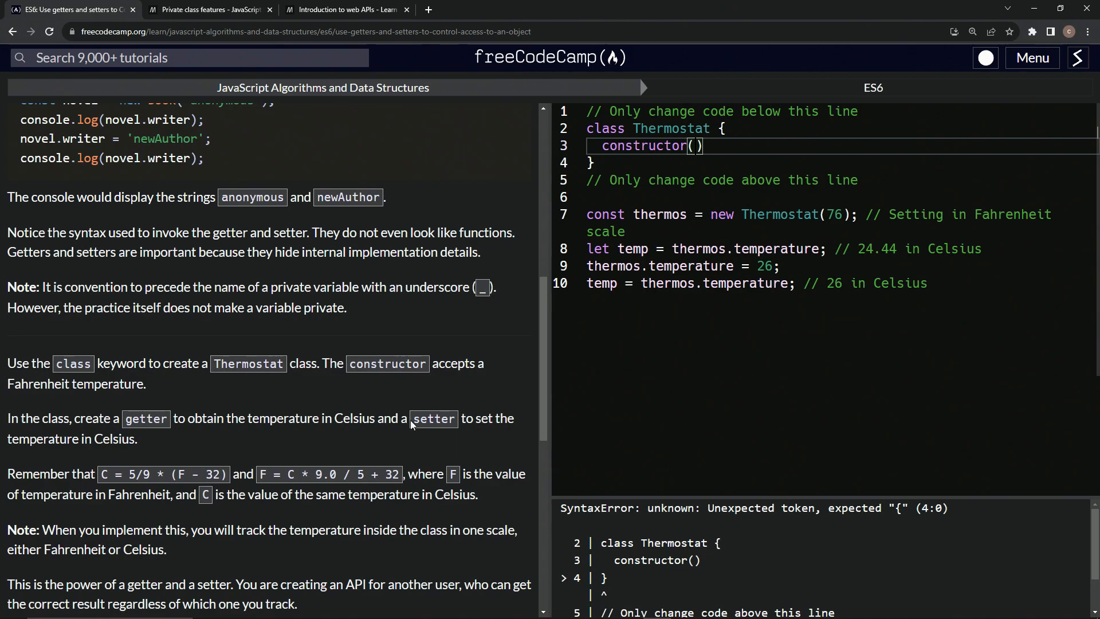
{"action": "mouse_move", "coordinate": [280, 417]}
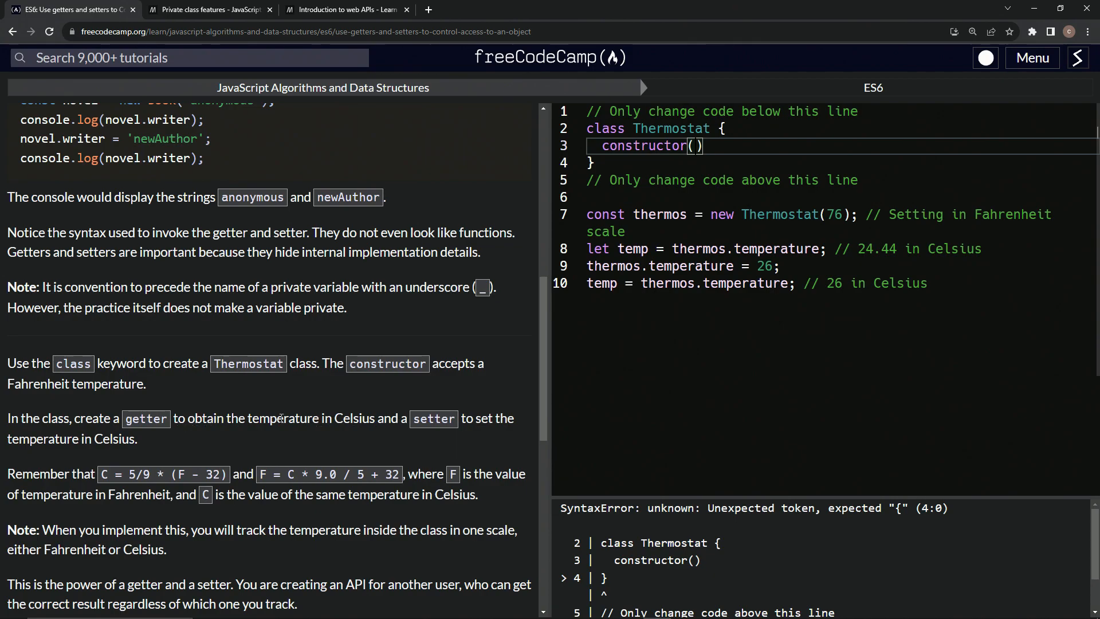
{"action": "mouse_move", "coordinate": [355, 367]}
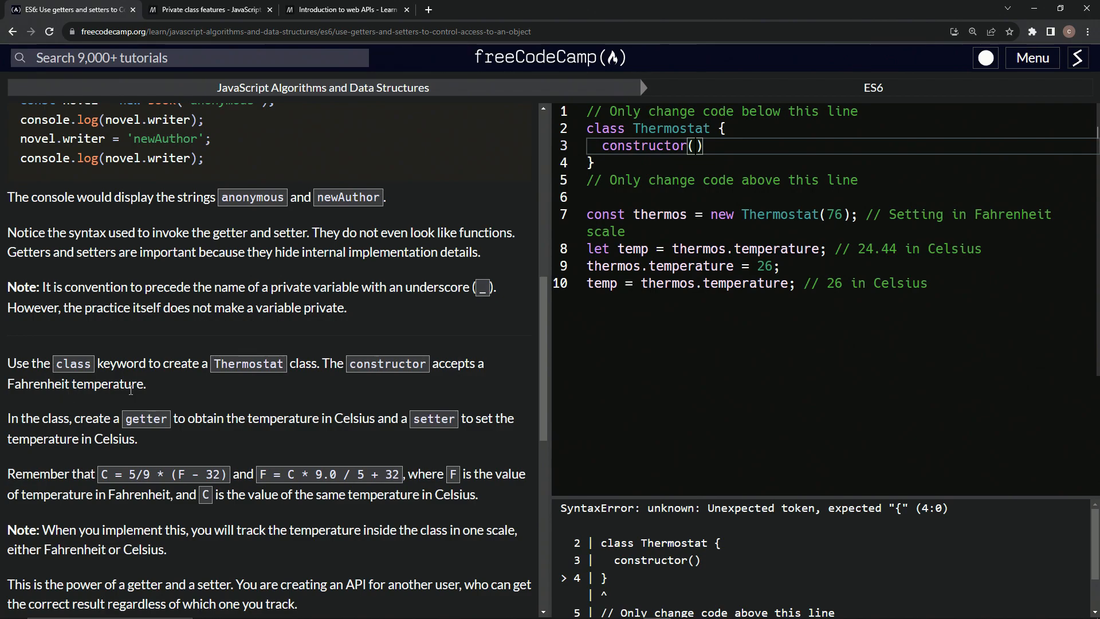
{"action": "type", "text": "f"}
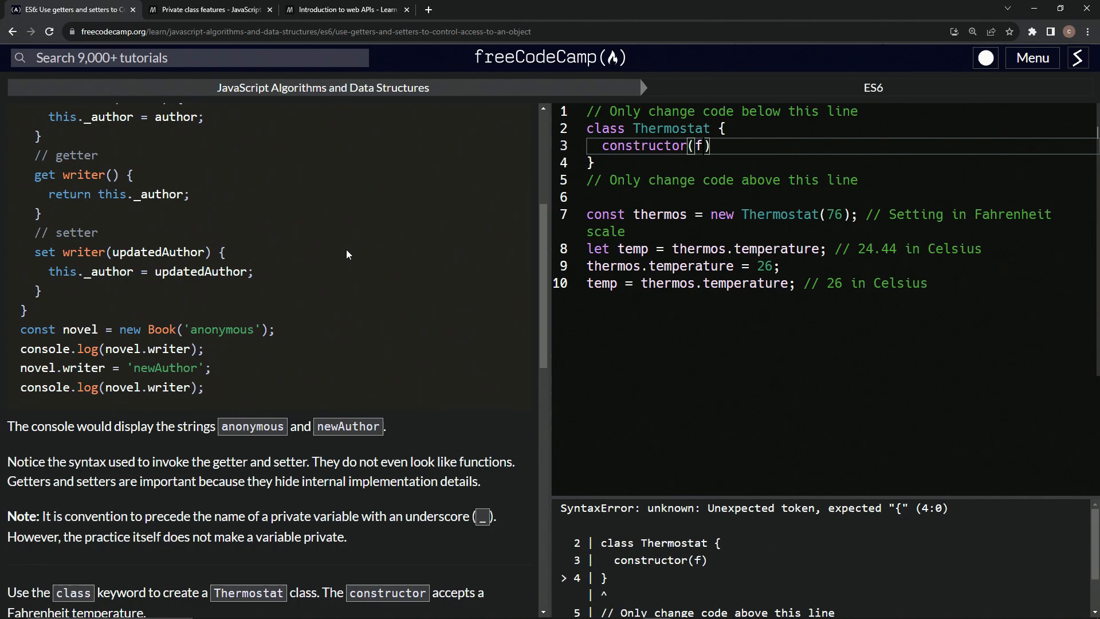
- Give the constructor a braced body storing the value as this._f = f
{"action": "scroll", "scroll_direction": "up", "scroll_amount": 3}
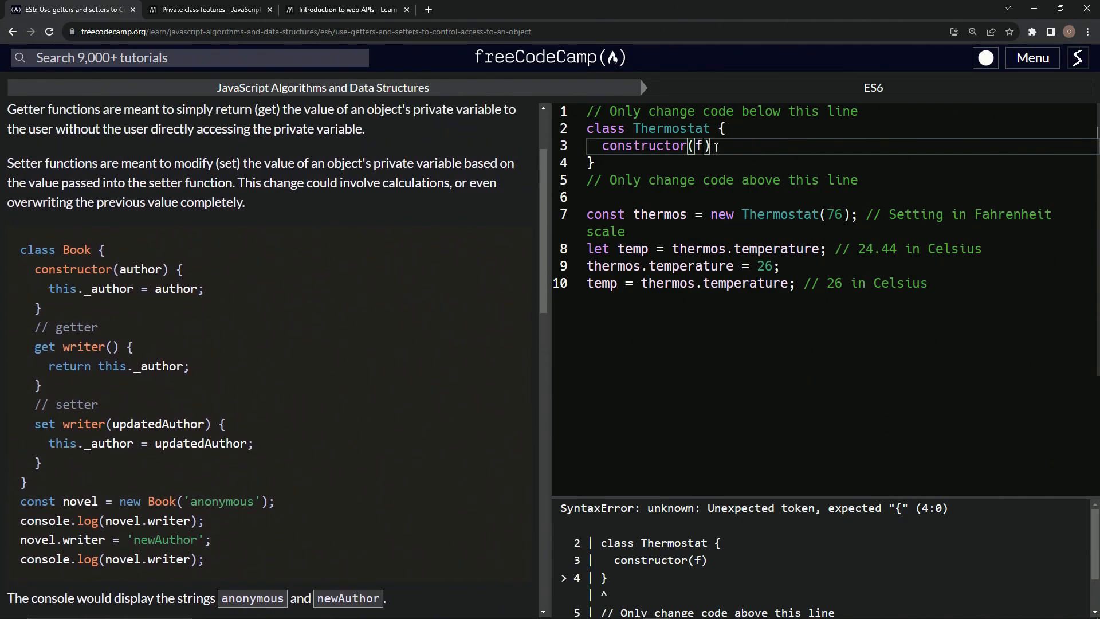
{"action": "type", "text": "{"}
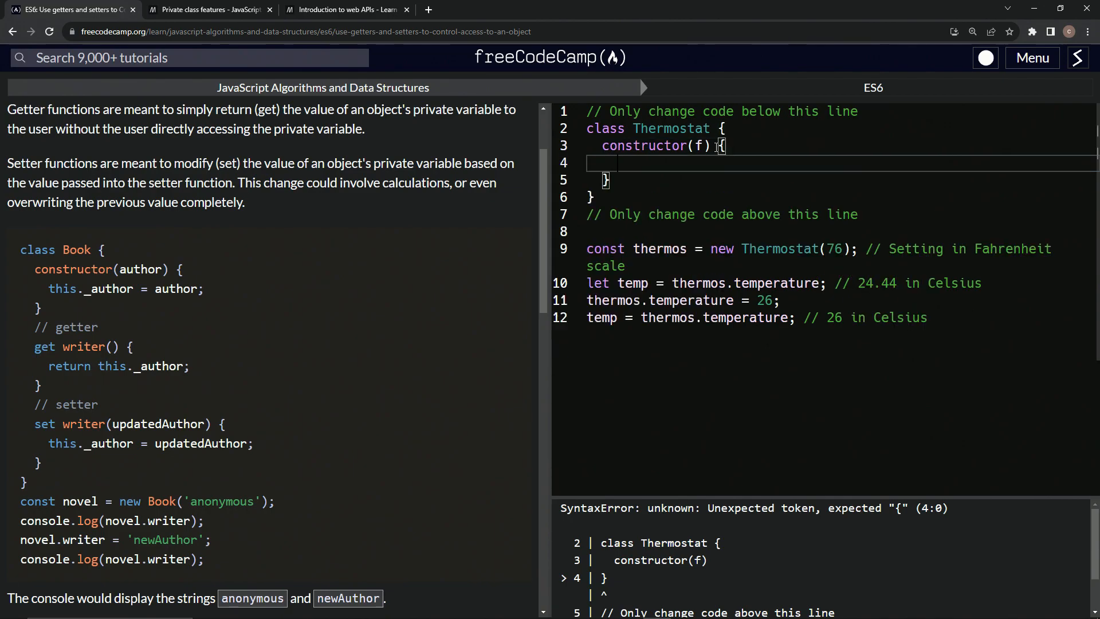
{"action": "type", "text": "this."}
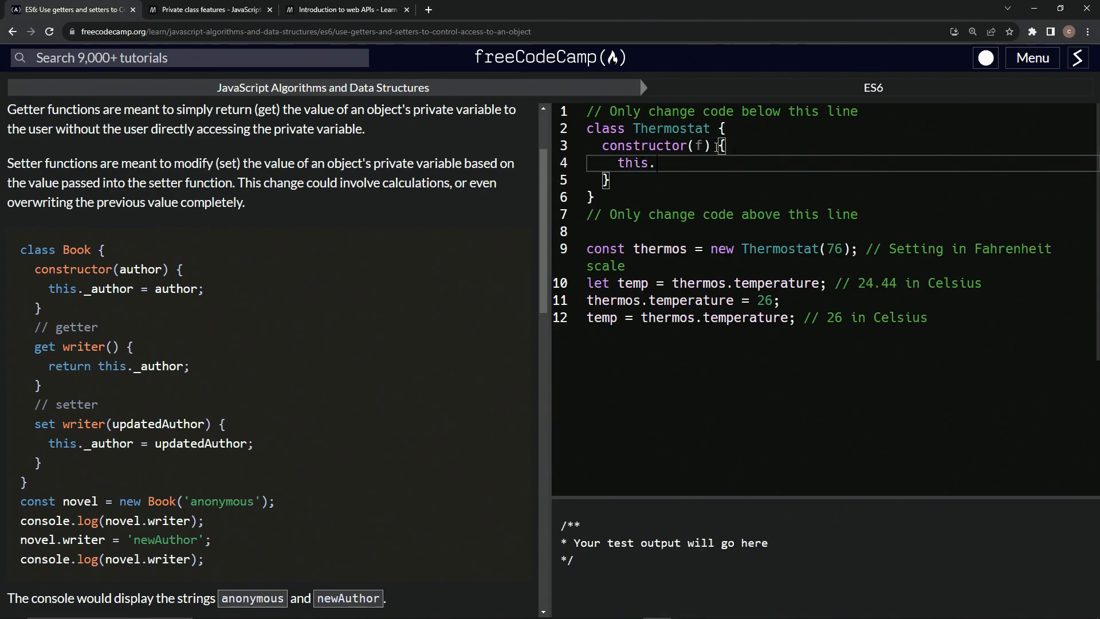
{"action": "type", "text": "_f"}
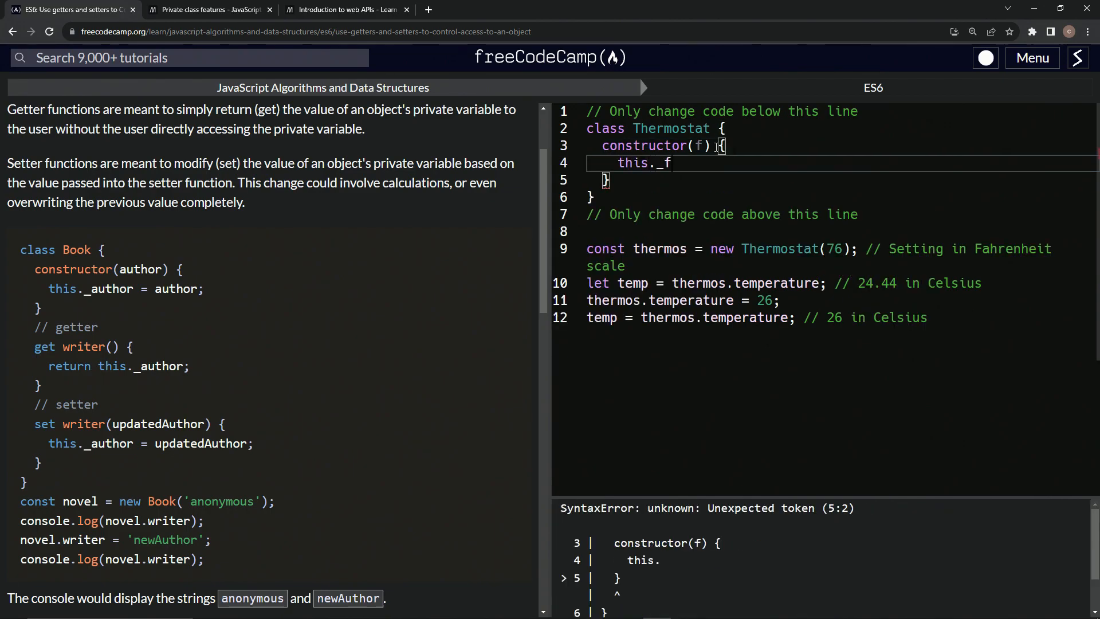
{"action": "type", "text": "= f"}
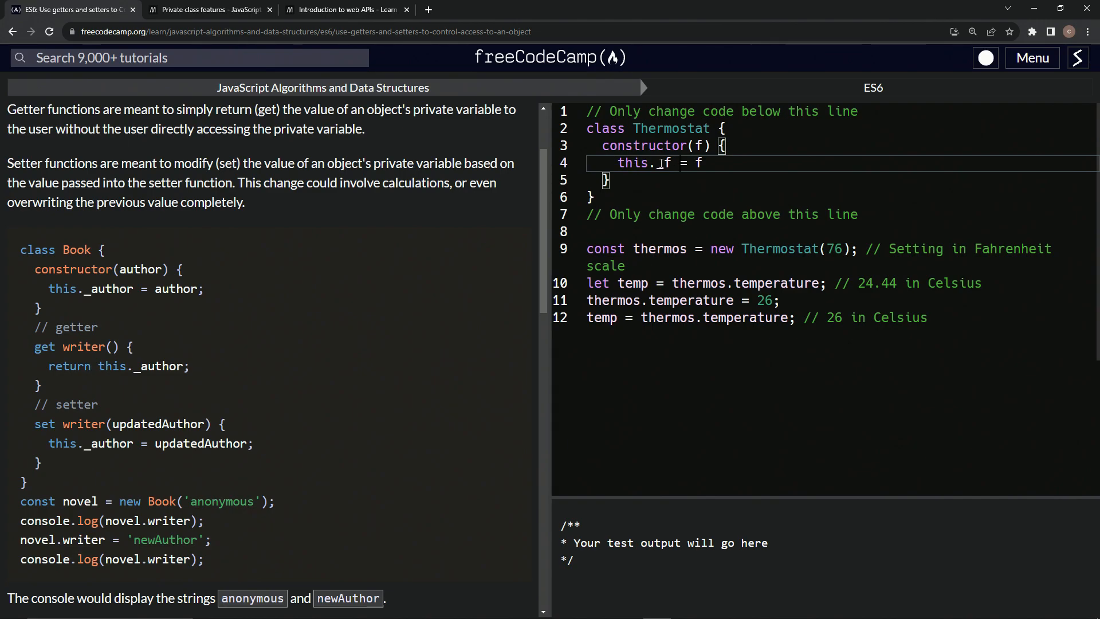
{"action": "type", "text": "_"}
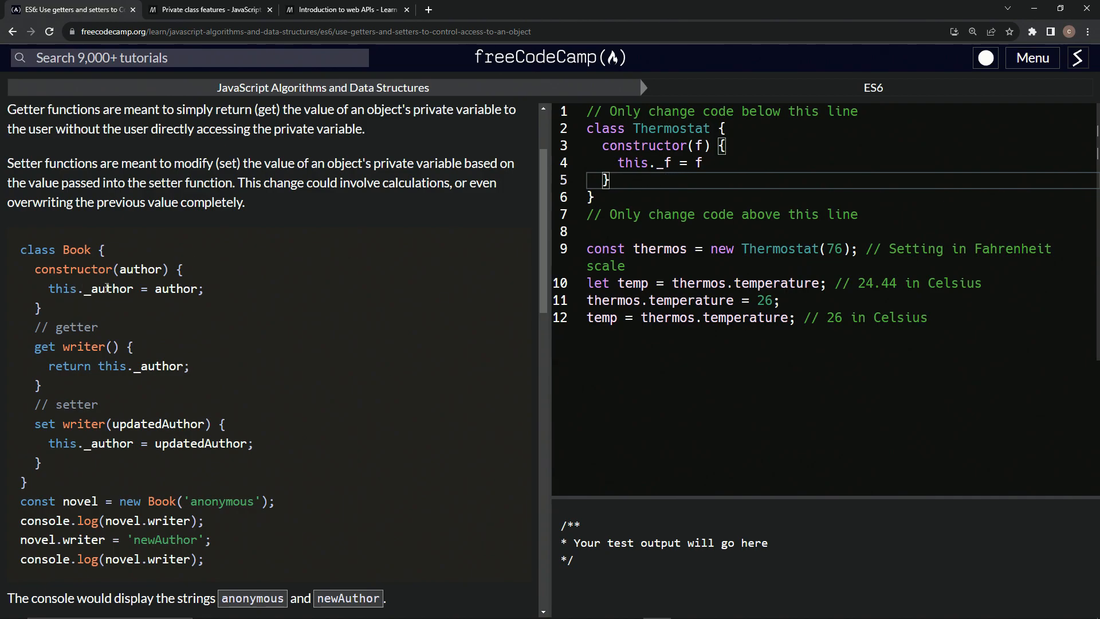
- Add get temperature() { after the constructor with a bare return statement inside
{"action": "key", "text": "Enter"}
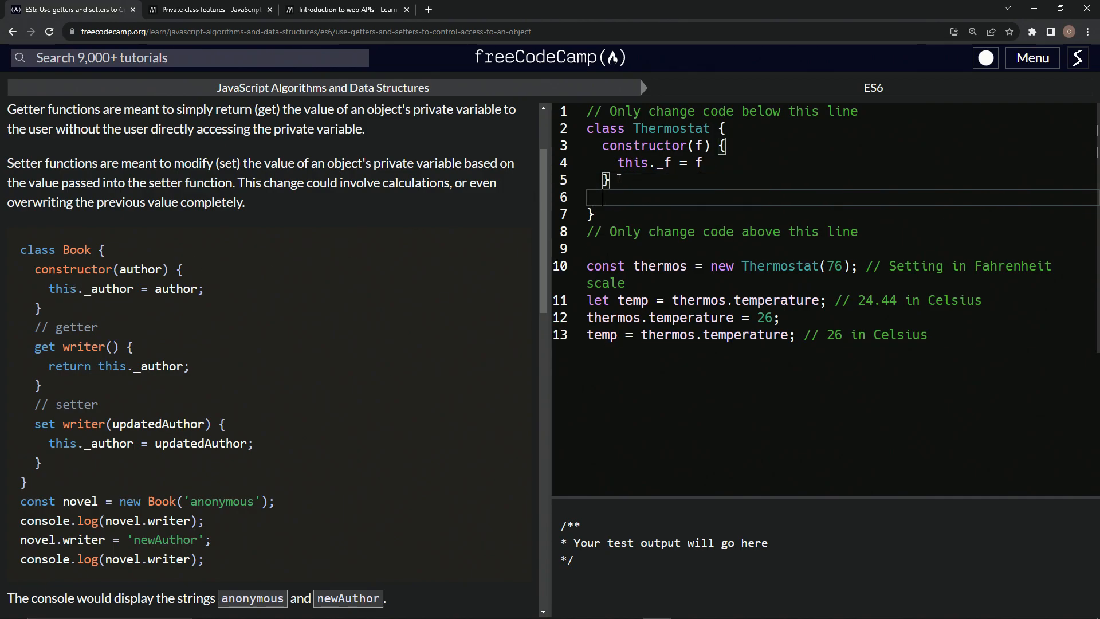
{"action": "type", "text": "get t"}
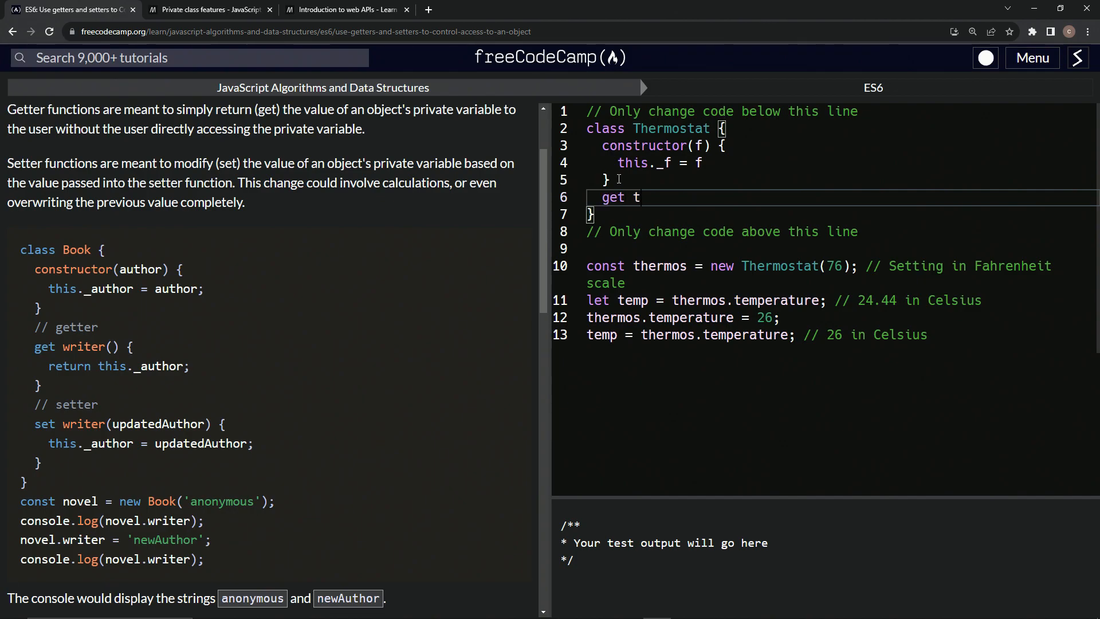
{"action": "type", "text": "emperat"}
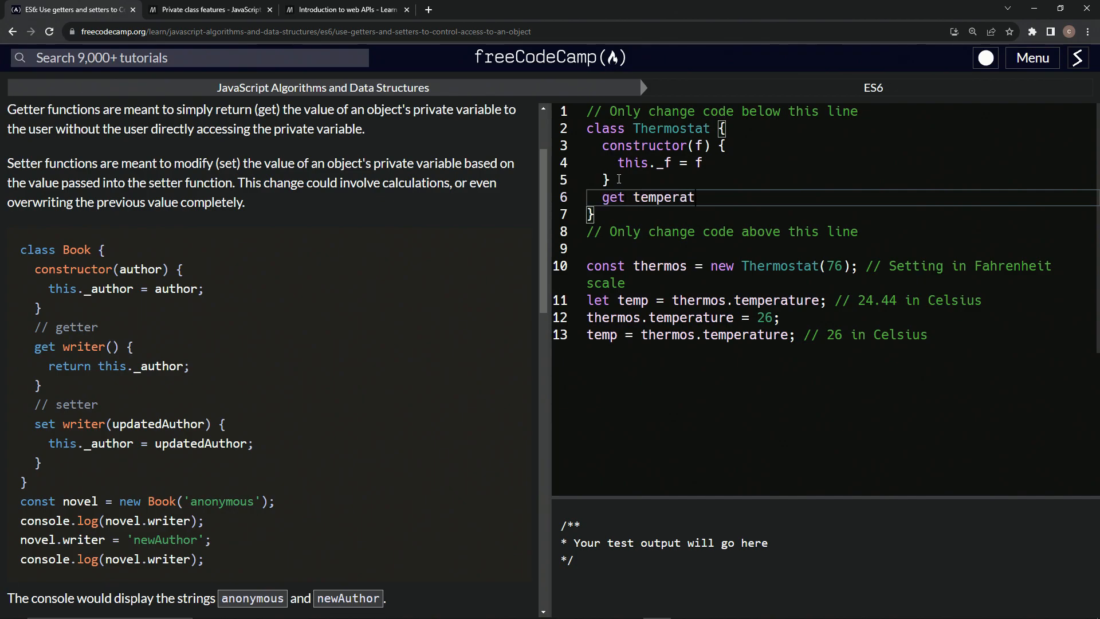
{"action": "type", "text": "ure"}
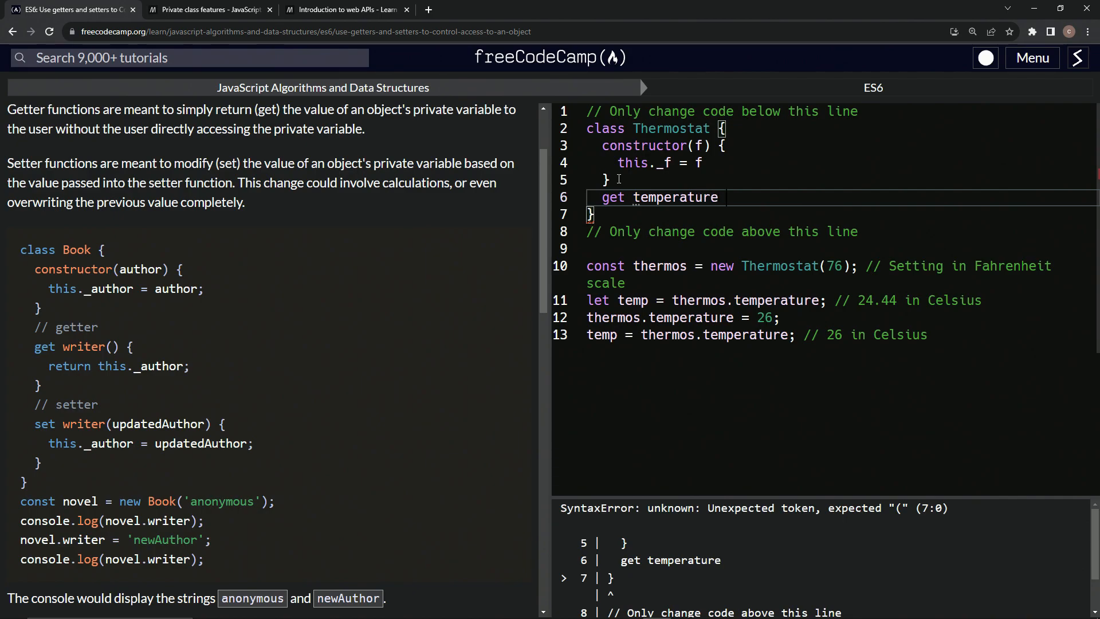
{"action": "type", "text": "( )"}
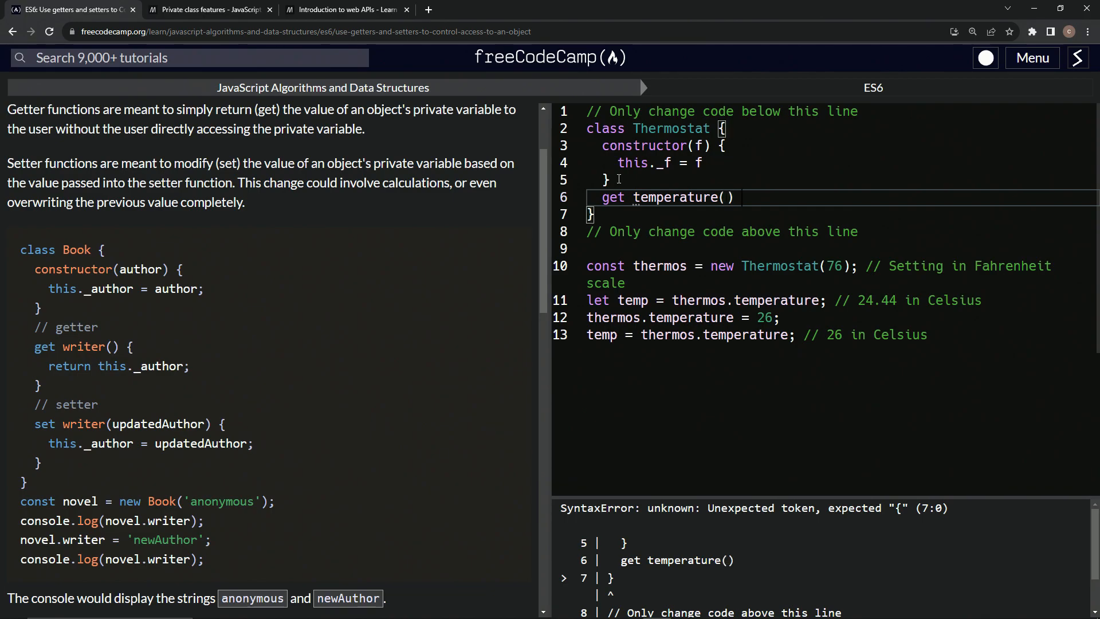
{"action": "type", "text": "{"}
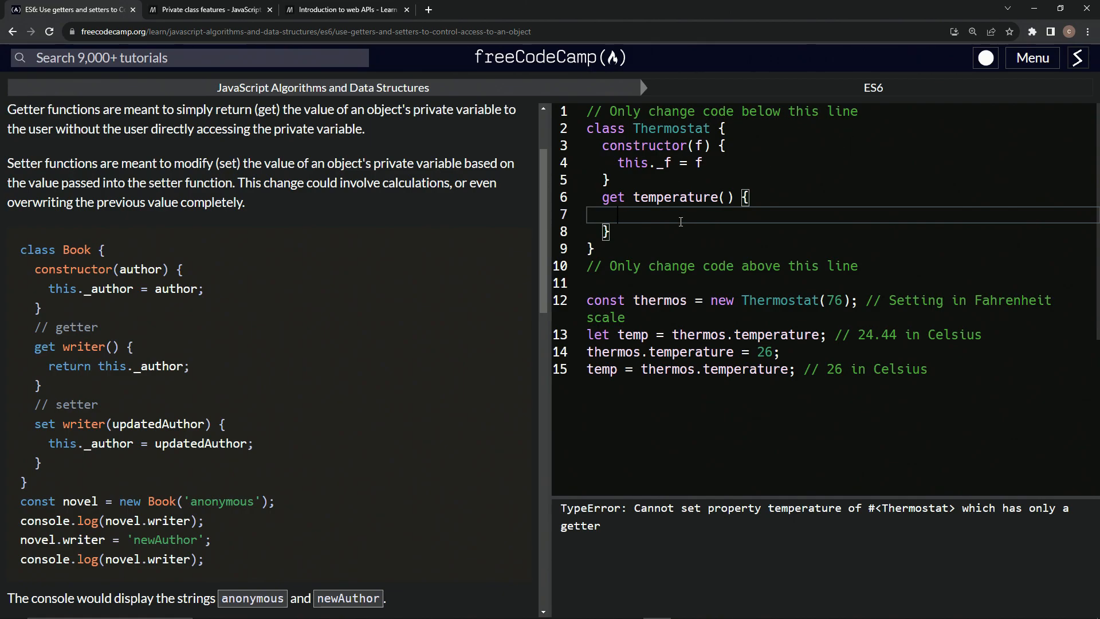
{"action": "type", "text": "retur"}
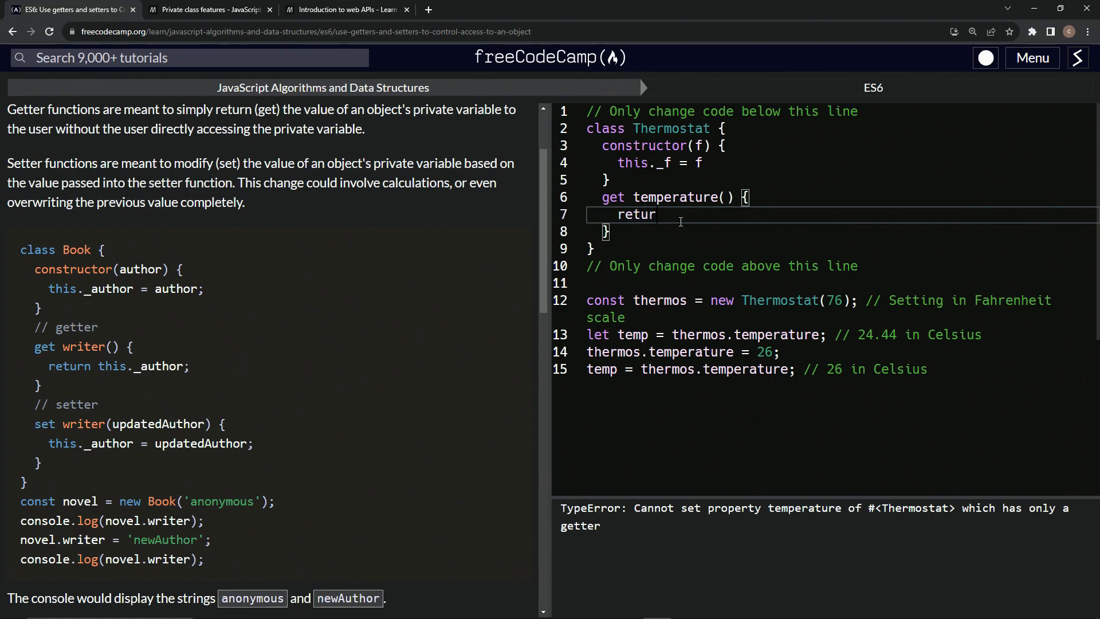
{"action": "type", "text": "n"}
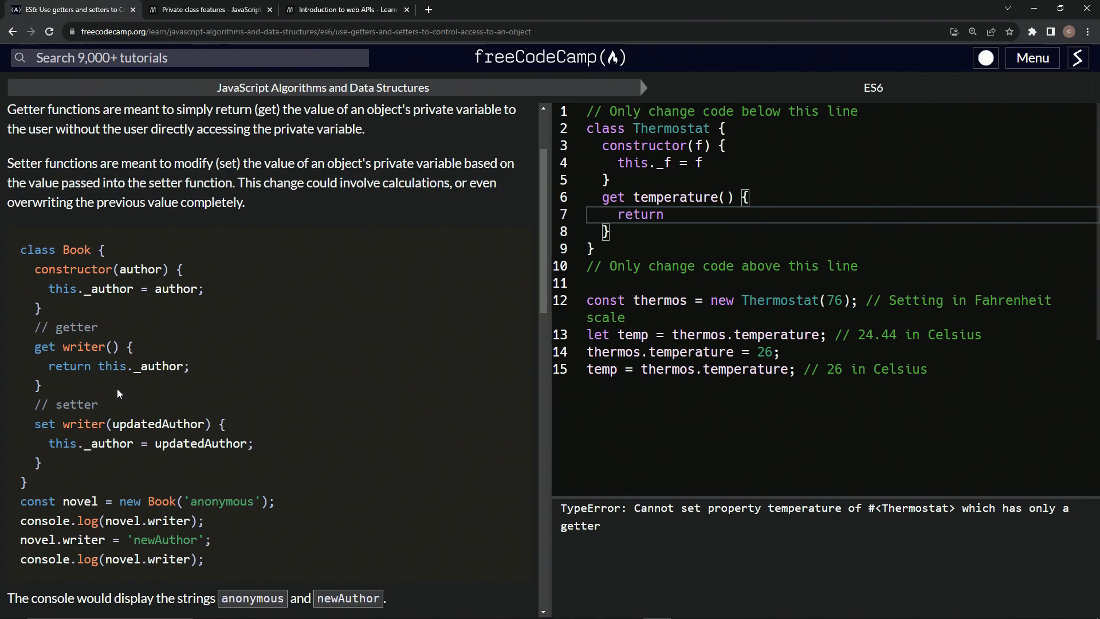
{"action": "scroll", "scroll_direction": "down", "scroll_amount": 3}
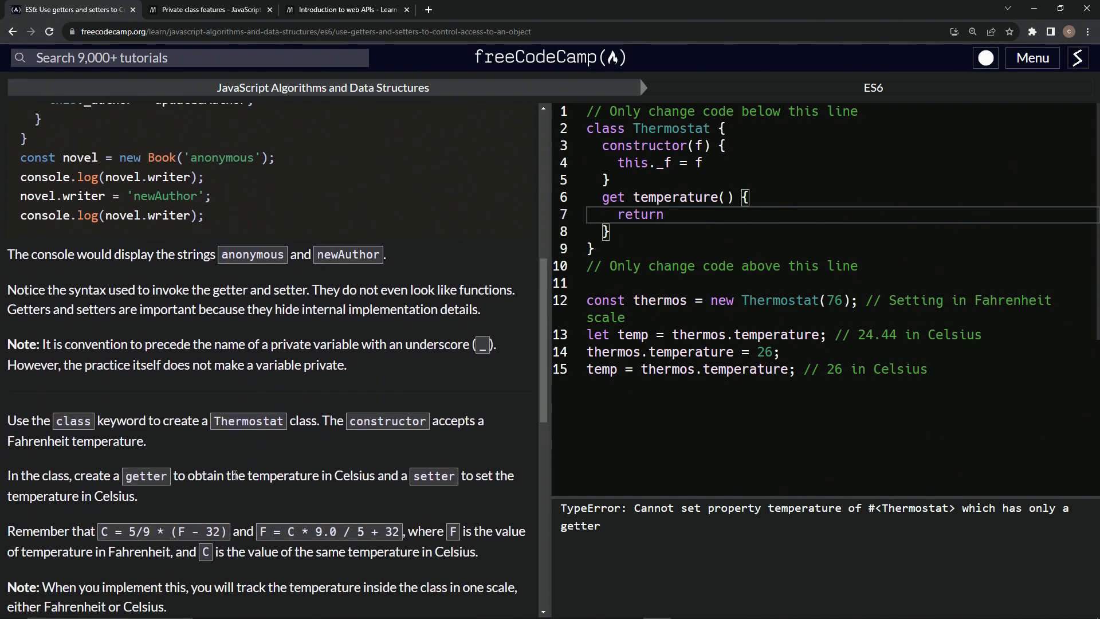
- Paste the 5/9 * (F - 32) formula after return and replace F with this._f
{"action": "scroll", "scroll_direction": "down", "scroll_amount": 3}
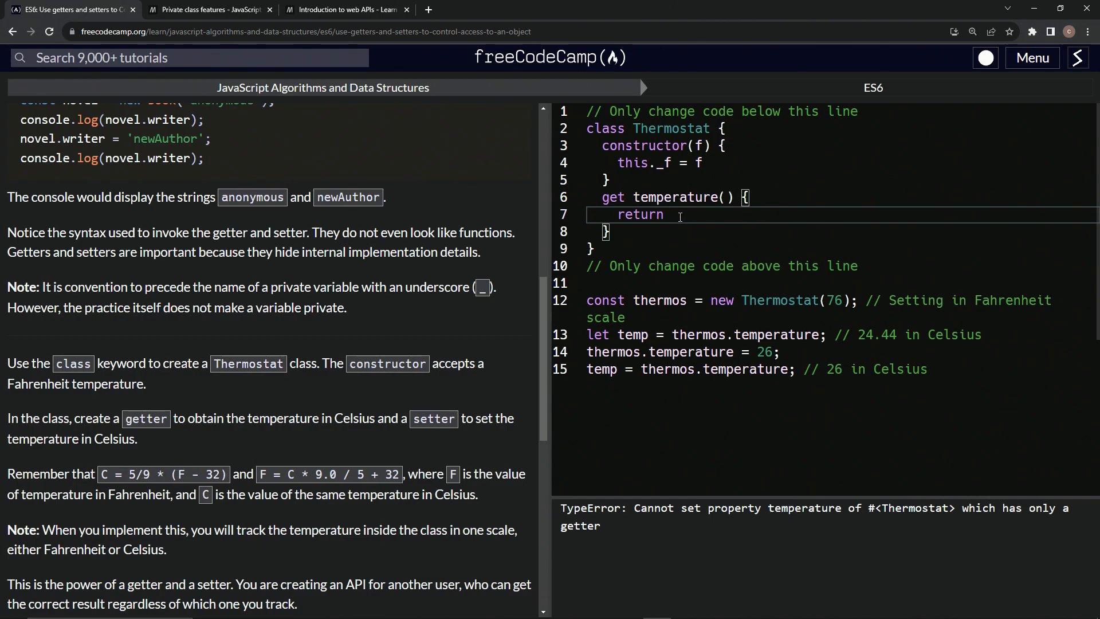
{"action": "left_click_drag", "start_coordinate": [105, 475], "coordinate": [226, 474]}
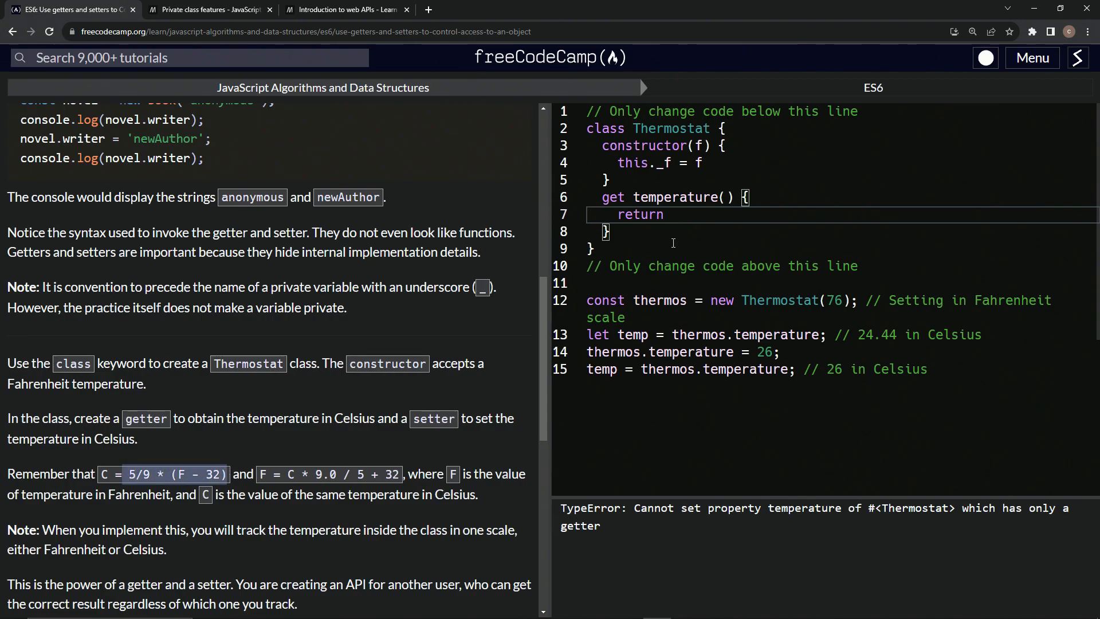
{"action": "type", "text": "5/9 * (F - 32)"}
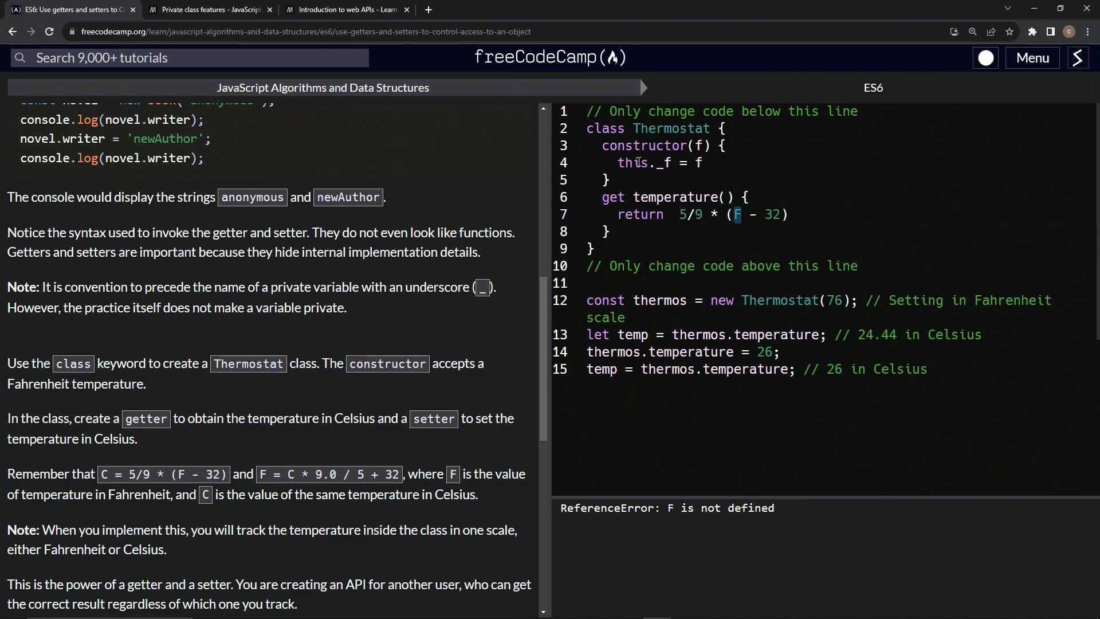
{"action": "mouse_move", "coordinate": [747, 221]}
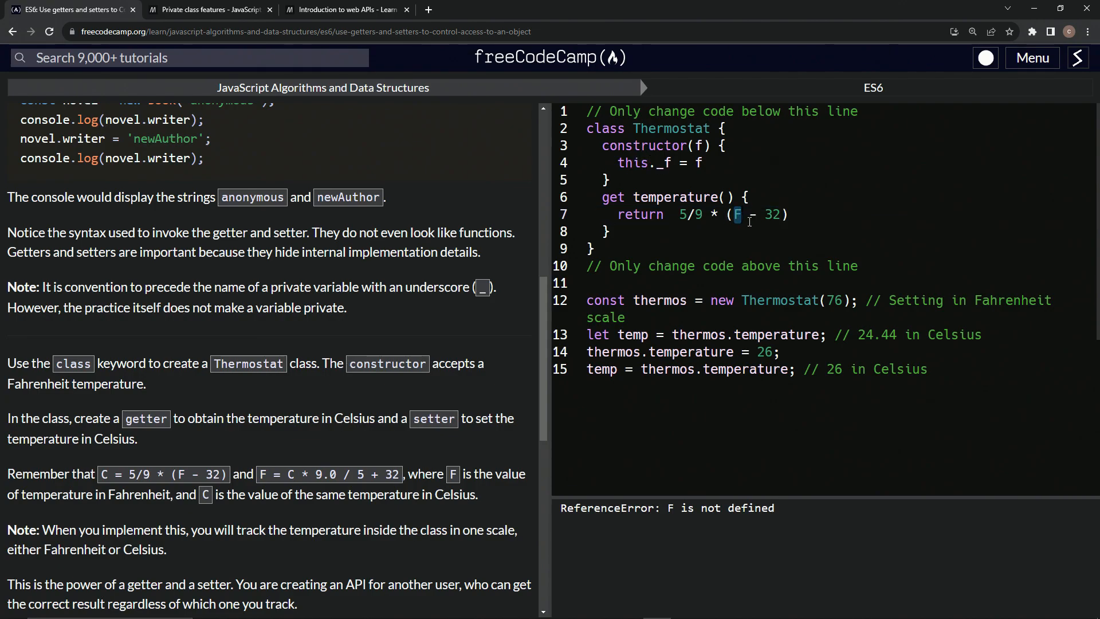
{"action": "type", "text": "this."}
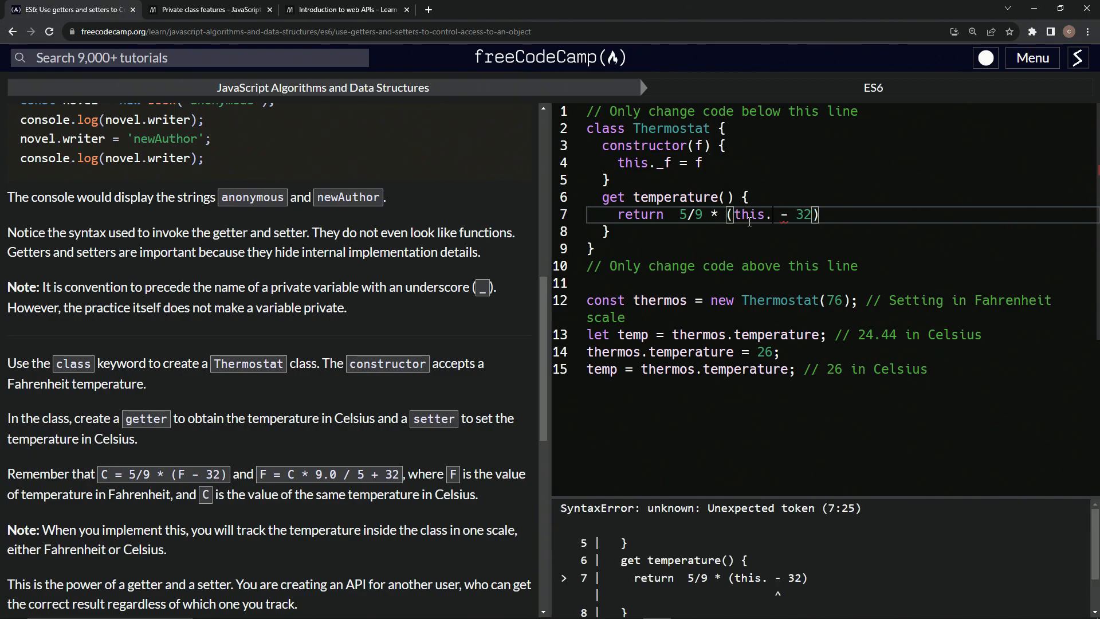
{"action": "type", "text": "_"}
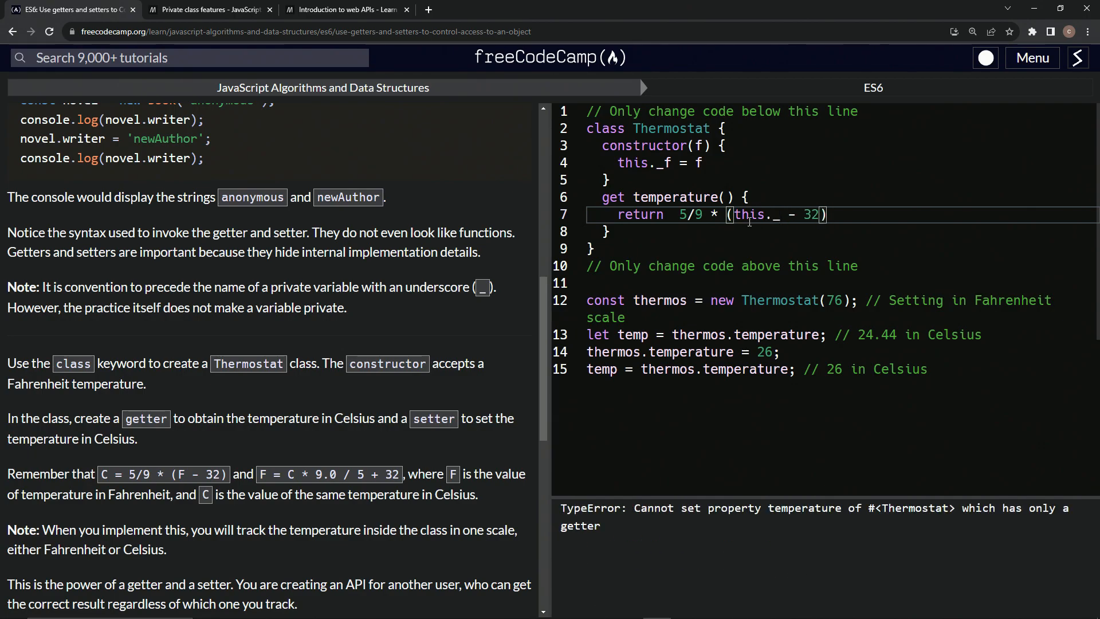
{"action": "type", "text": "f"}
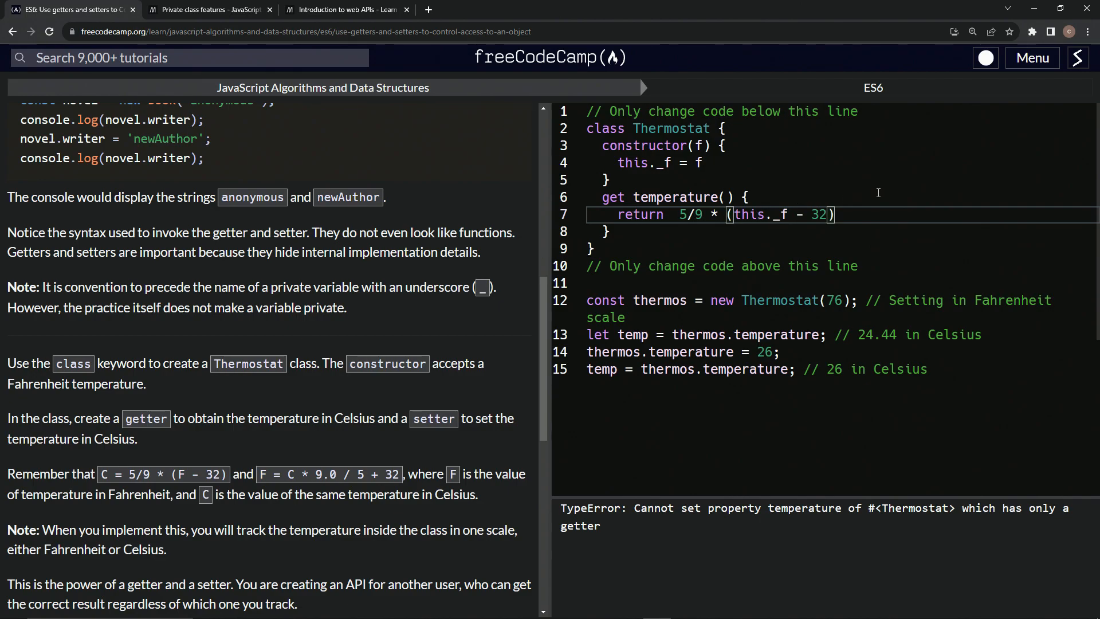
{"action": "mouse_move", "coordinate": [389, 307]}
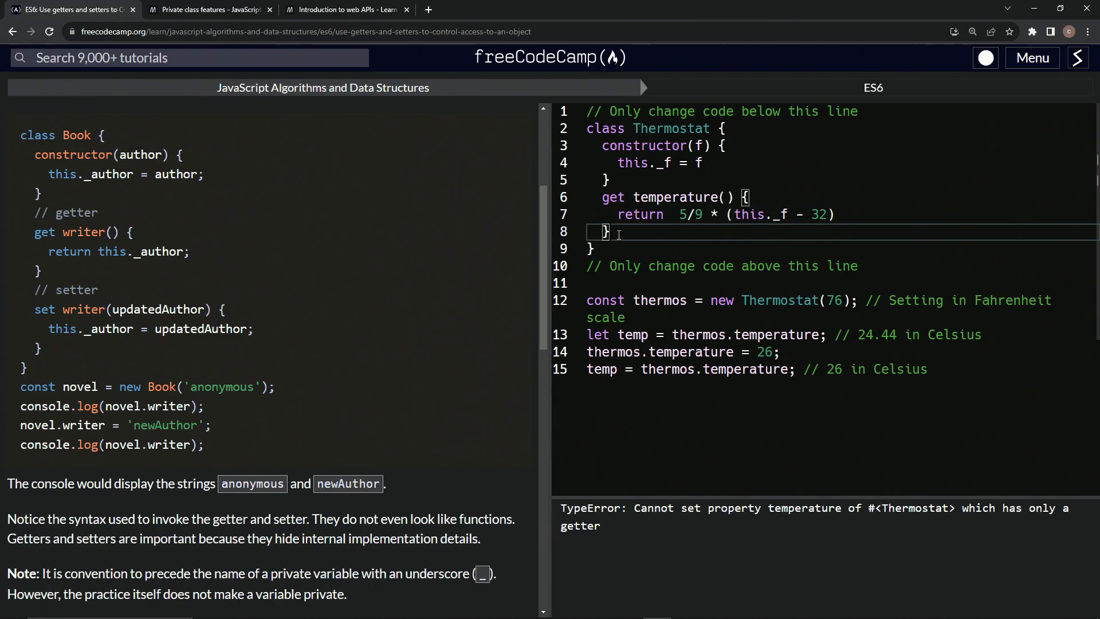
- Declare set temperature(c) and begin its body with this._f =
{"action": "type", "text": "ser"}
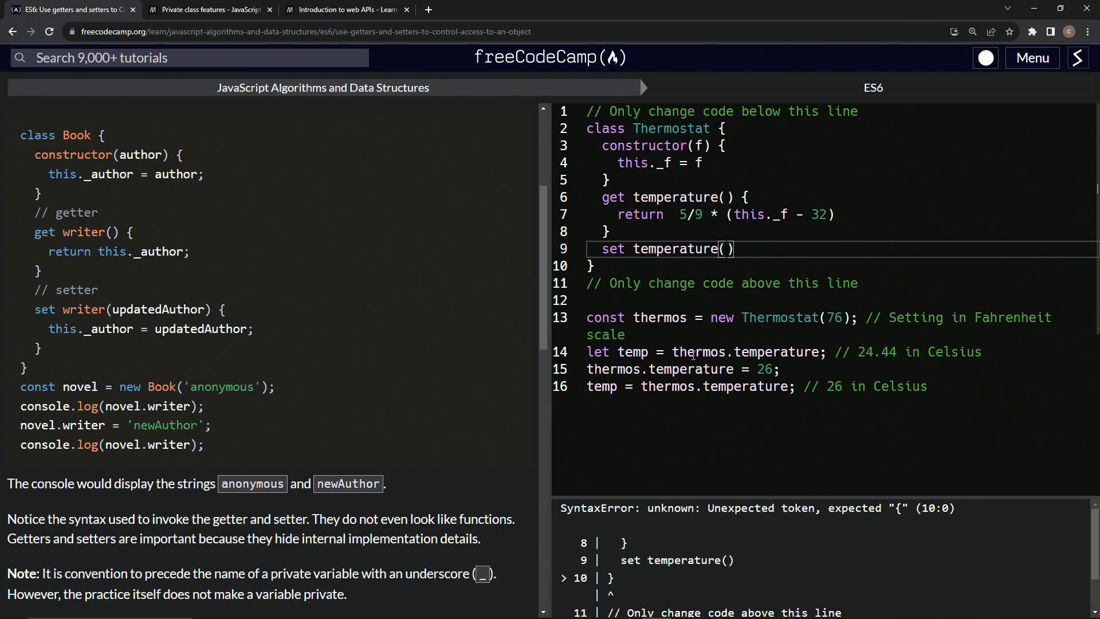
{"action": "mouse_move", "coordinate": [701, 348]}
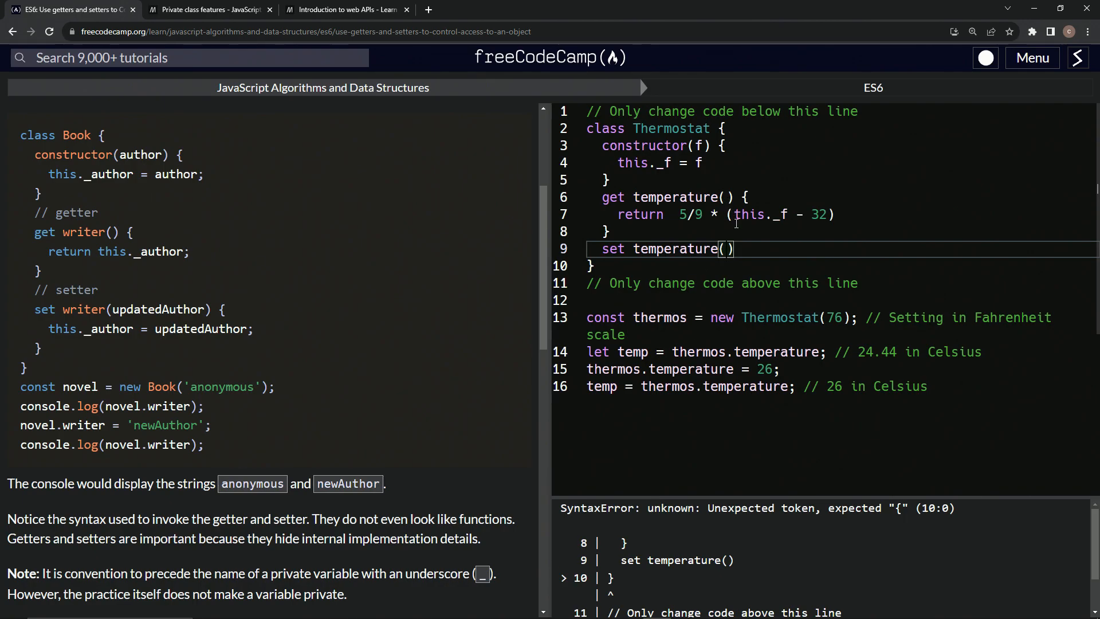
{"action": "type", "text": "c"}
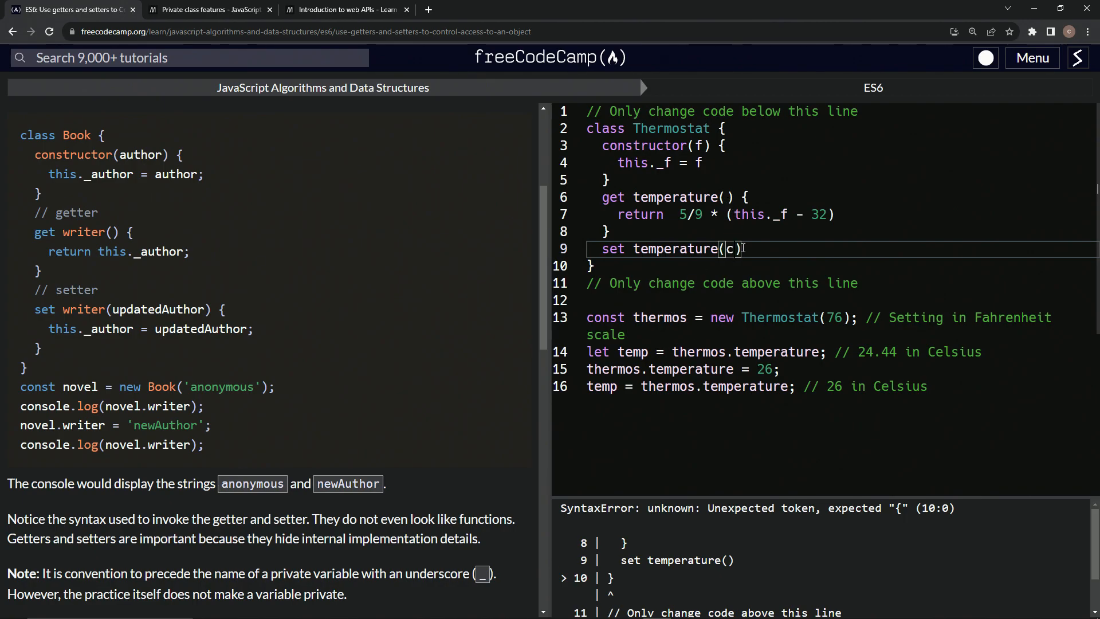
{"action": "scroll", "scroll_direction": "down", "scroll_amount": 3}
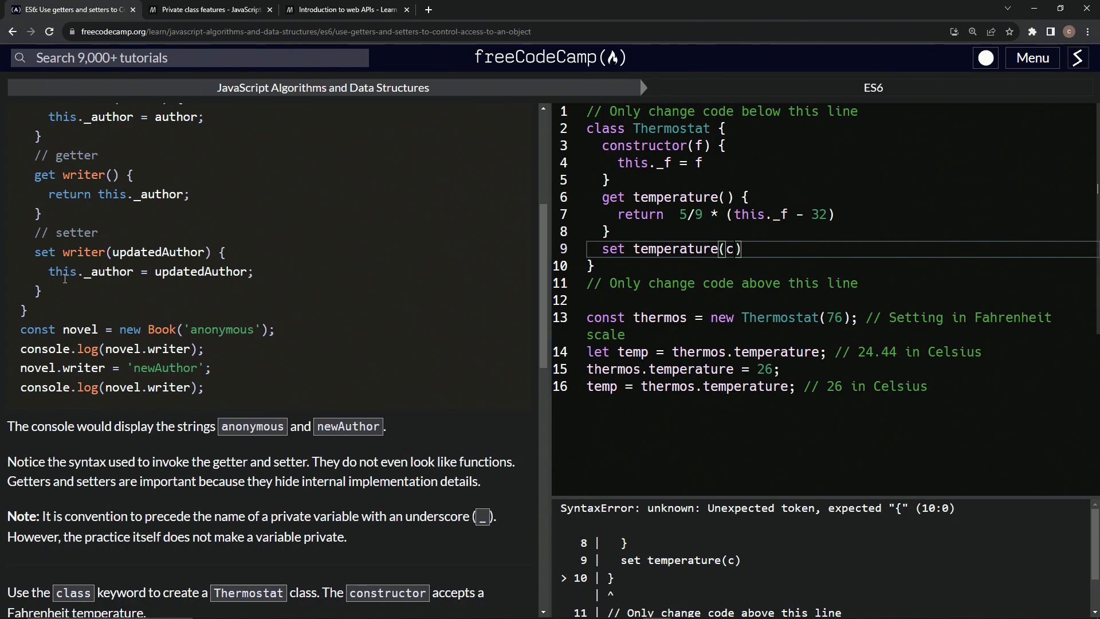
{"action": "key", "text": "Enter"}
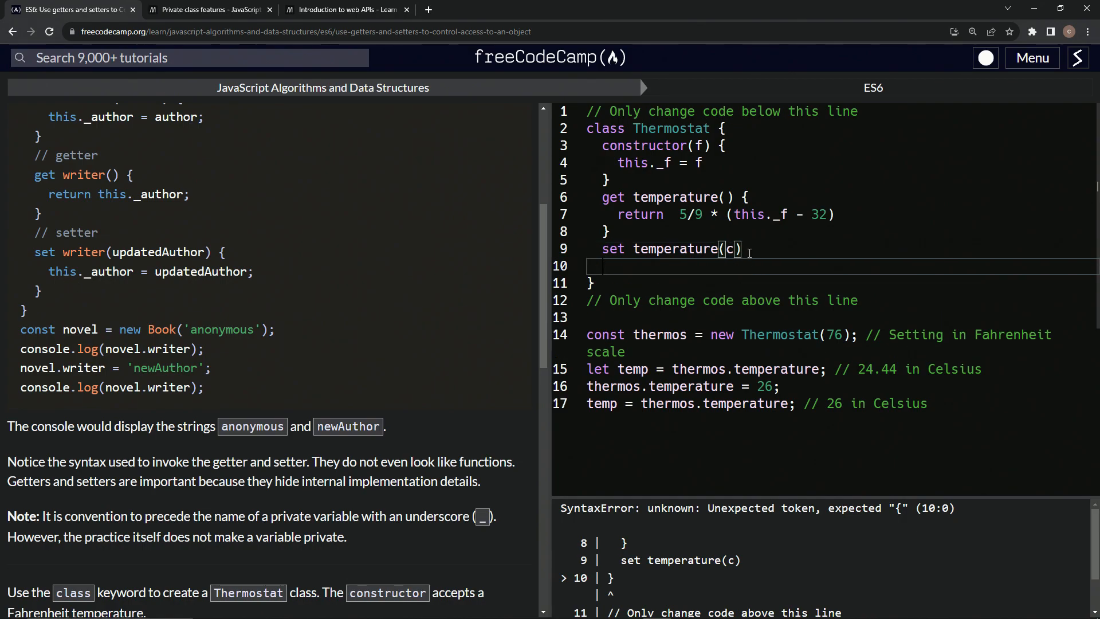
{"action": "type", "text": "this."}
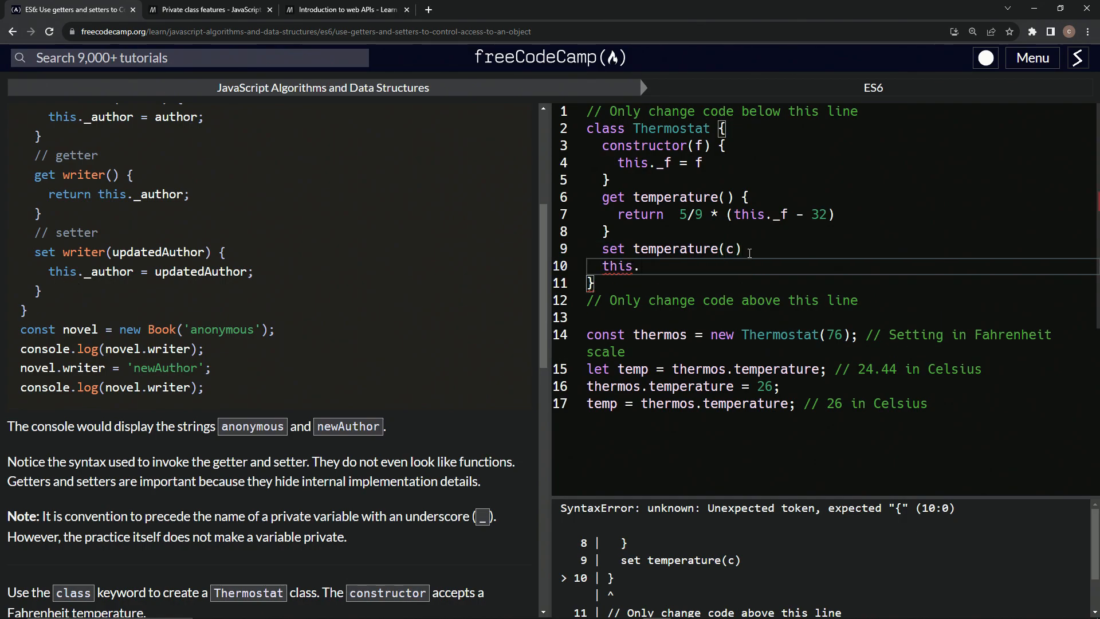
{"action": "type", "text": "_"}
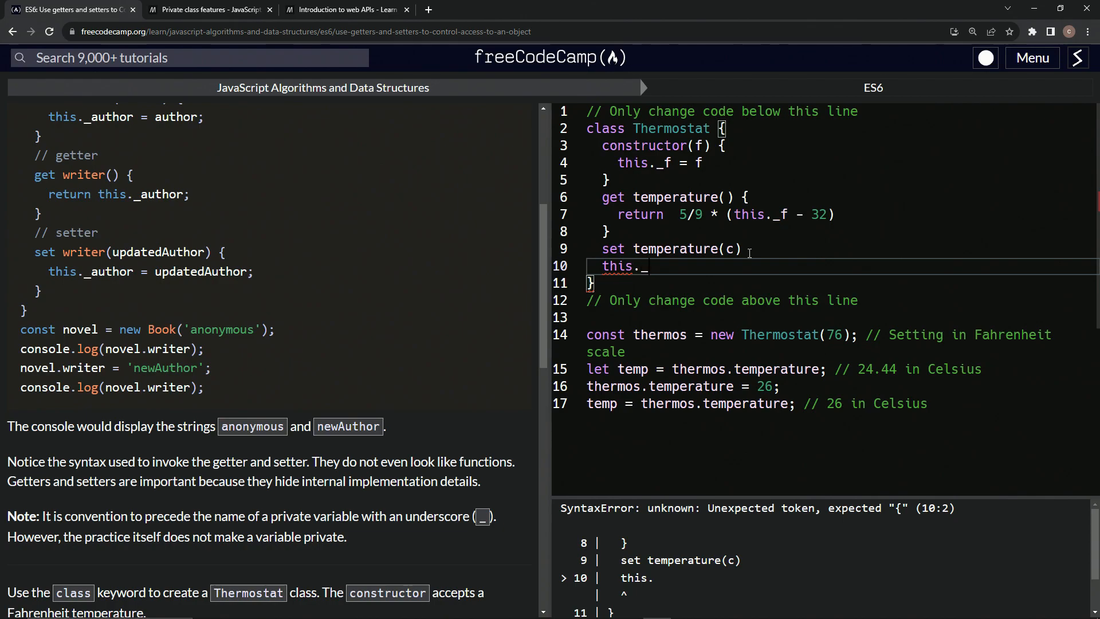
{"action": "type", "text": "f ="}
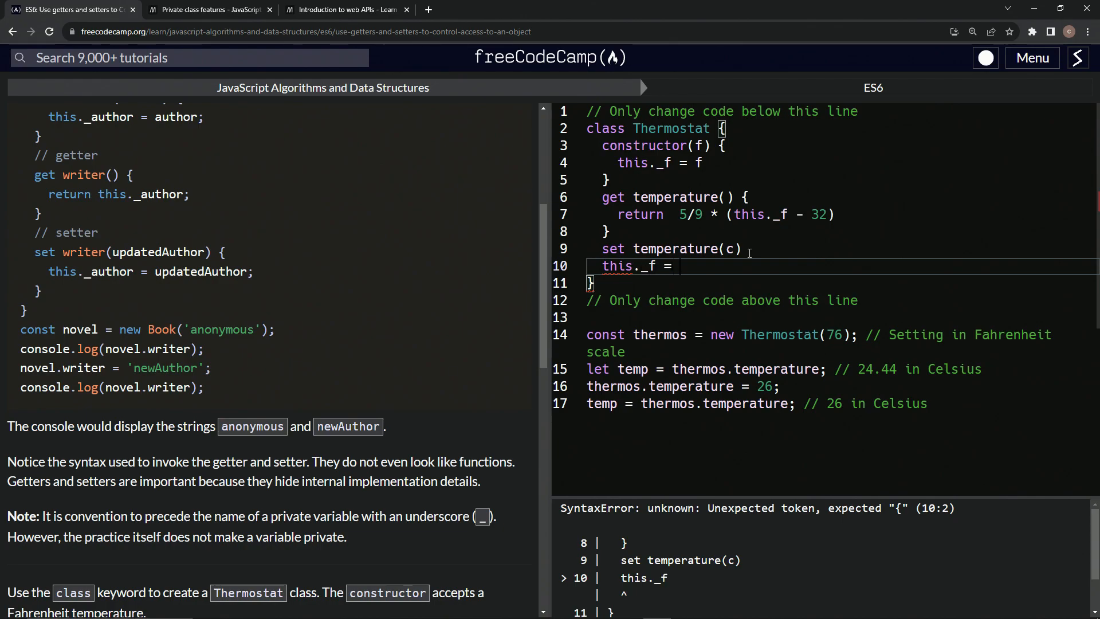
- Complete the setter assignment as c * 9 / 5 + 32; and move back to earlier lines
{"action": "scroll", "scroll_direction": "down", "scroll_amount": 3}
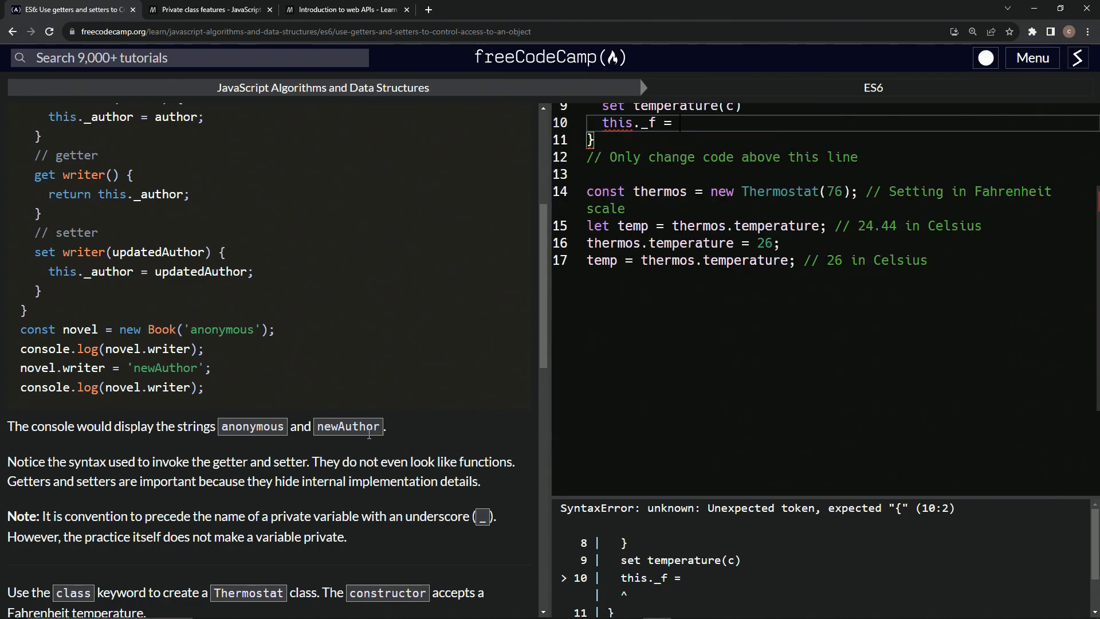
{"action": "scroll", "scroll_direction": "down", "scroll_amount": 3}
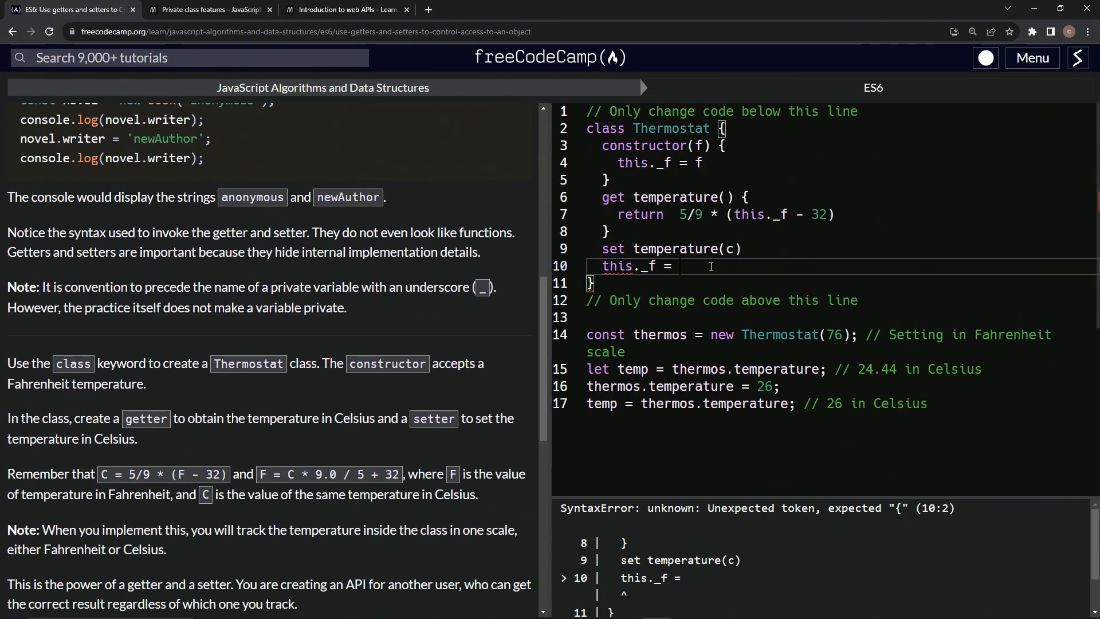
{"action": "type", "text": "c"}
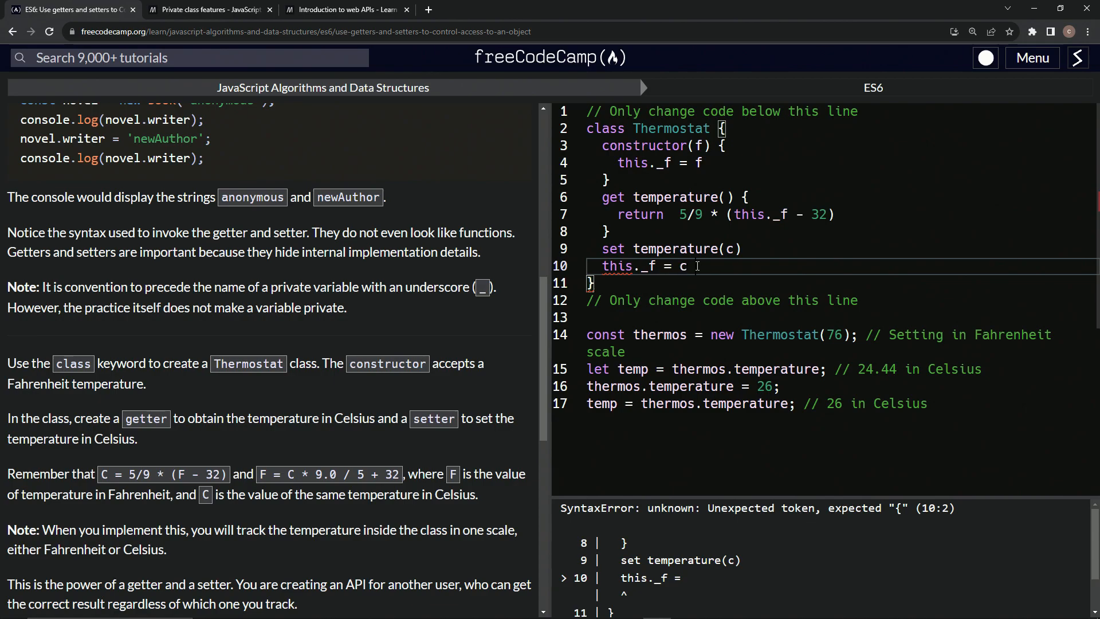
{"action": "type", "text": "*"}
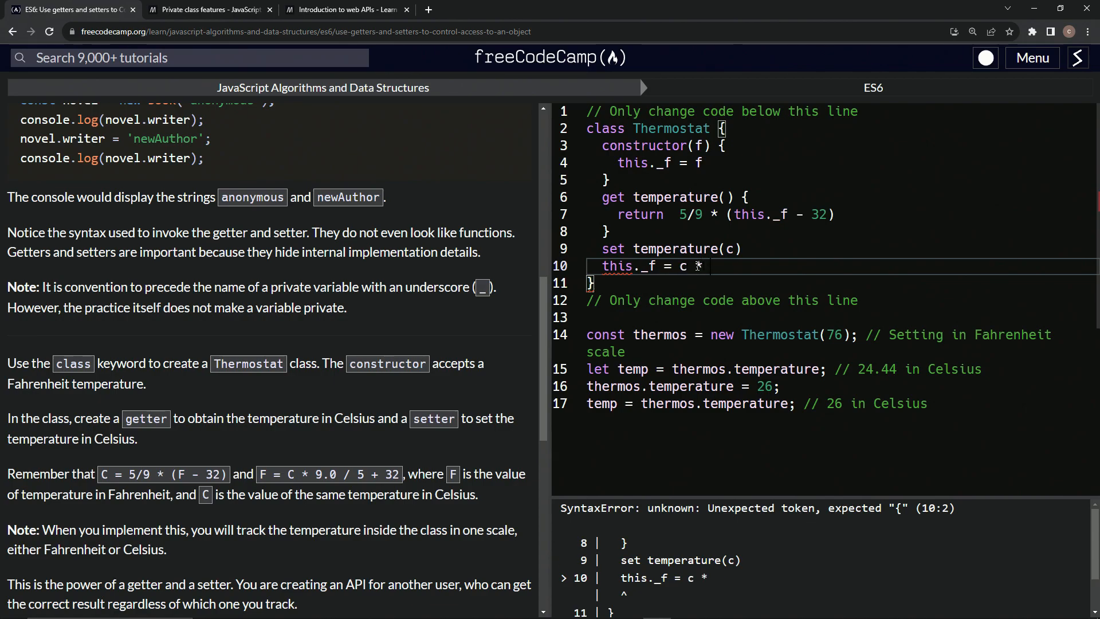
{"action": "type", "text": "9 /"}
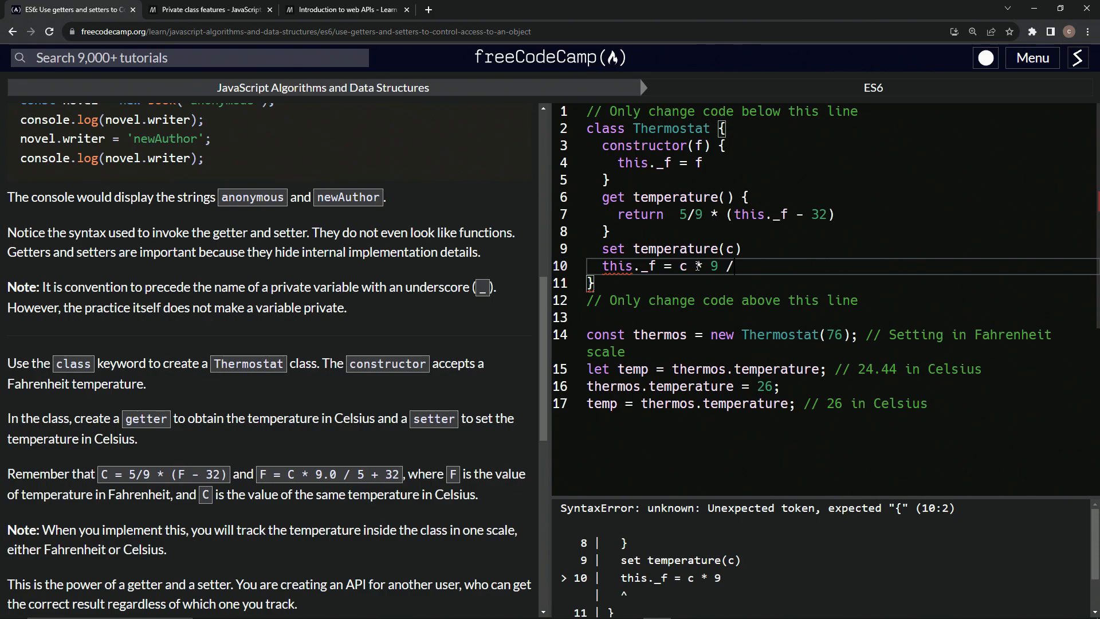
{"action": "type", "text": "5 +"}
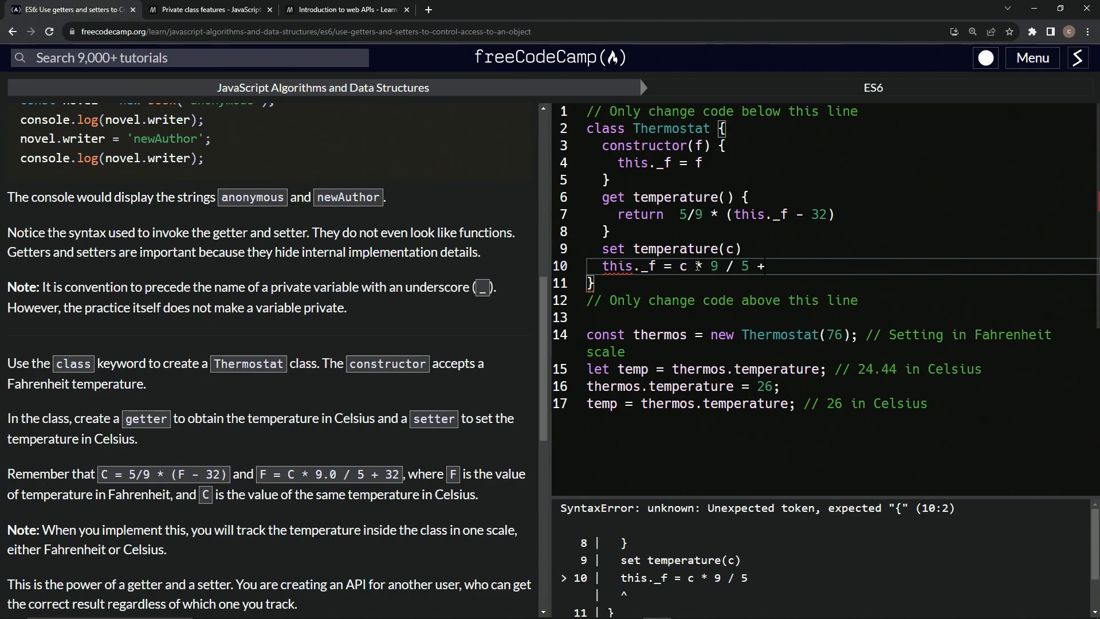
{"action": "type", "text": "32"}
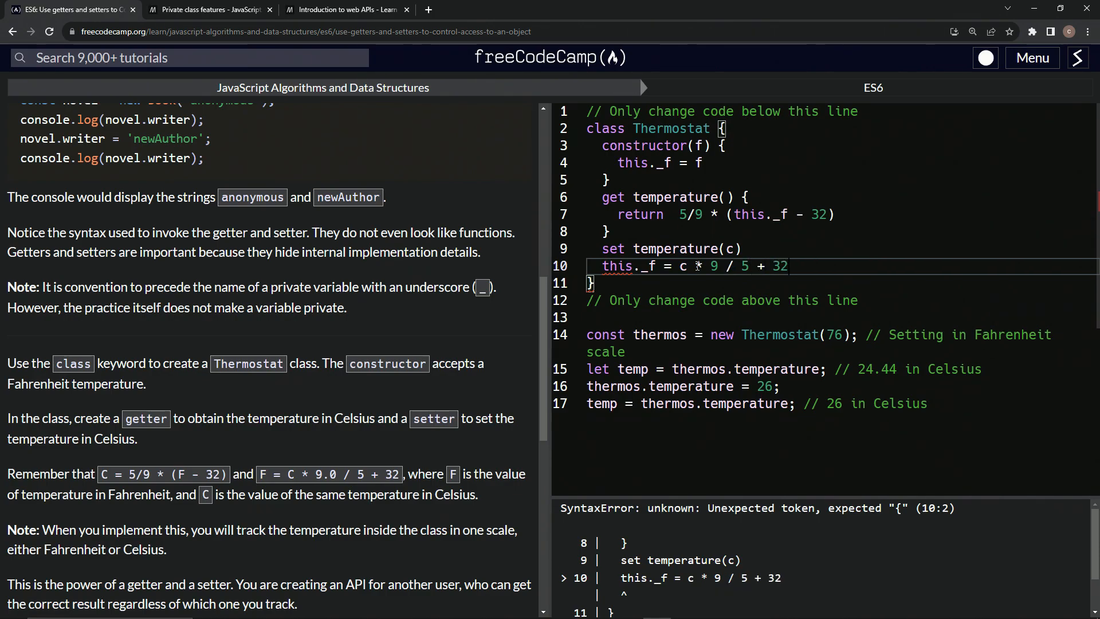
{"action": "type", "text": ";"}
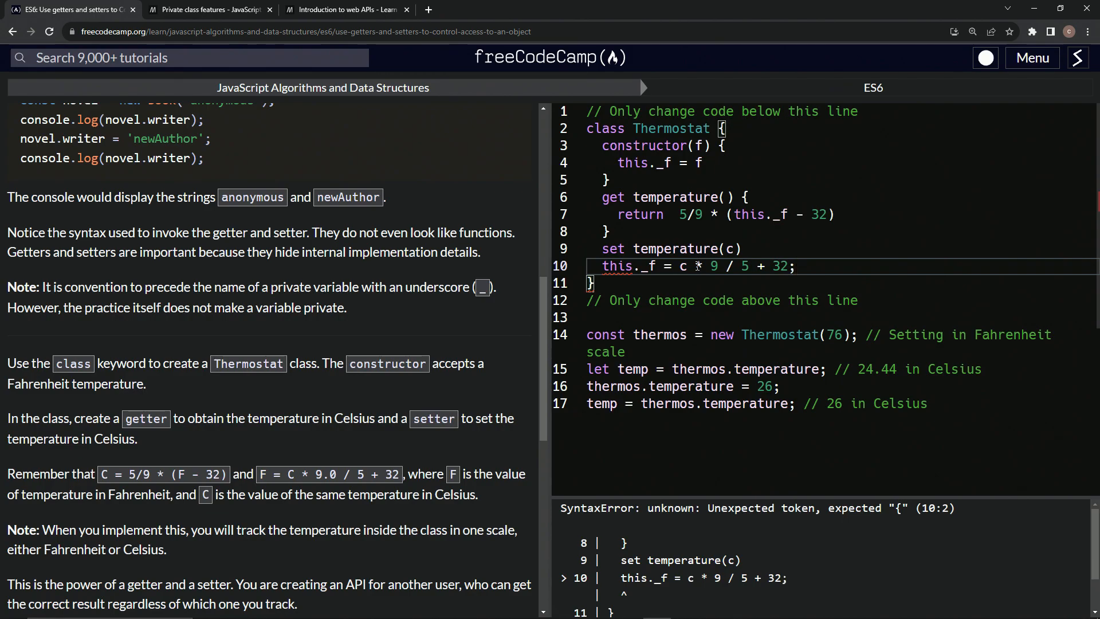
{"action": "left_click", "coordinate": [839, 214]}
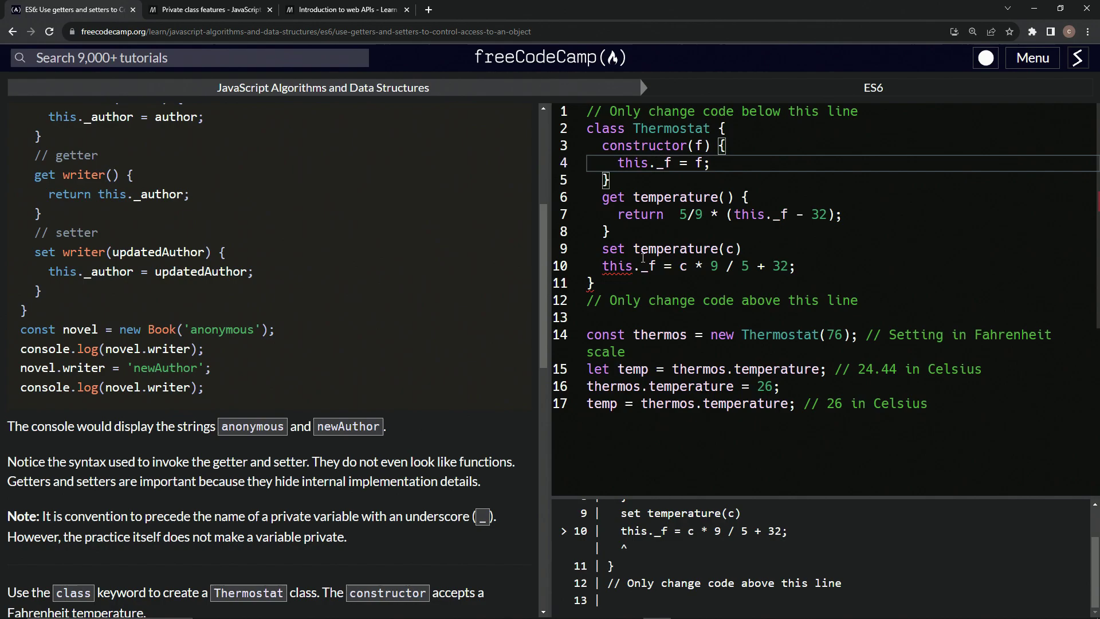
{"action": "mouse_move", "coordinate": [686, 238]}
{"action": "type", "text": " {"}
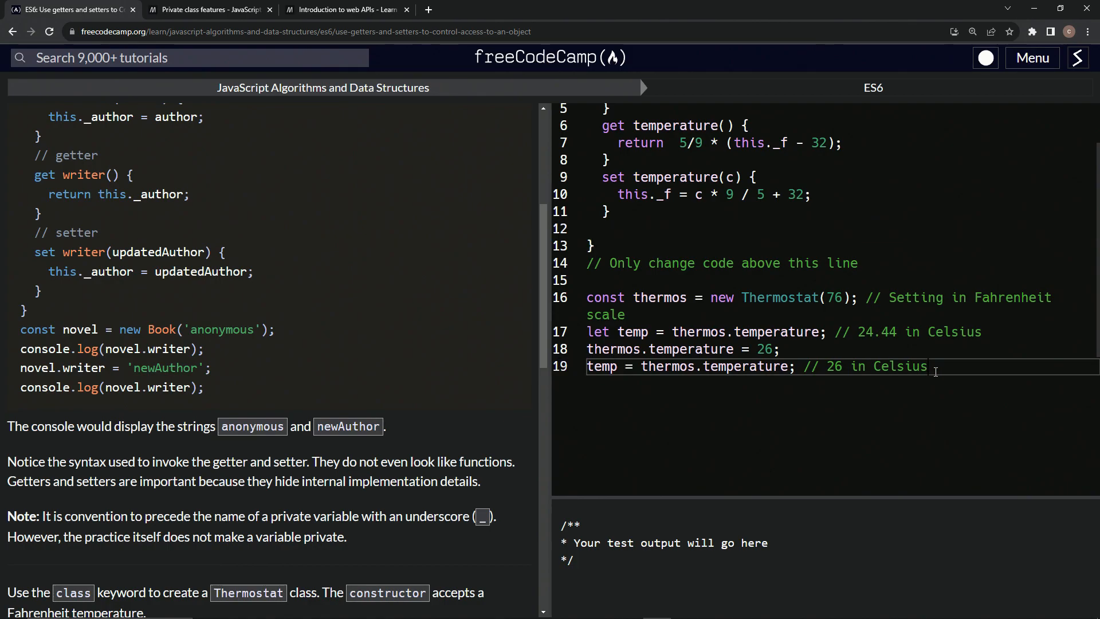
- Brace the setter body, add the missing semicolons and start a console.log of temp
{"action": "type", "text": "console.log(temp"}
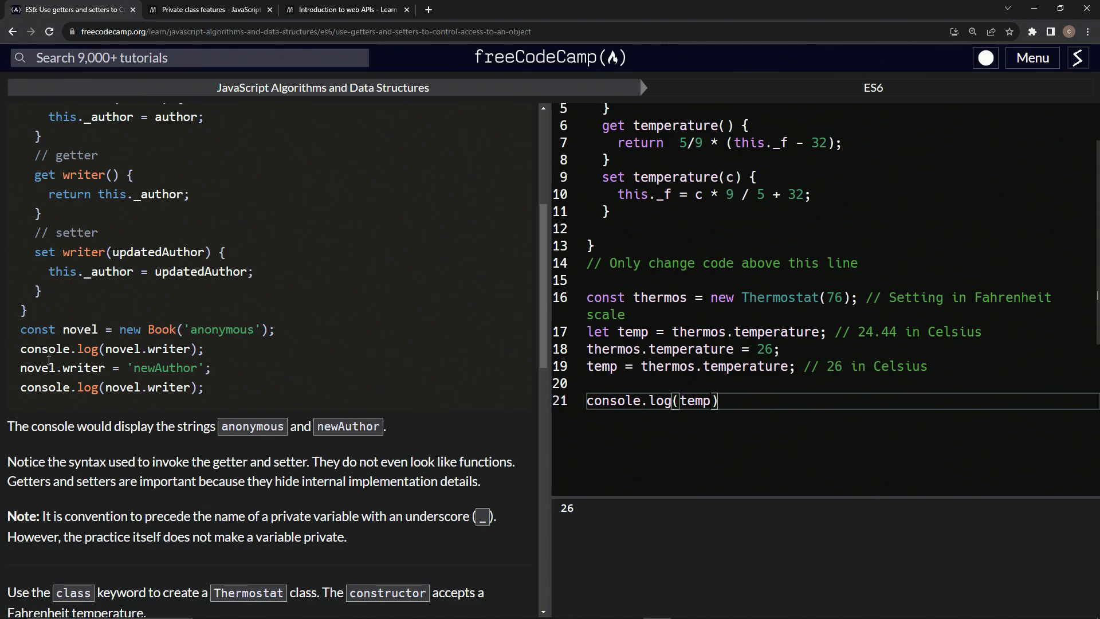
{"action": "mouse_move", "coordinate": [657, 348]}
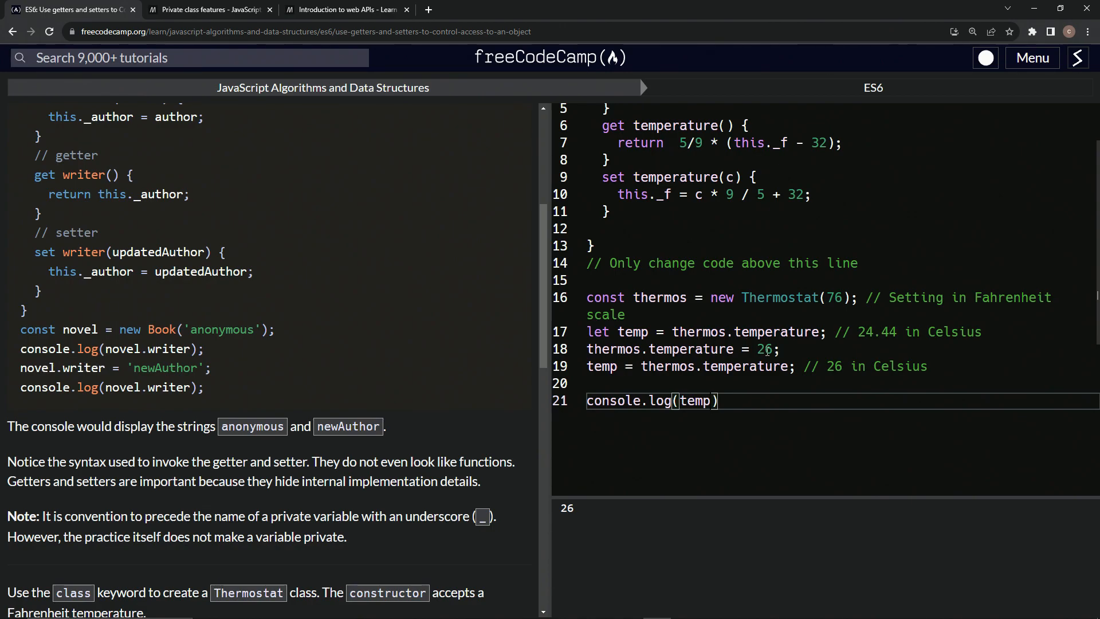
{"action": "mouse_move", "coordinate": [664, 298]}
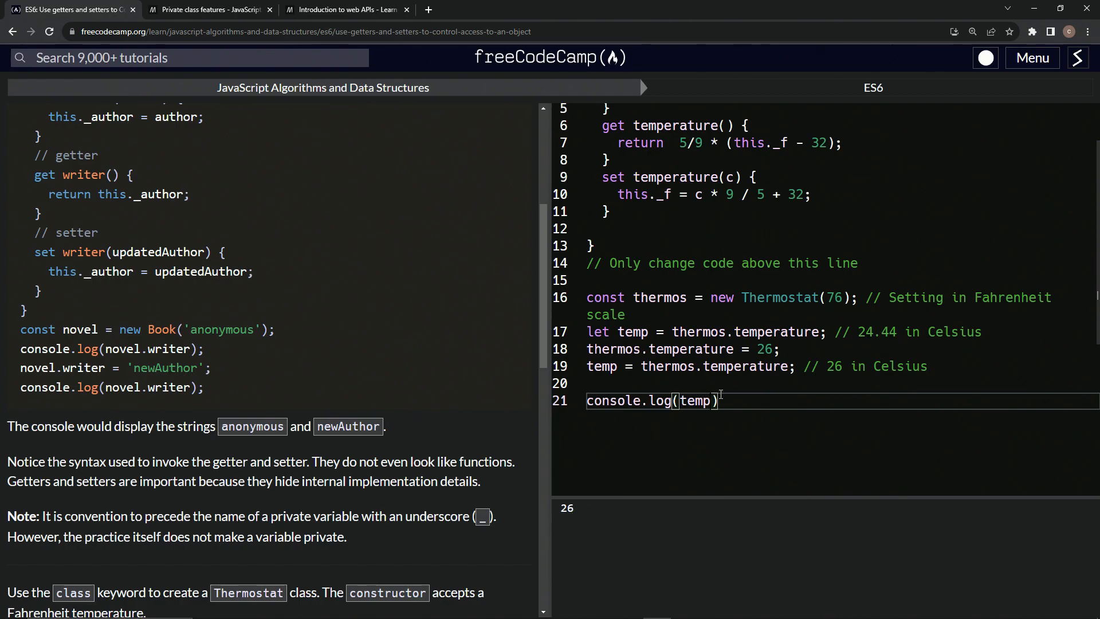
- Log thermos instead of temp, run the tests to pass, and submit to reach Create a Module Script
{"action": "double_click", "coordinate": [694, 401]}
{"action": "type", "text": "her"}
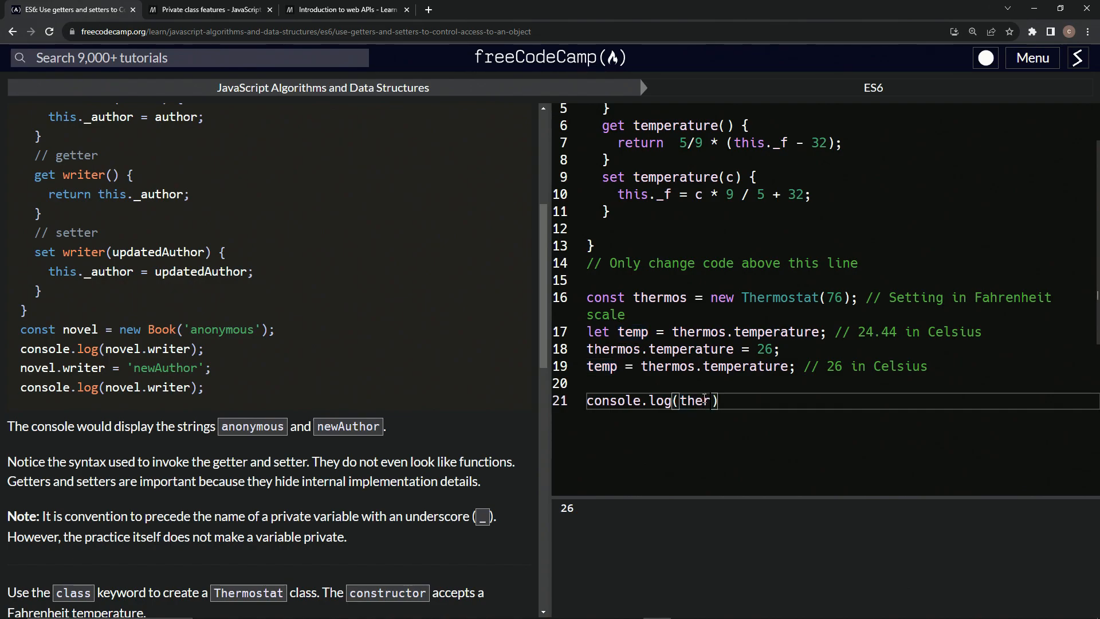
{"action": "type", "text": "mos"}
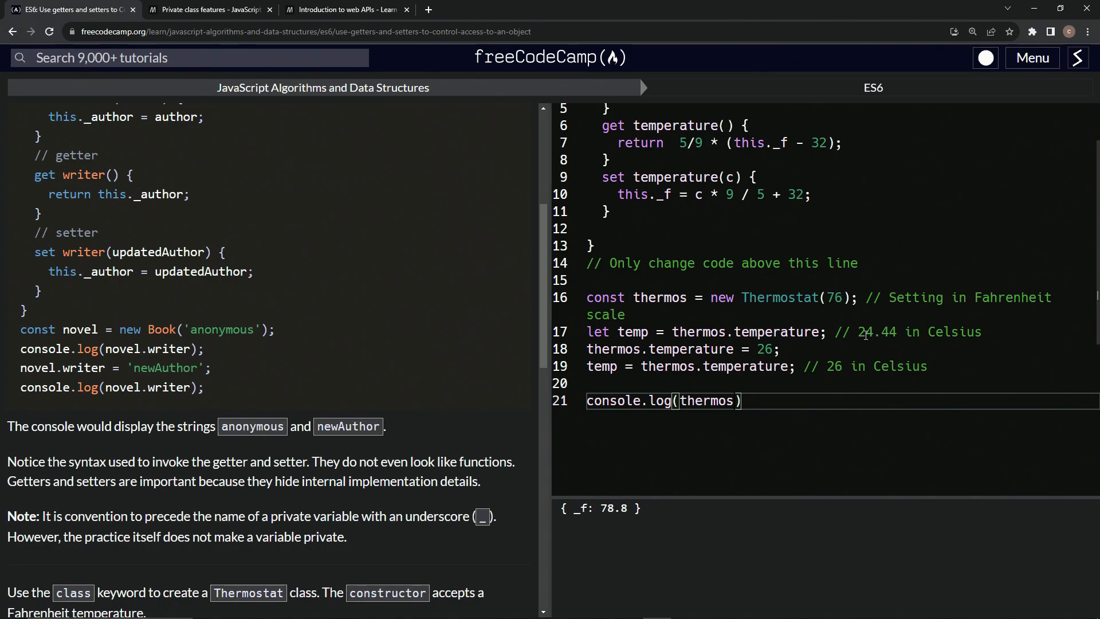
{"action": "mouse_move", "coordinate": [824, 366]}
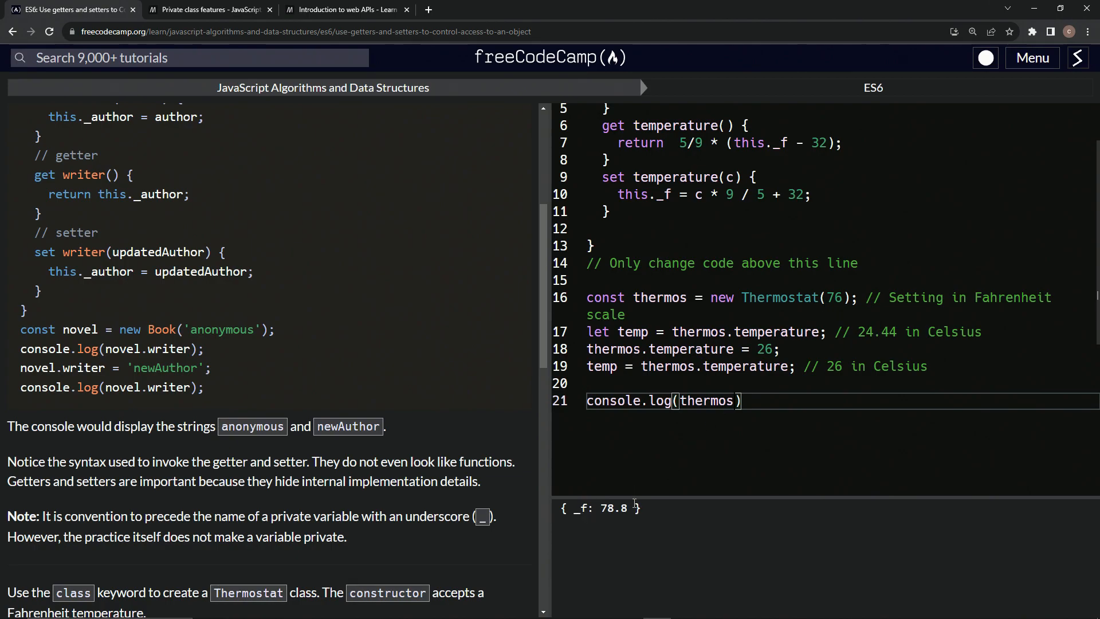
{"action": "mouse_move", "coordinate": [490, 378]}
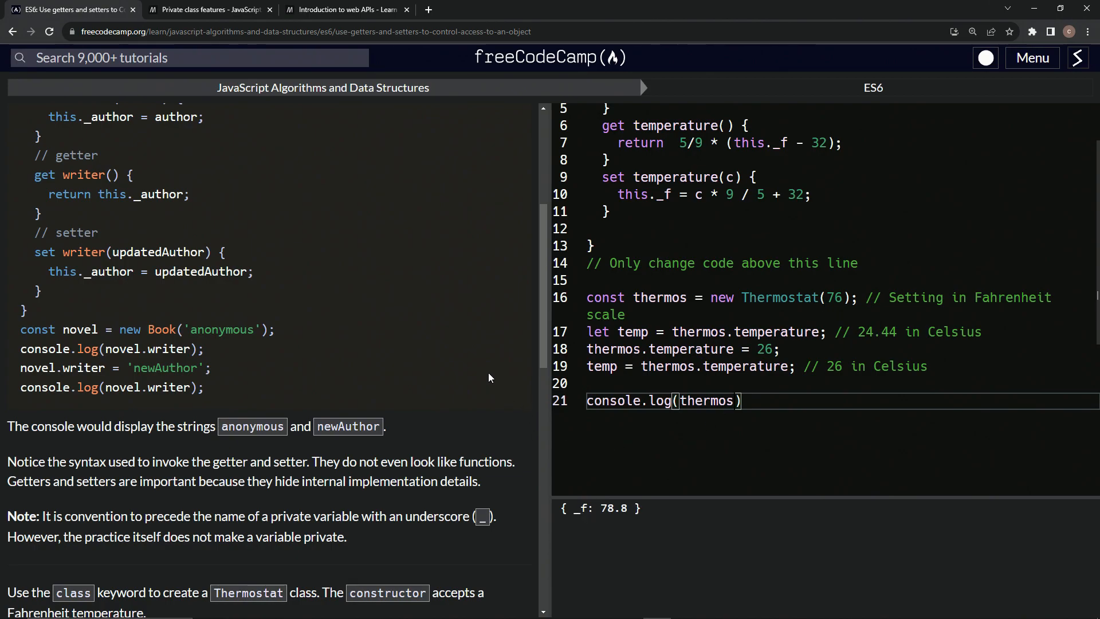
{"action": "scroll", "scroll_direction": "down", "scroll_amount": 3}
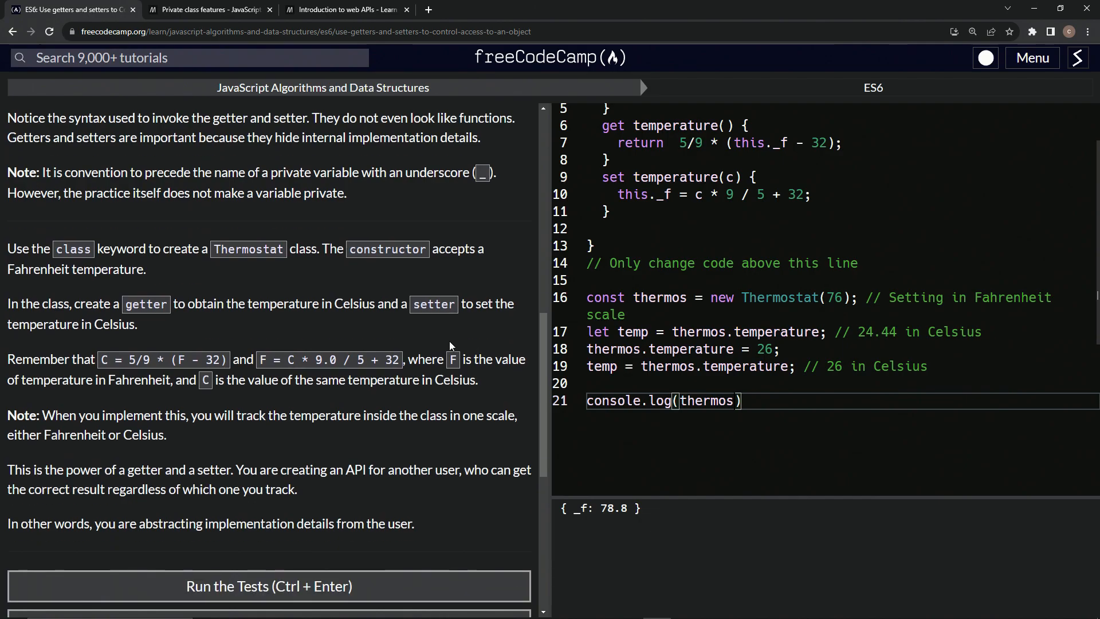
{"action": "left_click", "coordinate": [268, 586]}
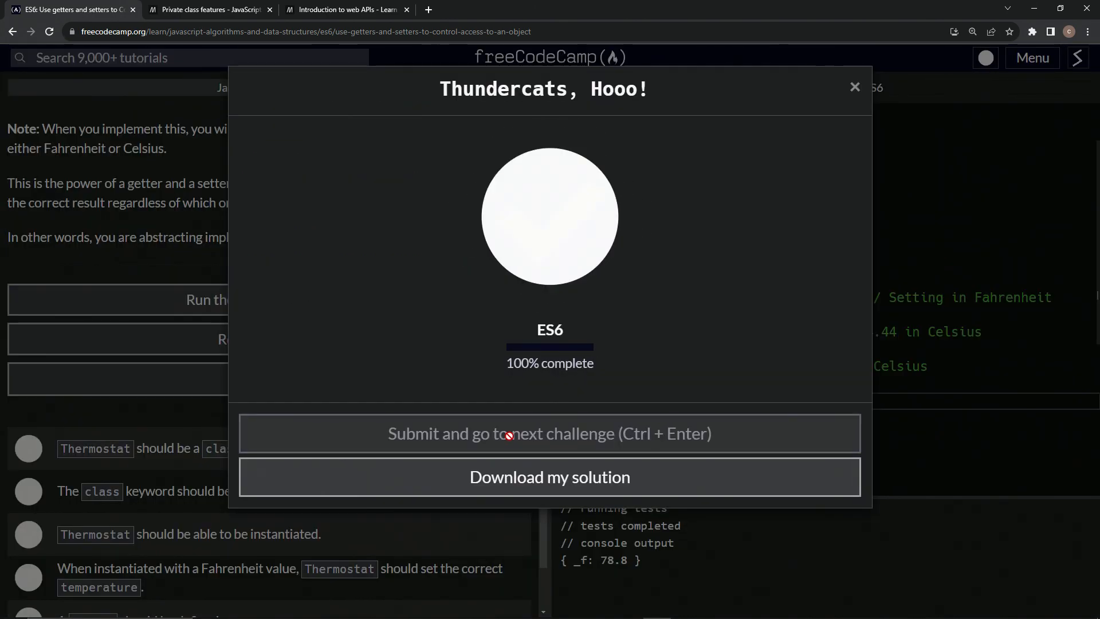
{"action": "left_click", "coordinate": [550, 433]}
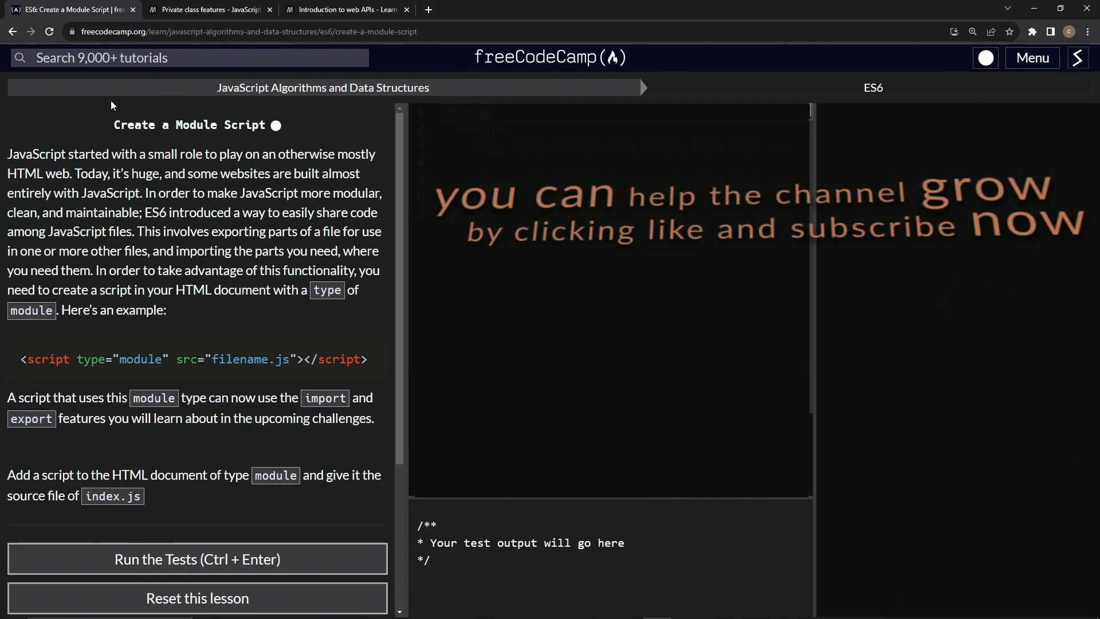
{"action": "mouse_move", "coordinate": [278, 138]}
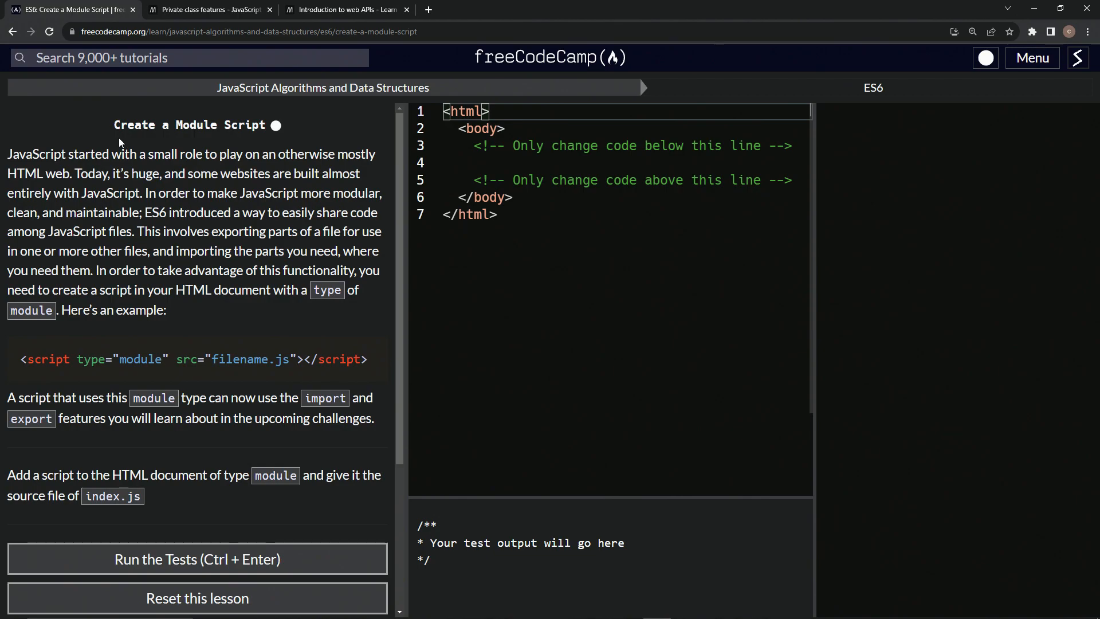
{"action": "mouse_move", "coordinate": [386, 116]}
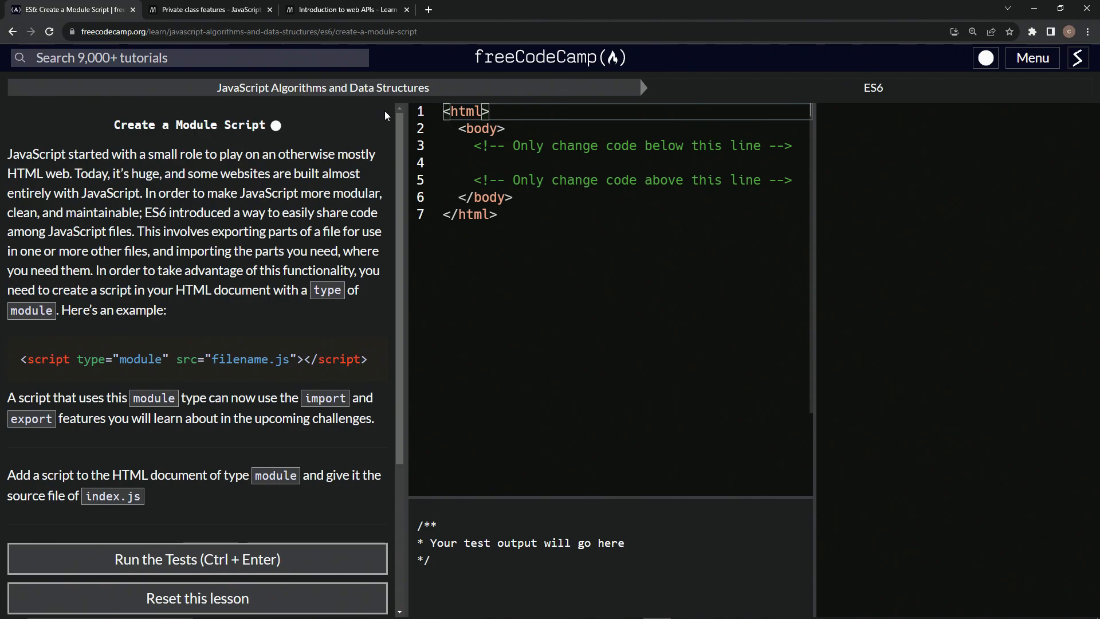